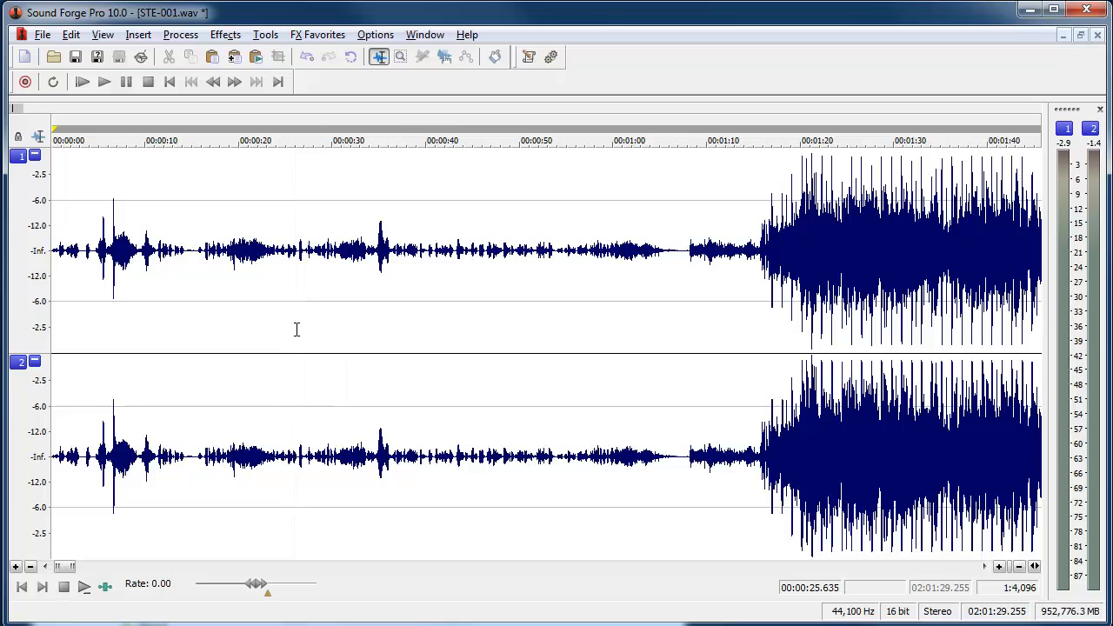
pyautogui.moveTo(298, 331)
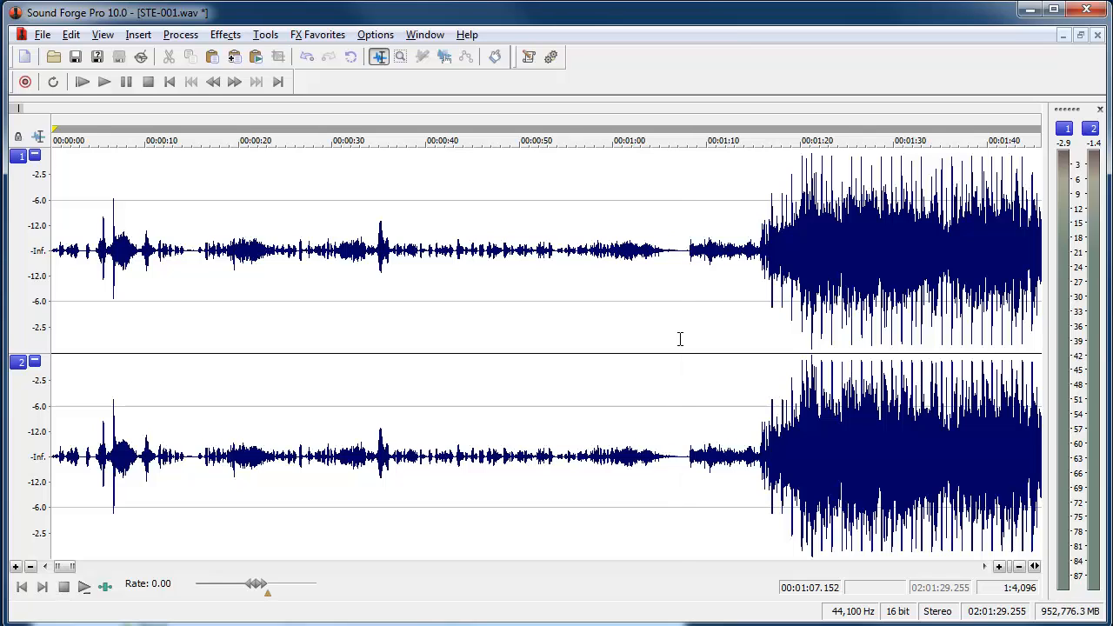
# Place numbered markers at the song boundaries around the five-minute mark of STE-001.wav.
pyautogui.click(680, 252)
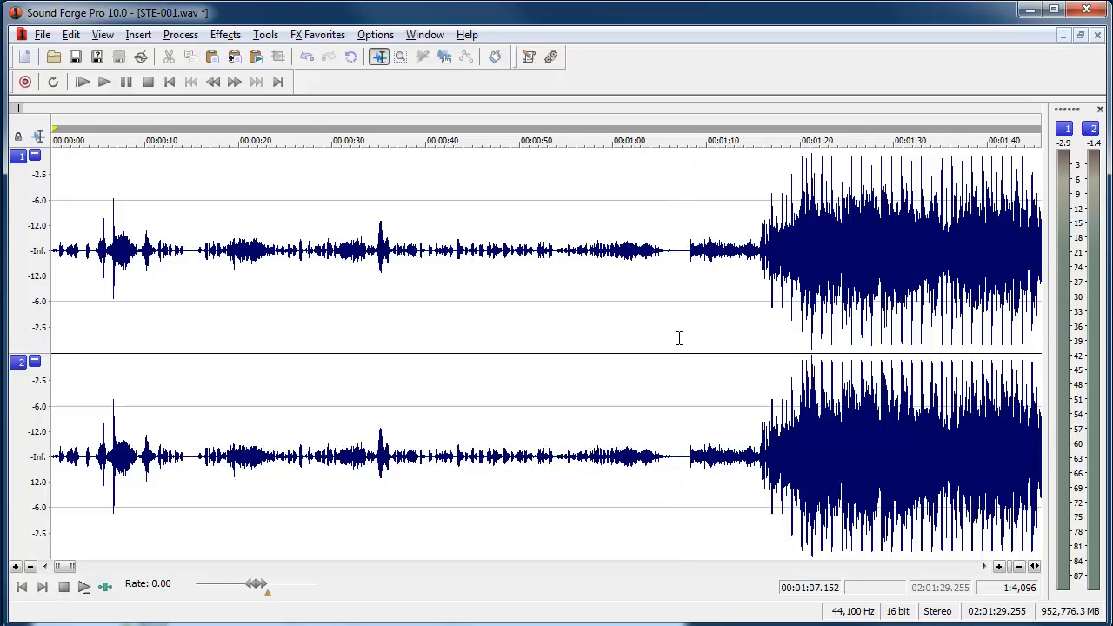
pyautogui.moveTo(692, 386)
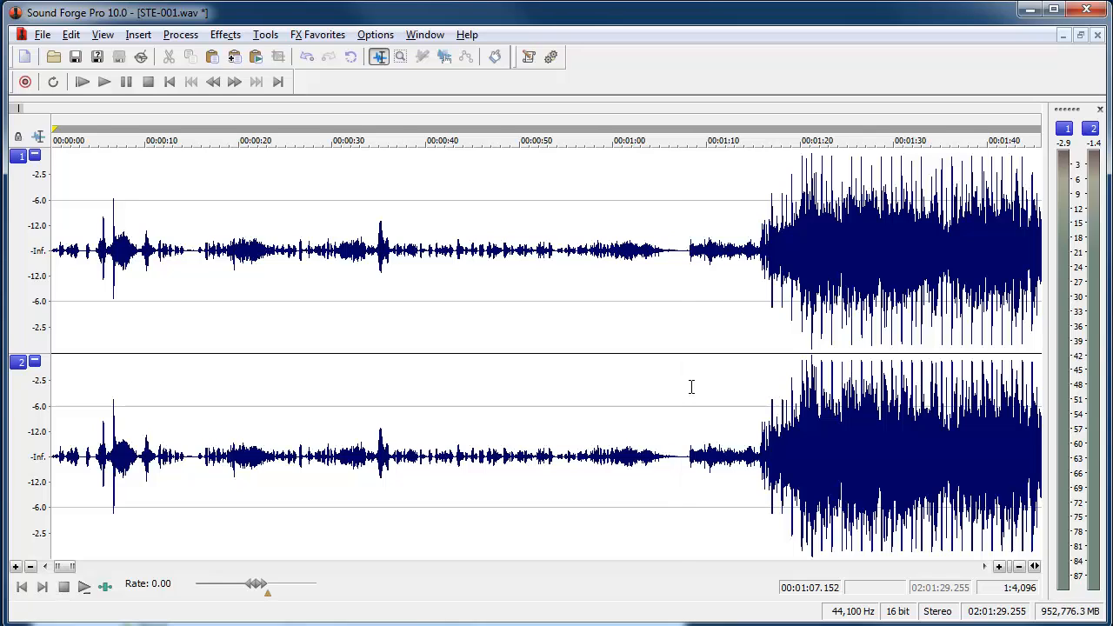
pyautogui.moveTo(690, 400)
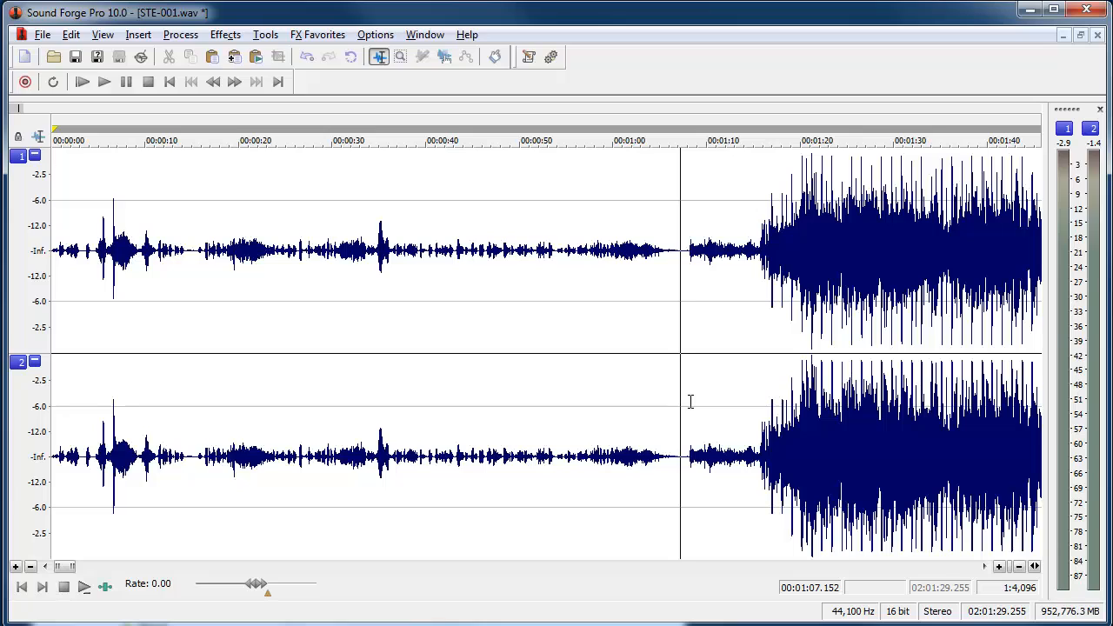
pyautogui.moveTo(125, 553)
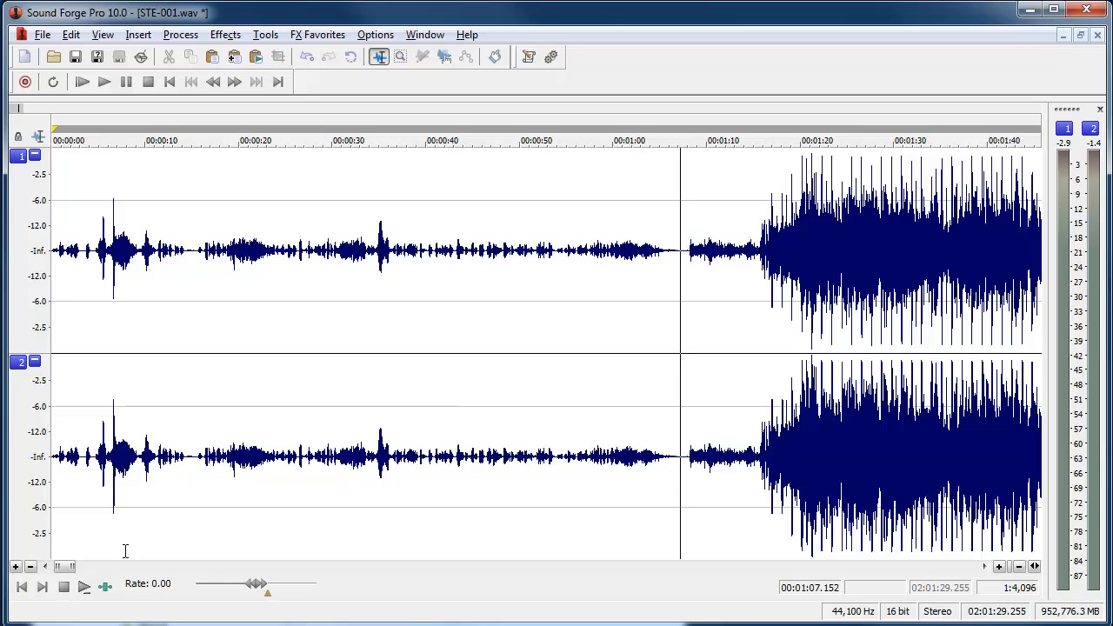
pyautogui.moveTo(135, 375)
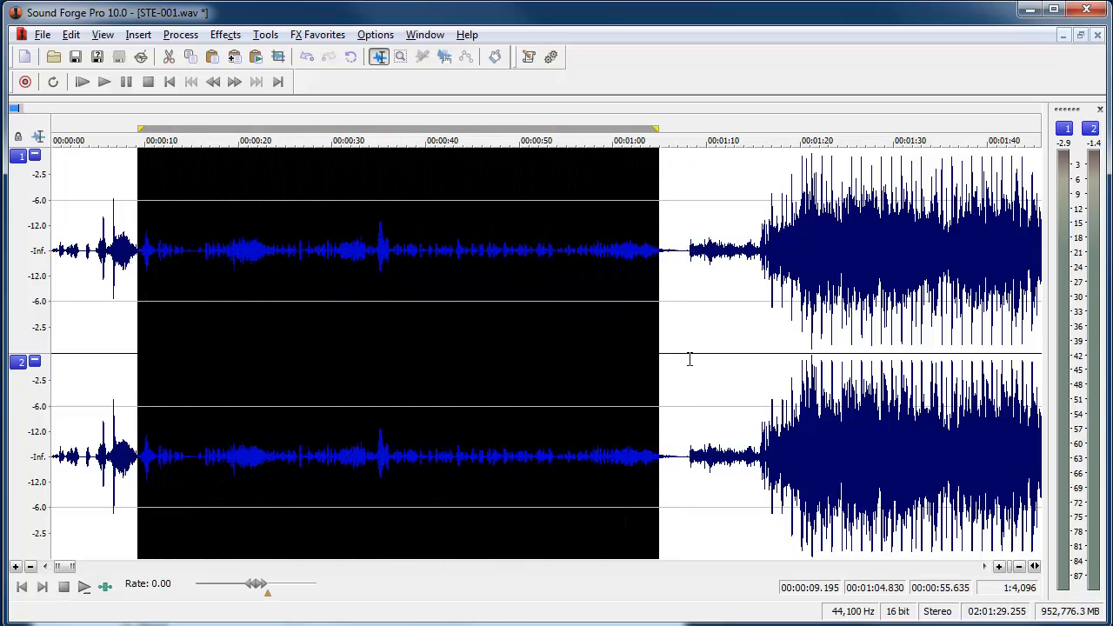
pyautogui.moveTo(723, 377)
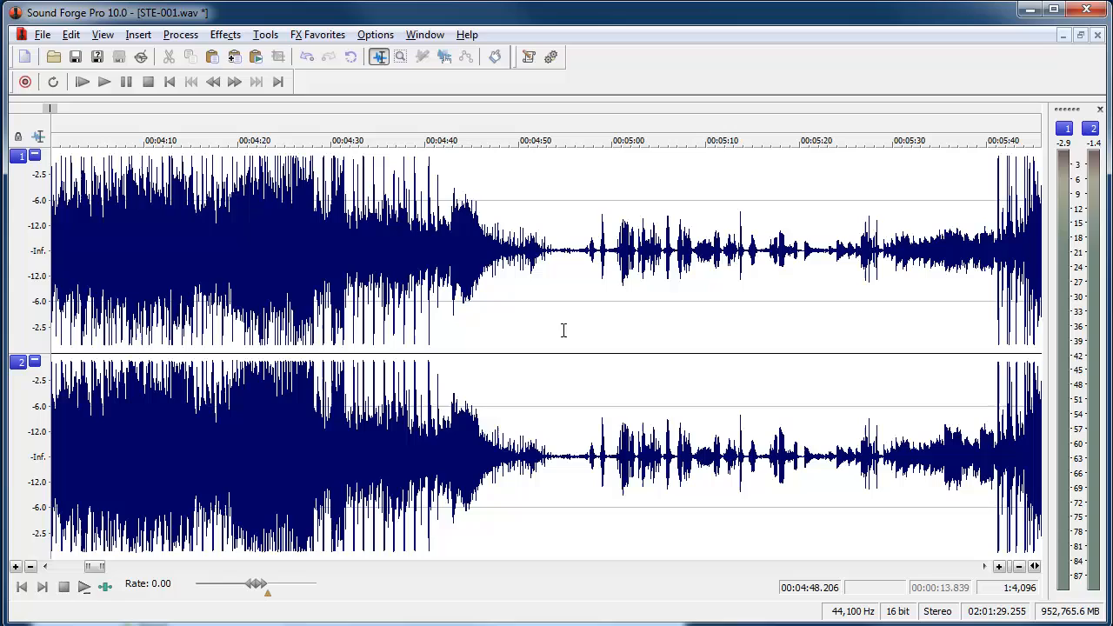
pyautogui.click(570, 327)
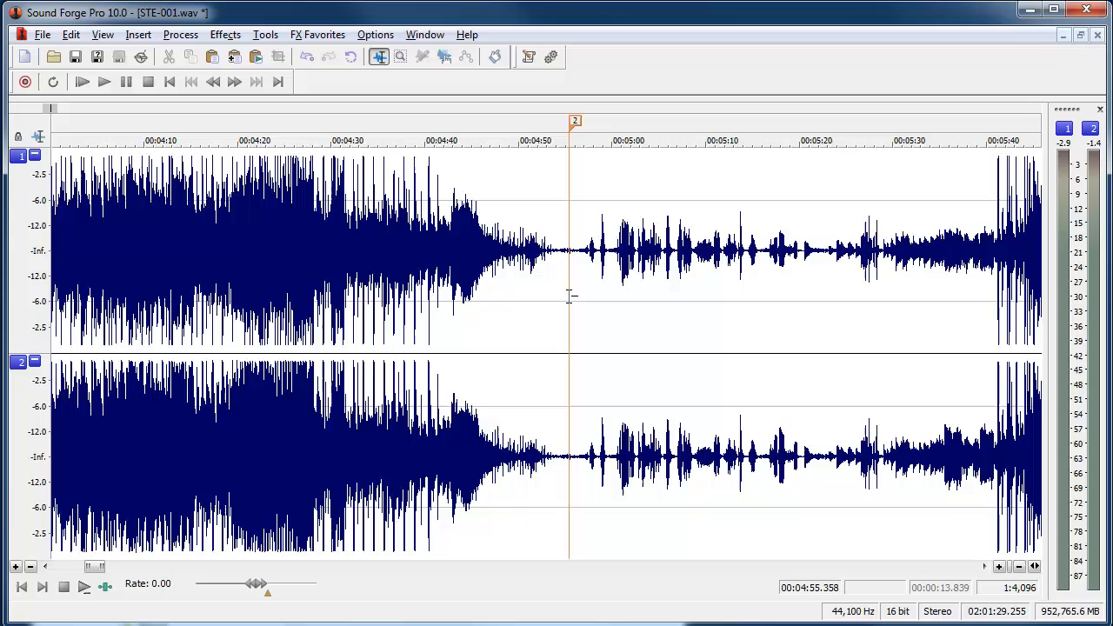
pyautogui.click(942, 252)
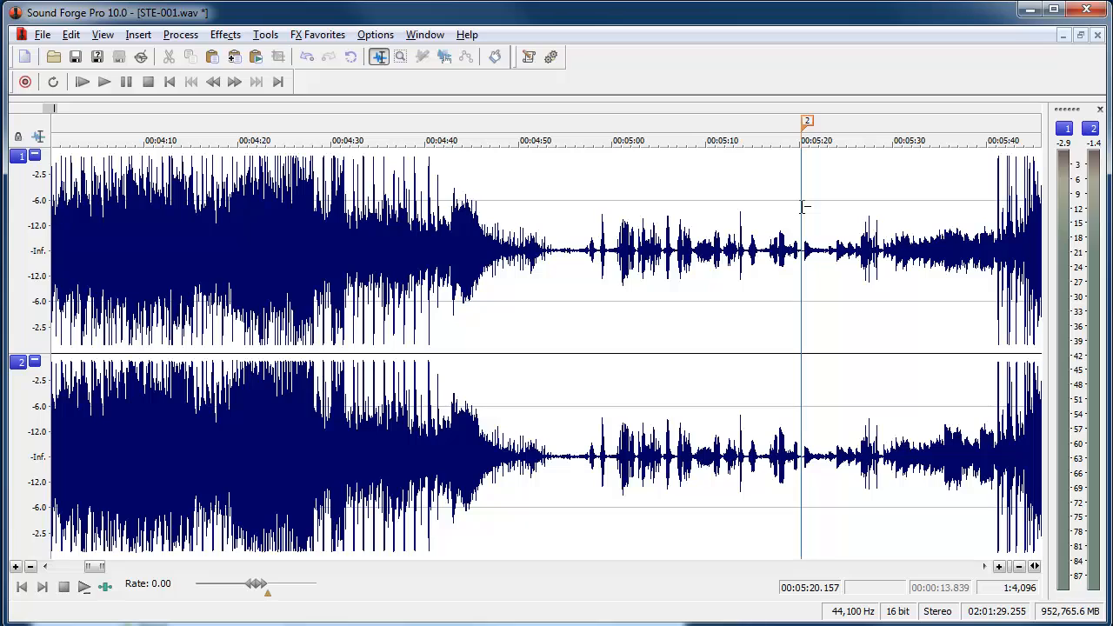
pyautogui.moveTo(796, 219)
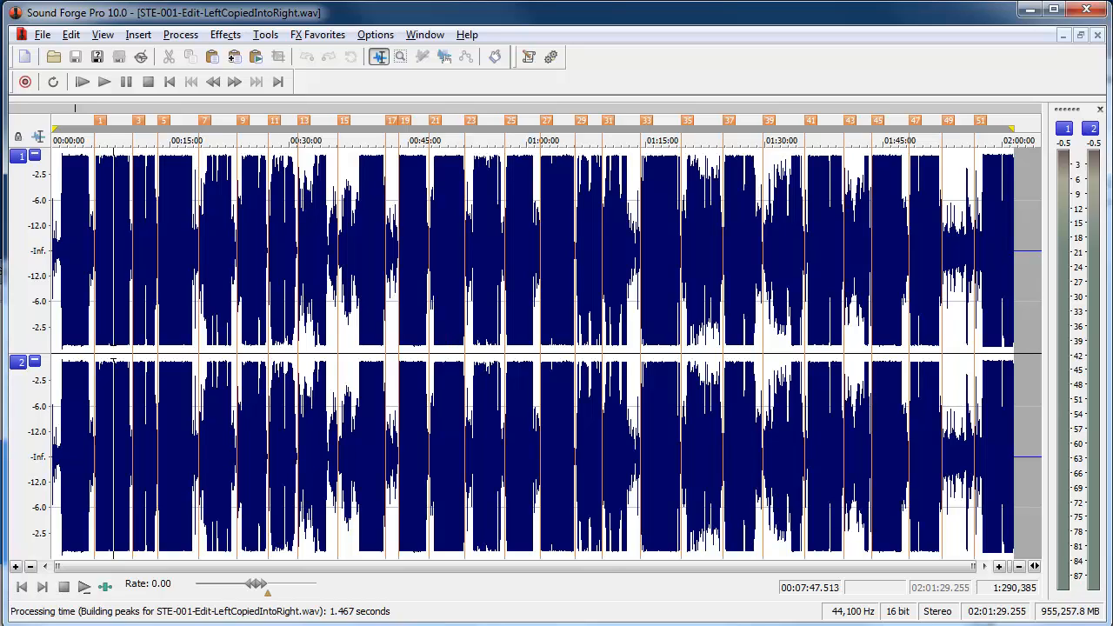
pyautogui.moveTo(106, 323)
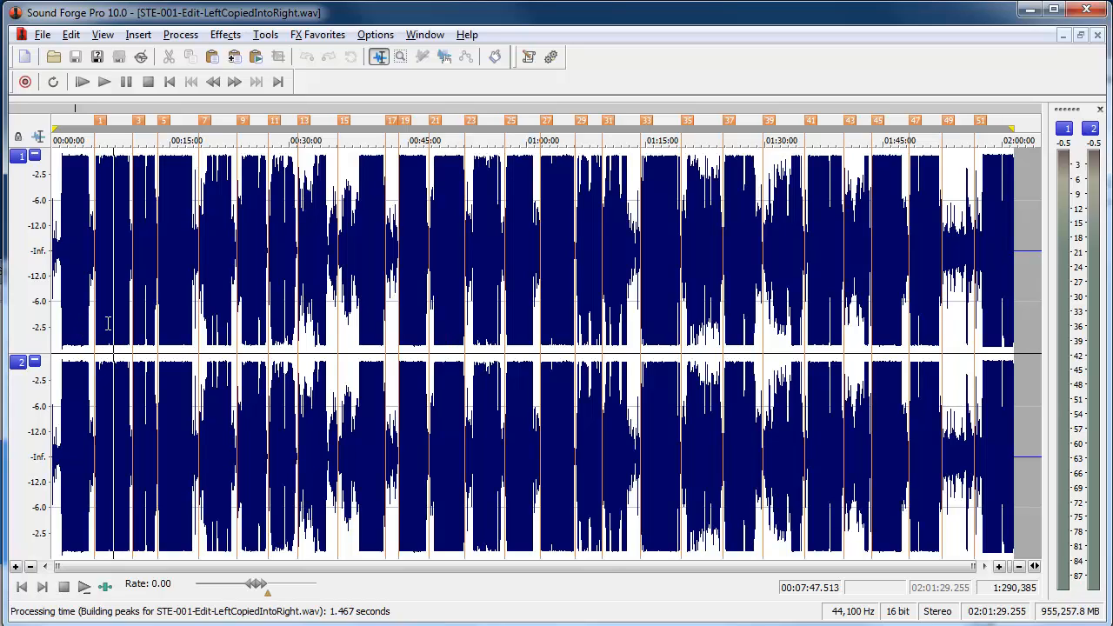
pyautogui.moveTo(417, 341)
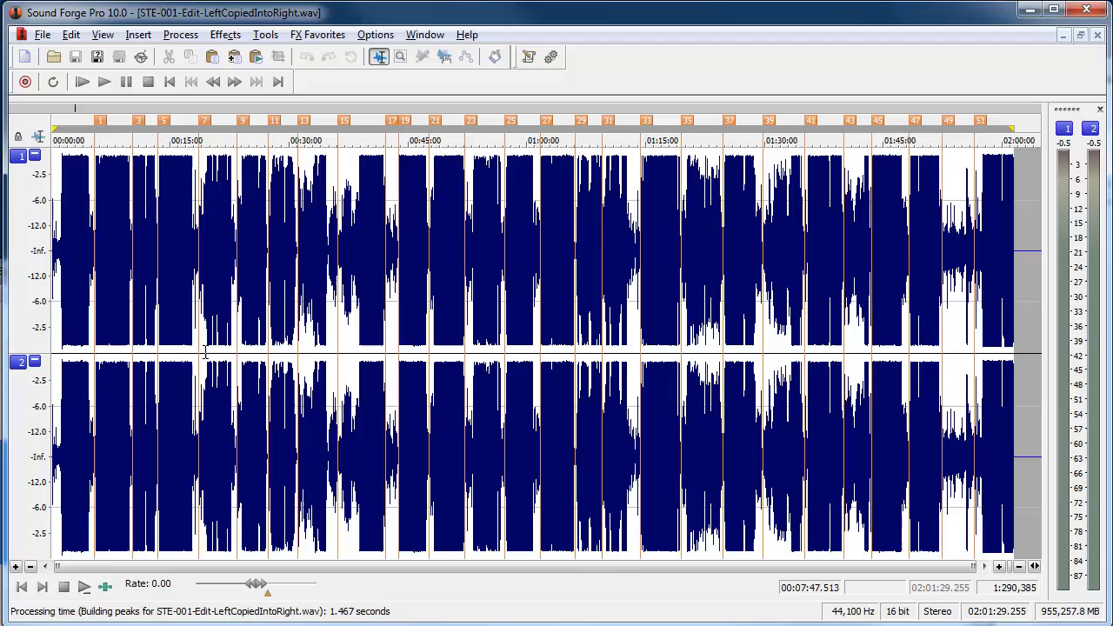
pyautogui.moveTo(80, 344)
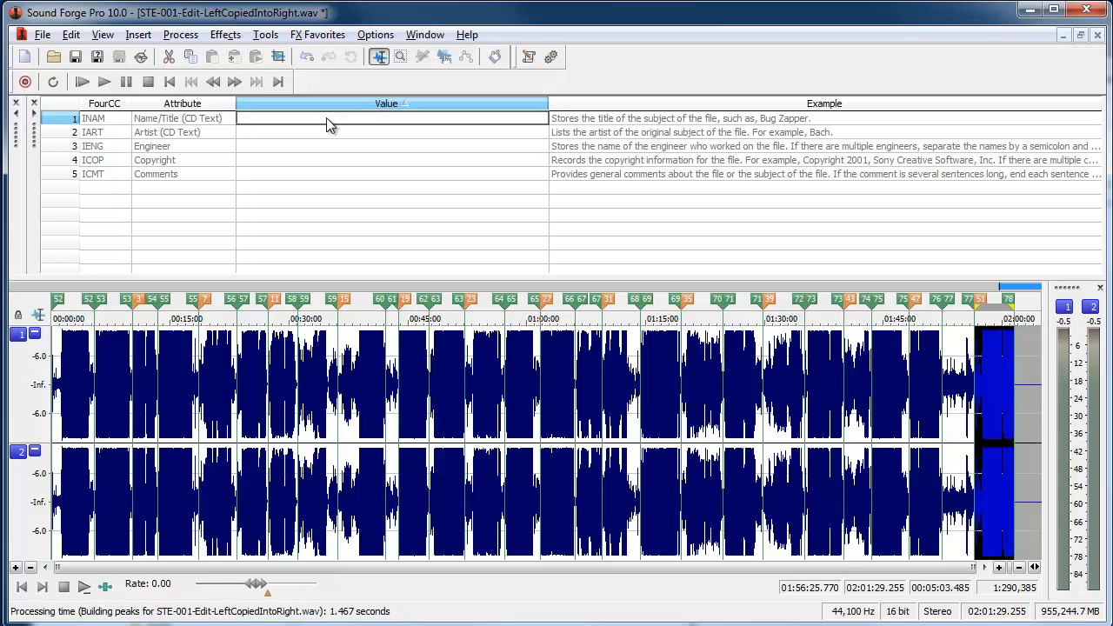
# Enter guster2013-12-01Evening as the file's Name/Title metadata and confirm it.
pyautogui.write('guster2013-12-01Evening')
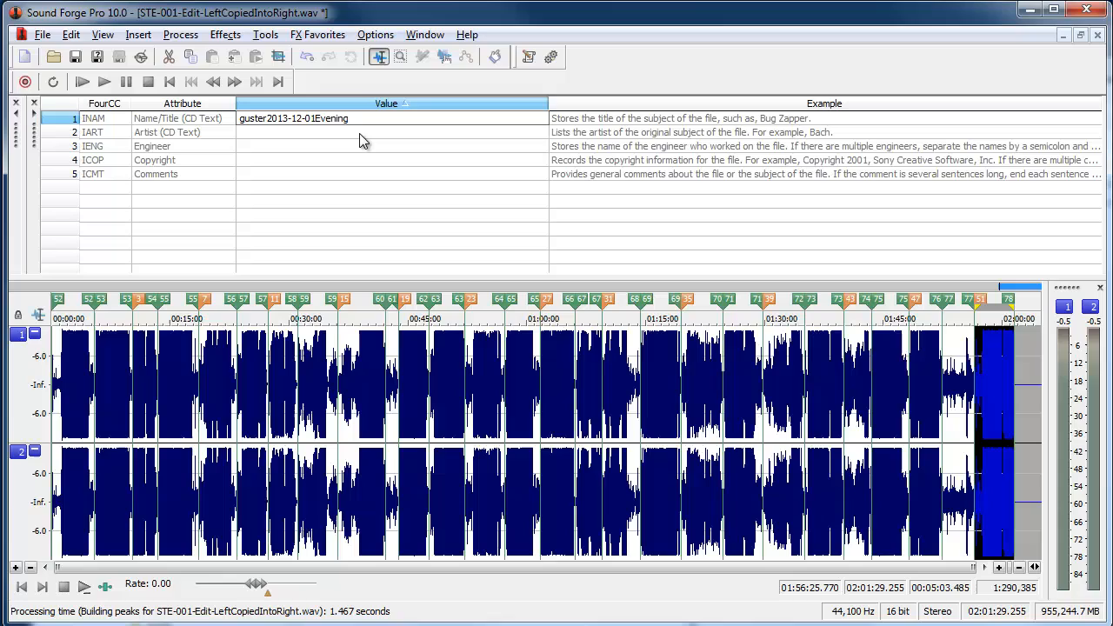
pyautogui.click(348, 118)
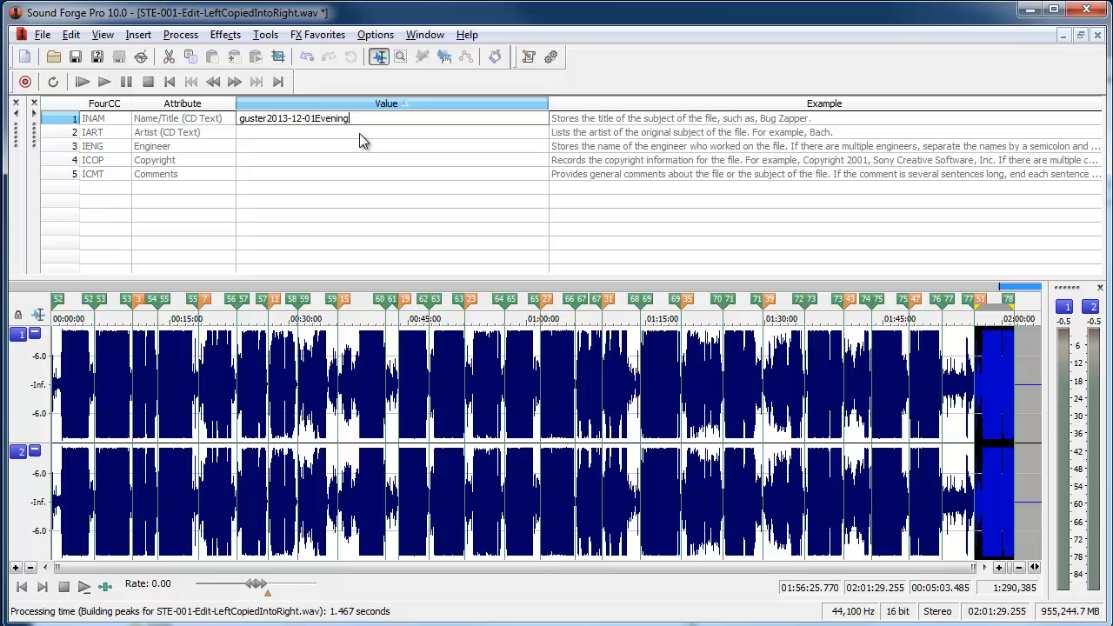
pyautogui.press('Enter')
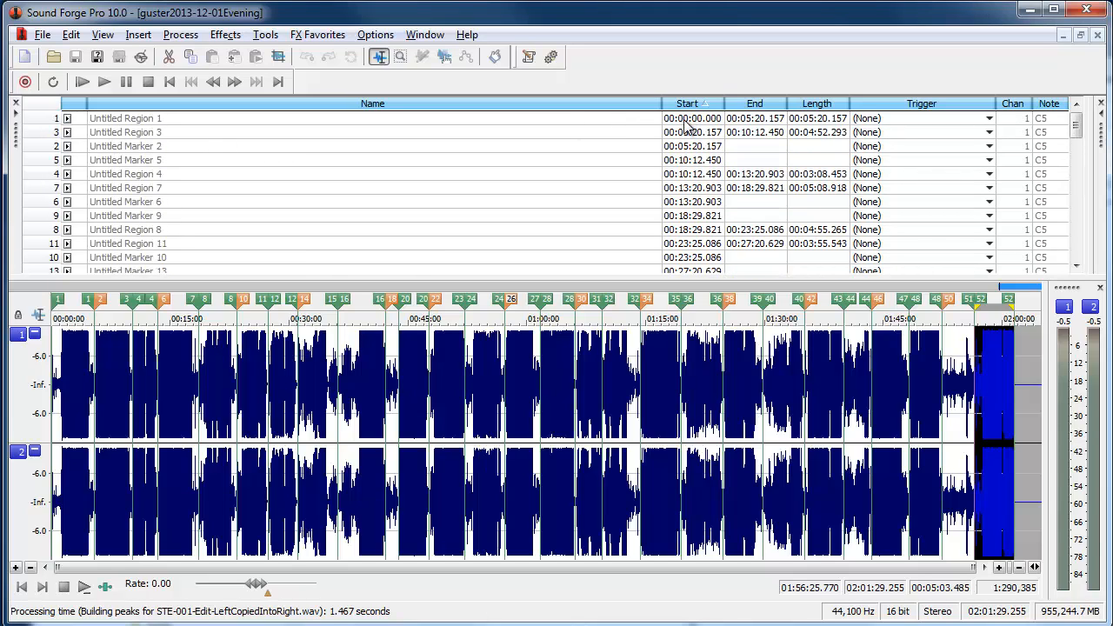
pyautogui.moveTo(374, 135)
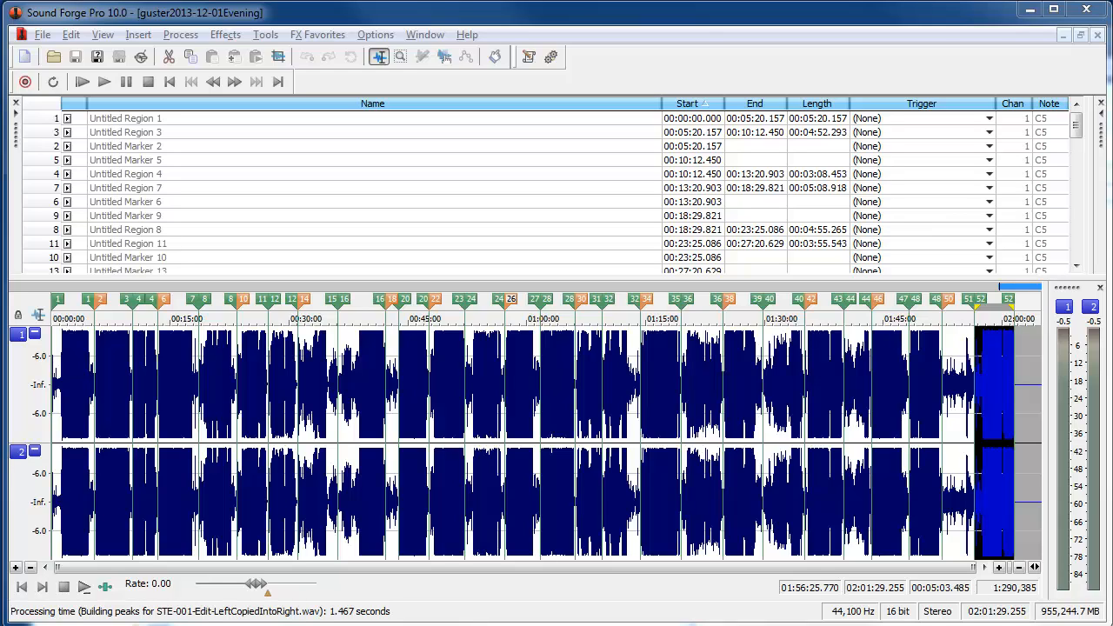
# Rename the first regions to What You Wish For, Bad Bad World and Ramona.
pyautogui.doubleClick(125, 119)
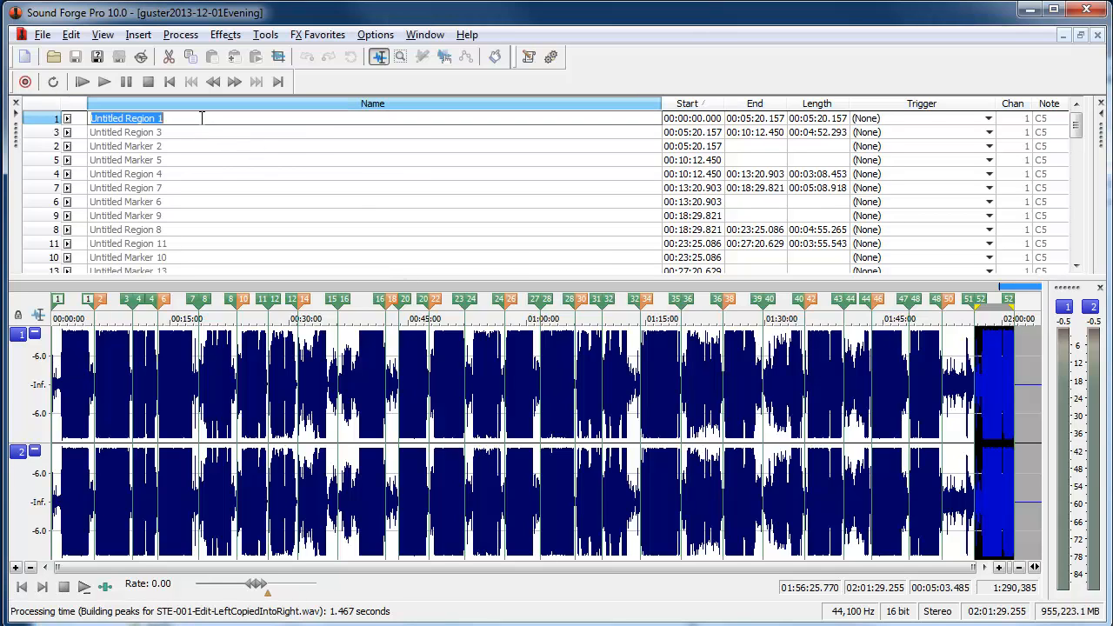
pyautogui.write('What You Wish For')
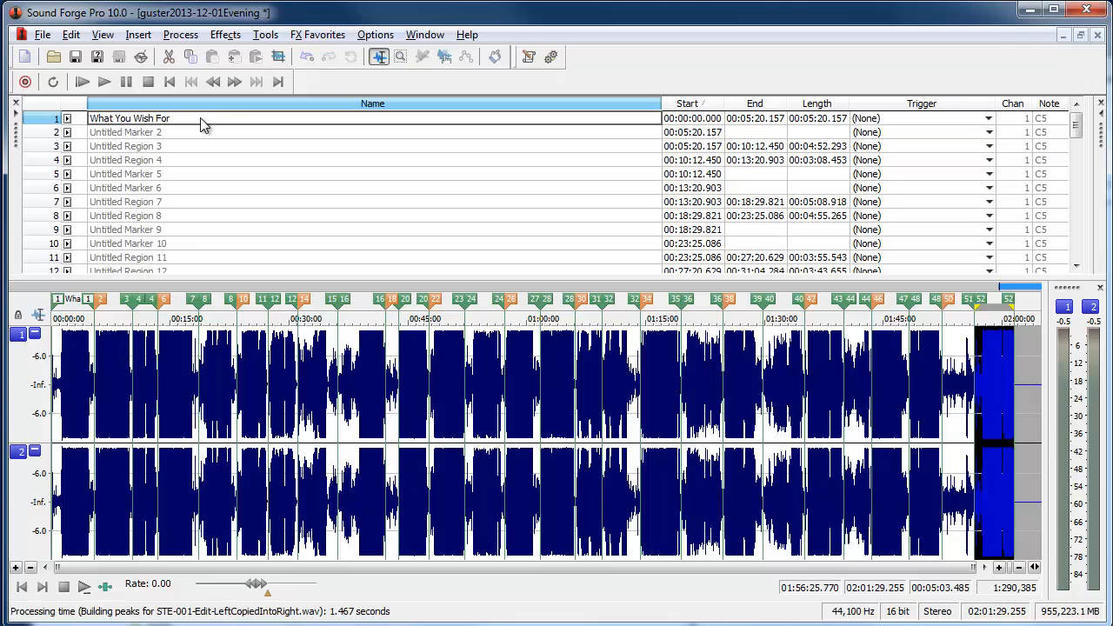
pyautogui.click(126, 146)
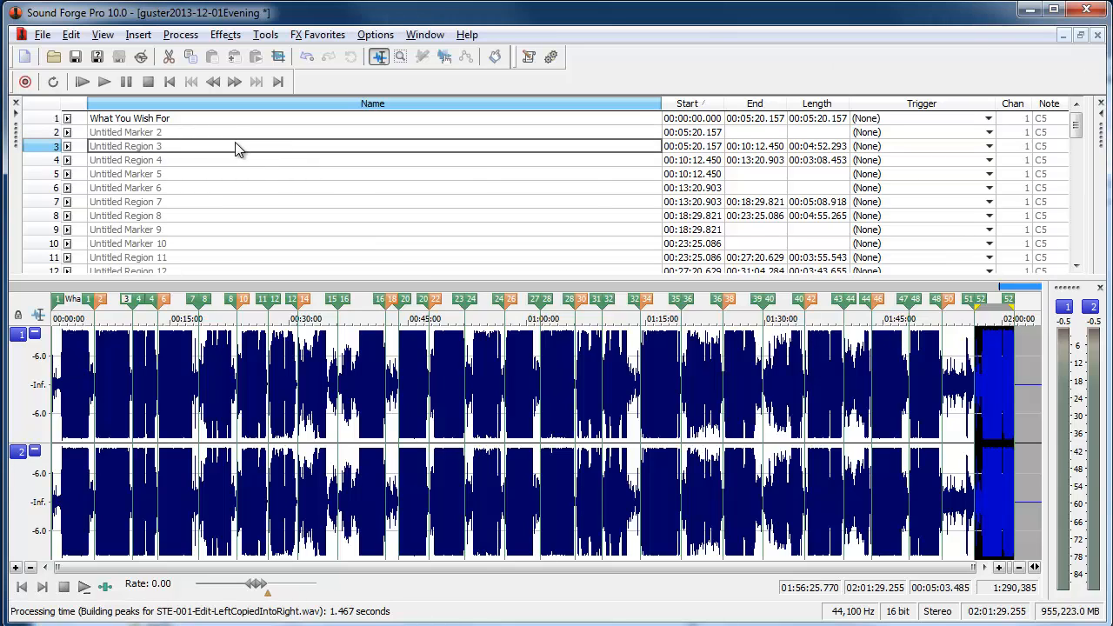
pyautogui.write('Bad Bad World')
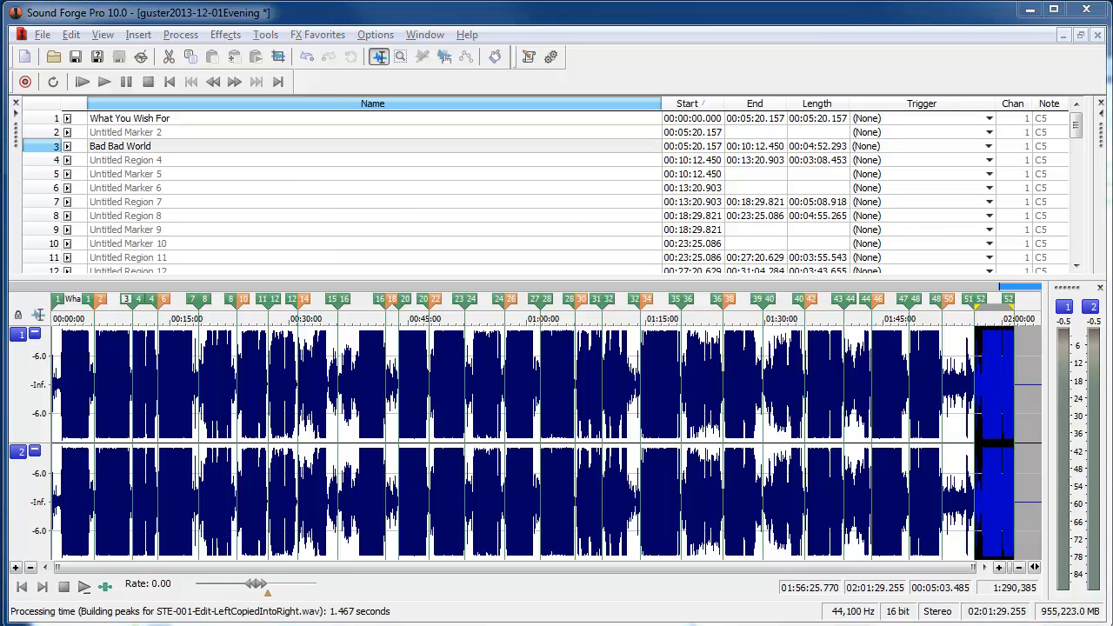
pyautogui.doubleClick(126, 160)
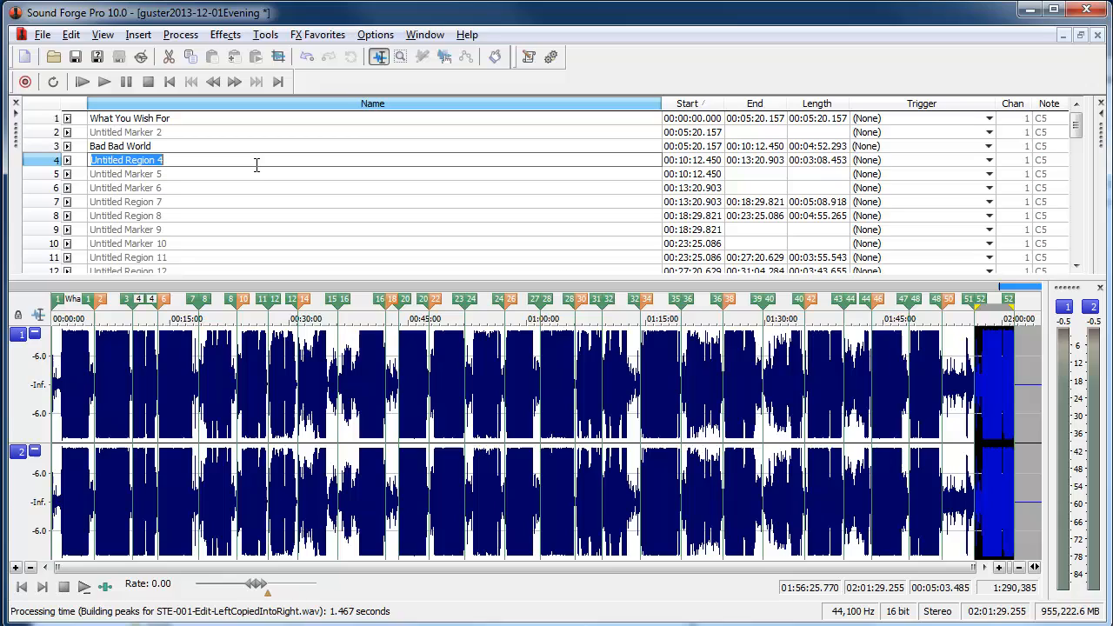
pyautogui.write('Ramona')
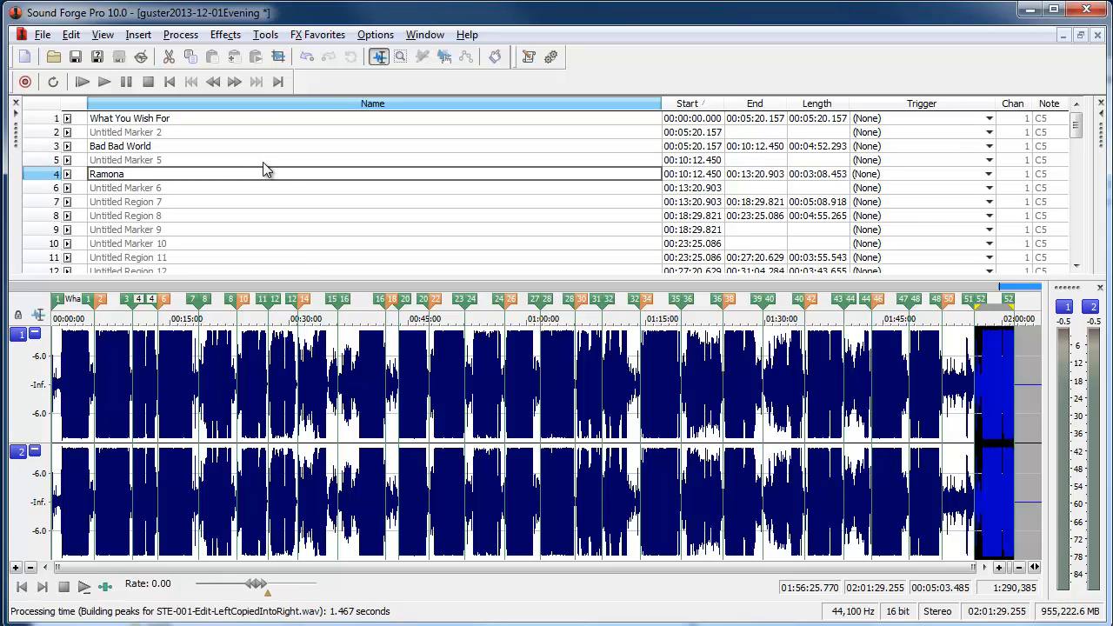
pyautogui.moveTo(296, 195)
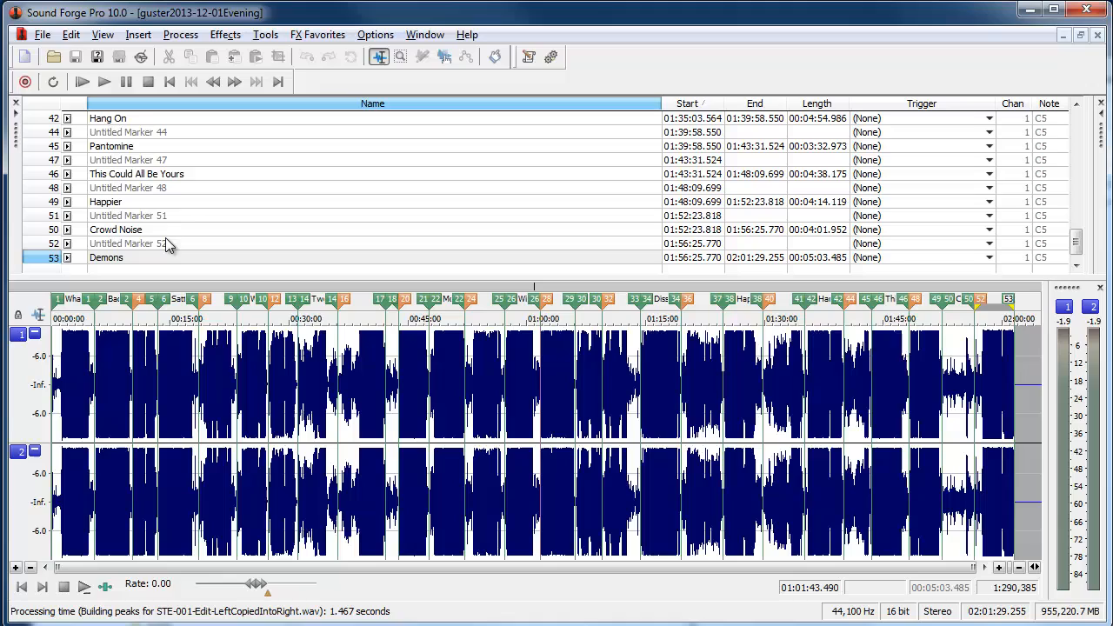
pyautogui.moveTo(334, 443)
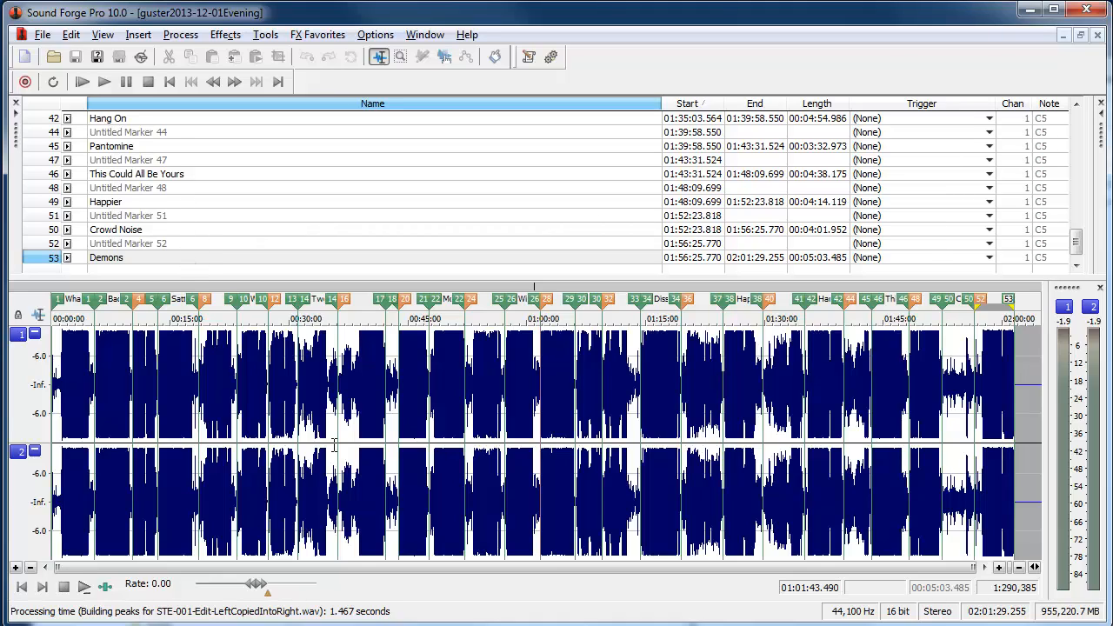
pyautogui.moveTo(352, 402)
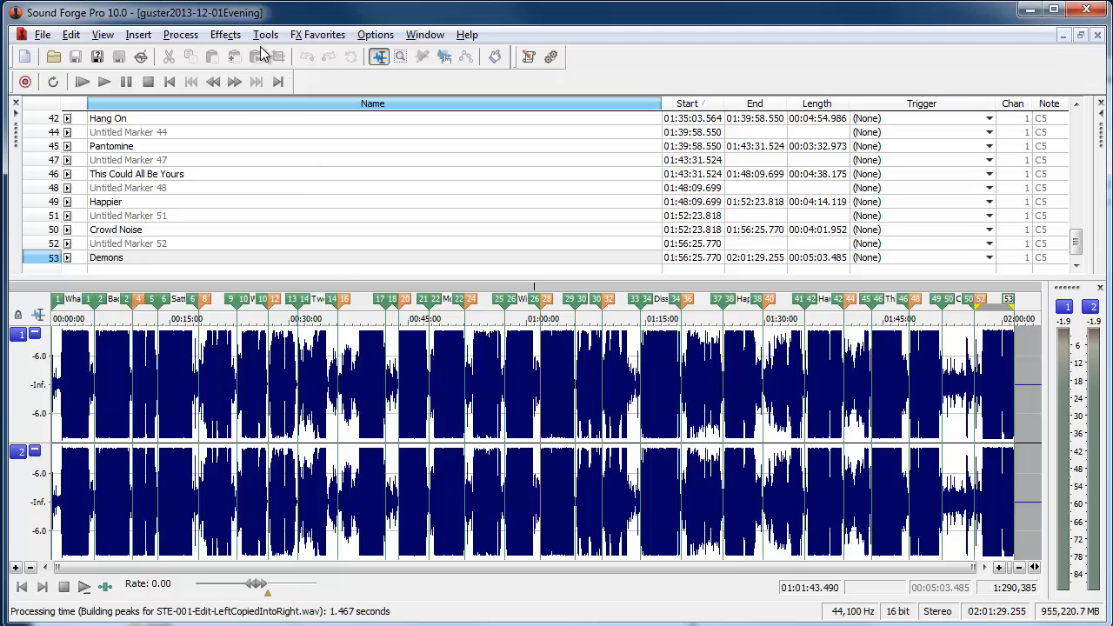
# Launch the Save Regions as Flac for Archive.org Upload script from Tools > Scripting.
pyautogui.click(264, 35)
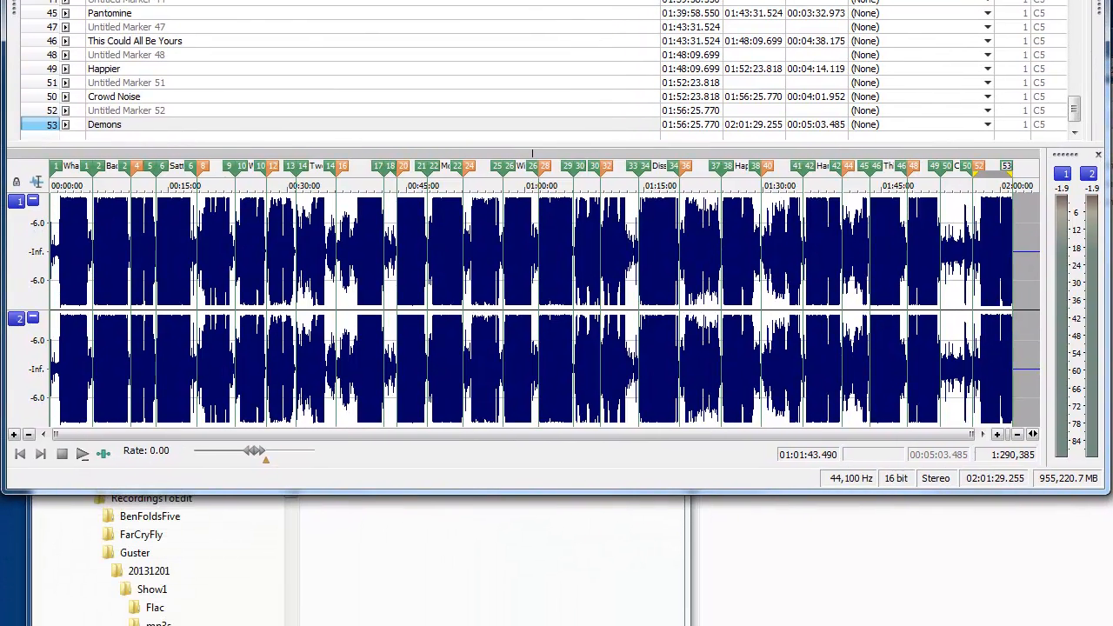
pyautogui.click(289, 249)
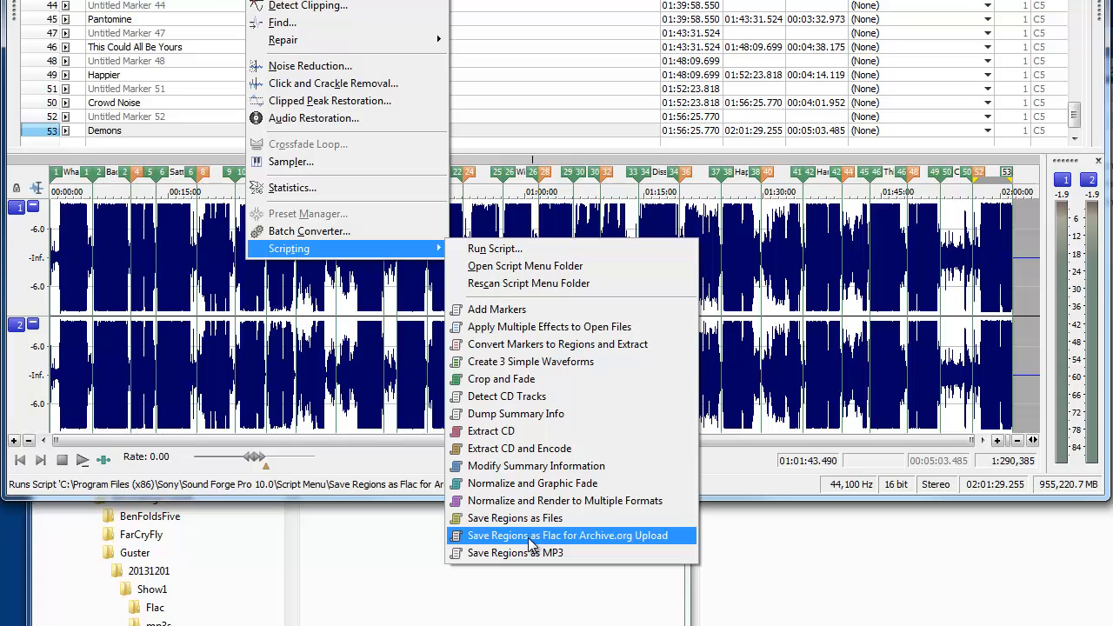
pyautogui.moveTo(528, 553)
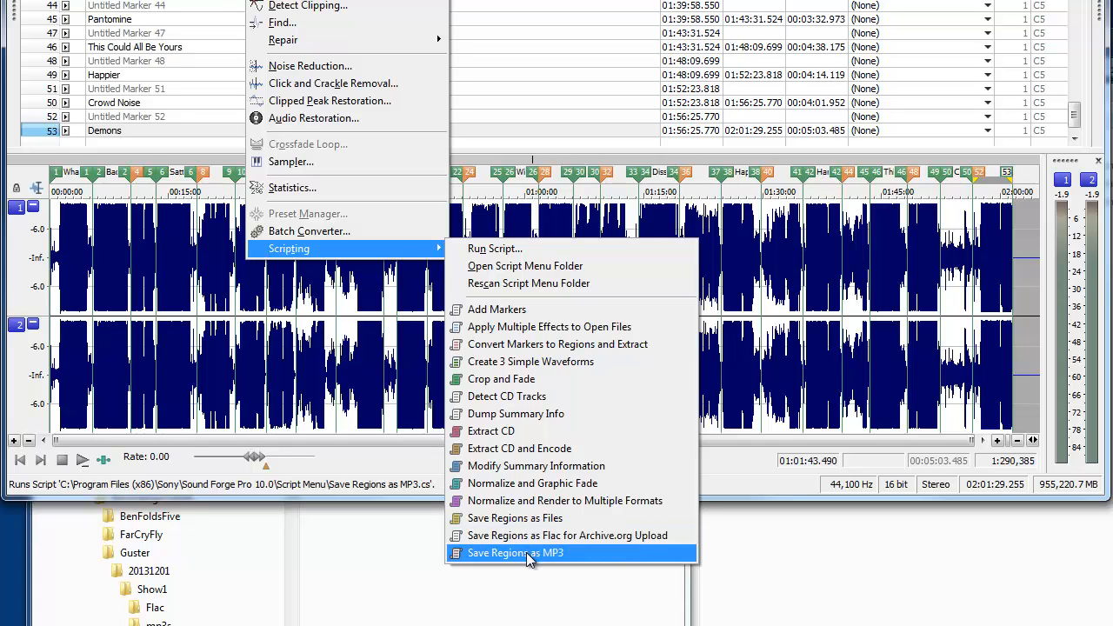
pyautogui.moveTo(530, 563)
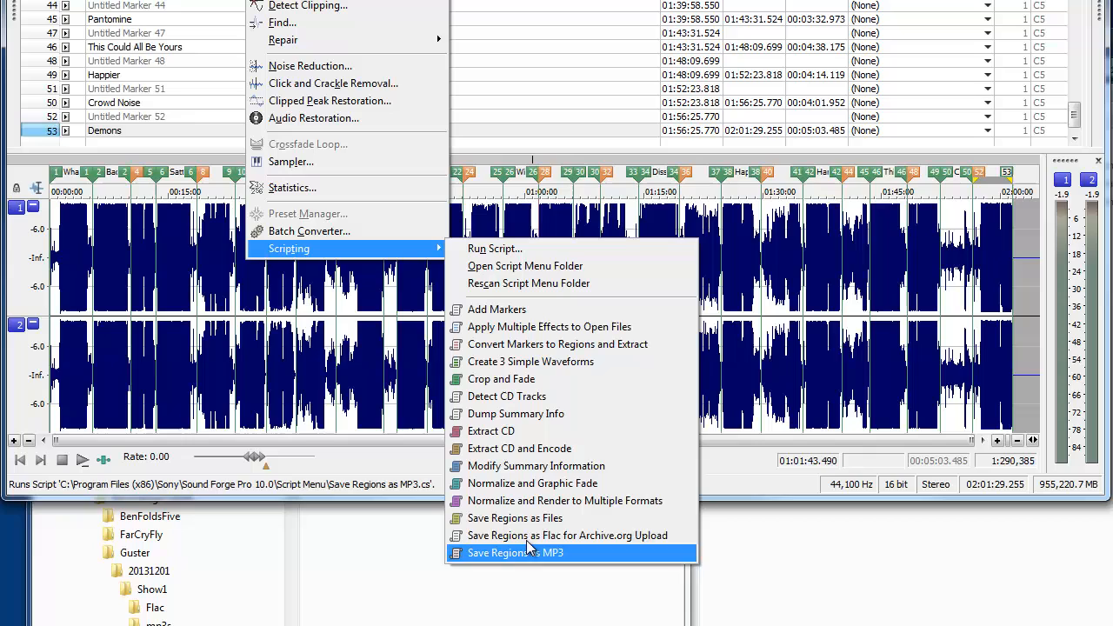
pyautogui.moveTo(567, 536)
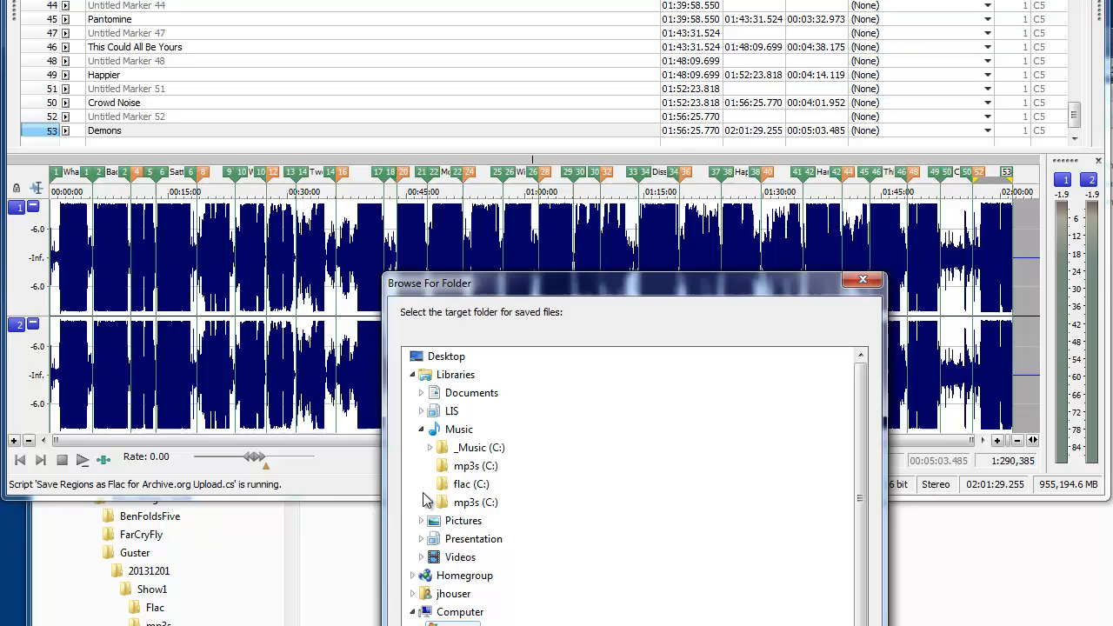
# Choose Libraries > Music > flac (C:) as the destination folder for the FLAC export.
pyautogui.click(468, 483)
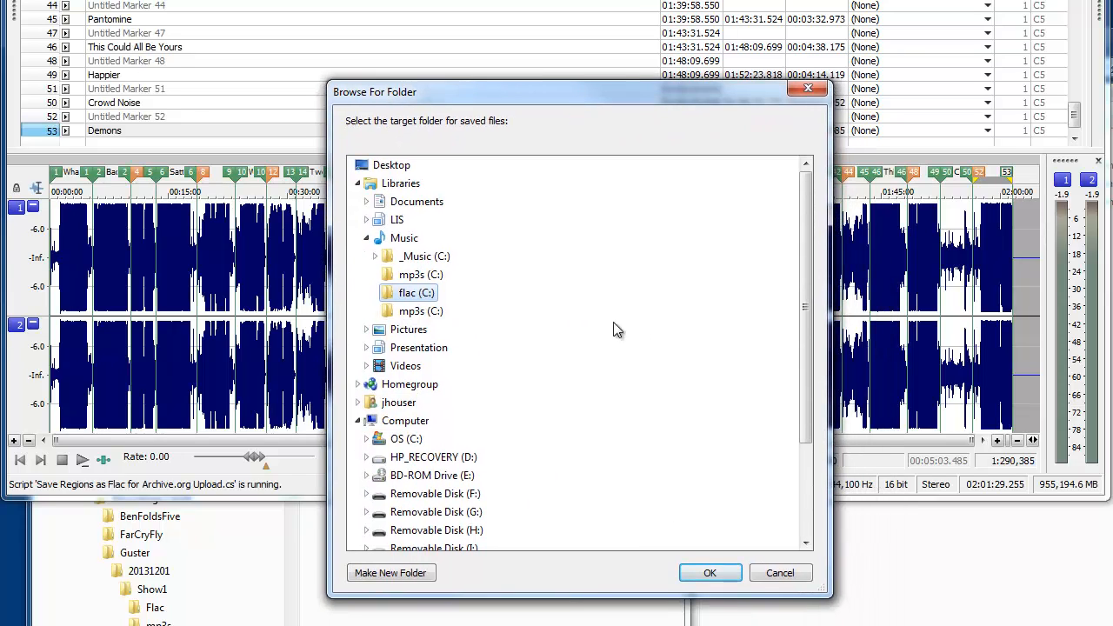
pyautogui.click(710, 572)
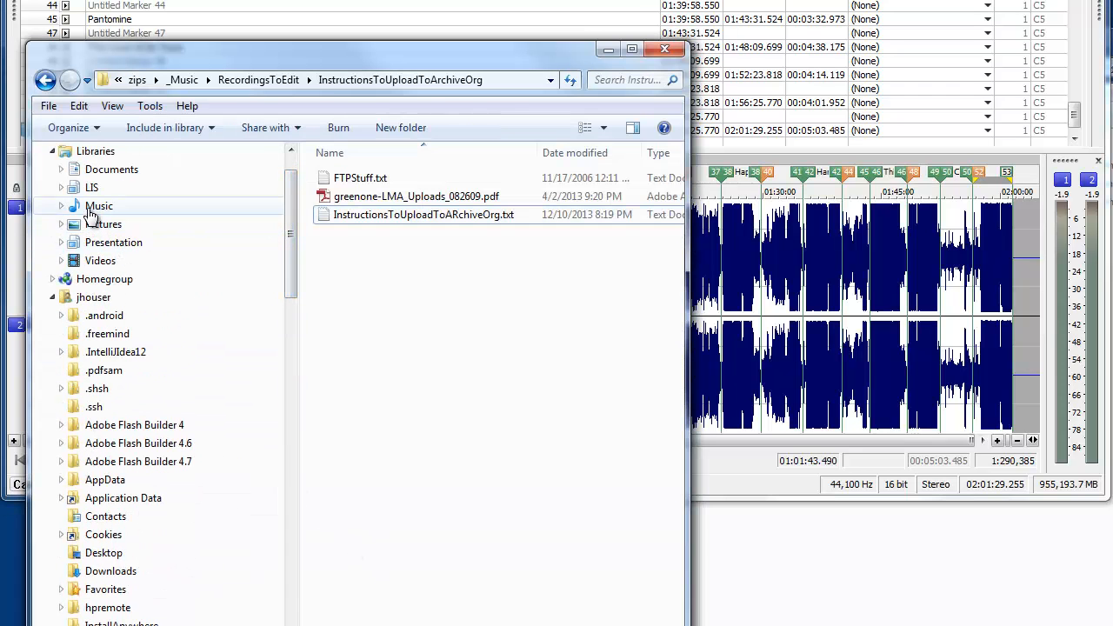
# Browse to the Music > flac folder in Explorer to check the exported track FLAC files.
pyautogui.click(63, 205)
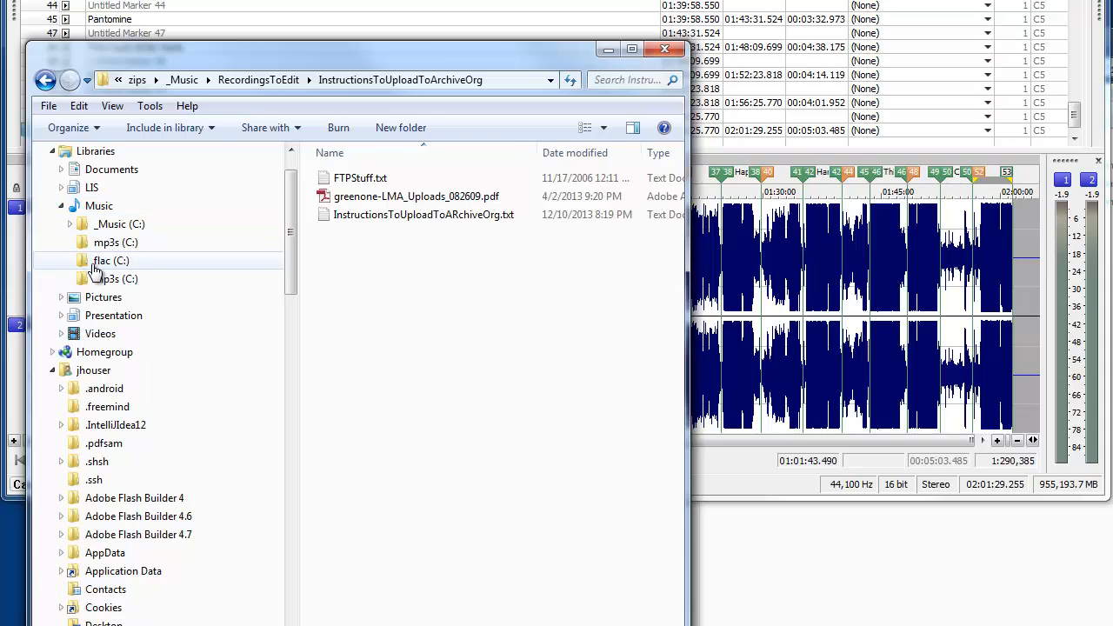
pyautogui.click(112, 261)
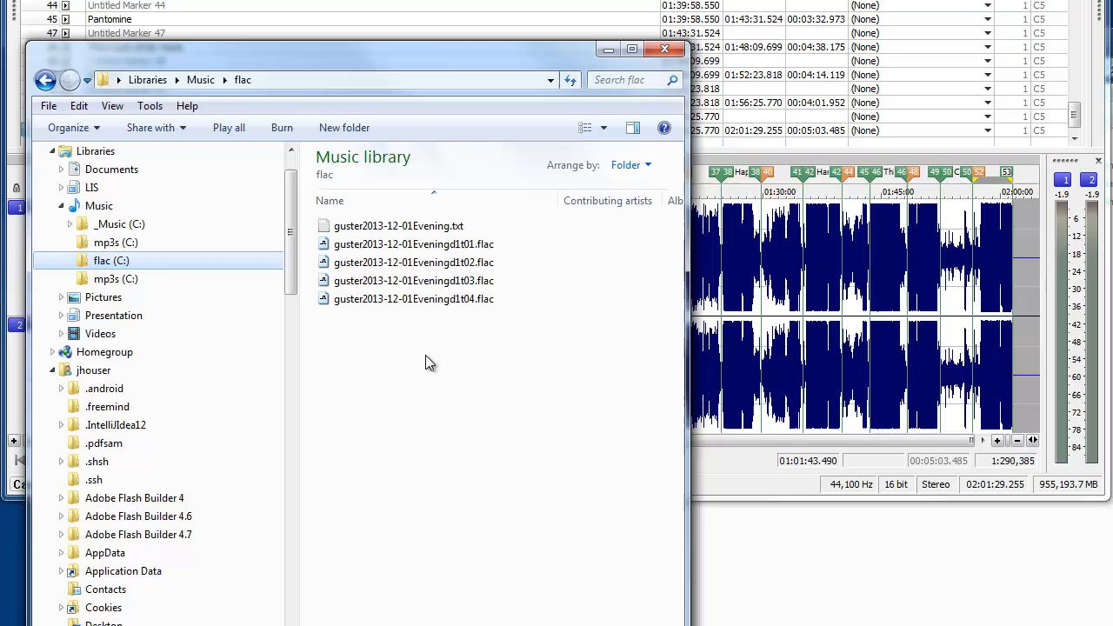
pyautogui.moveTo(549, 300)
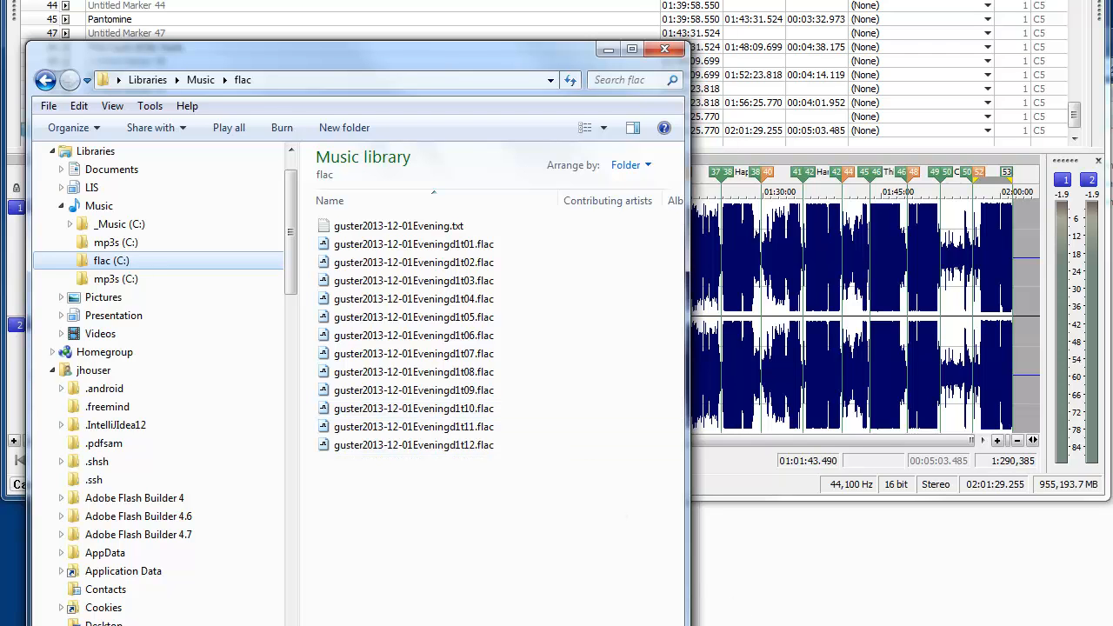
pyautogui.click(414, 407)
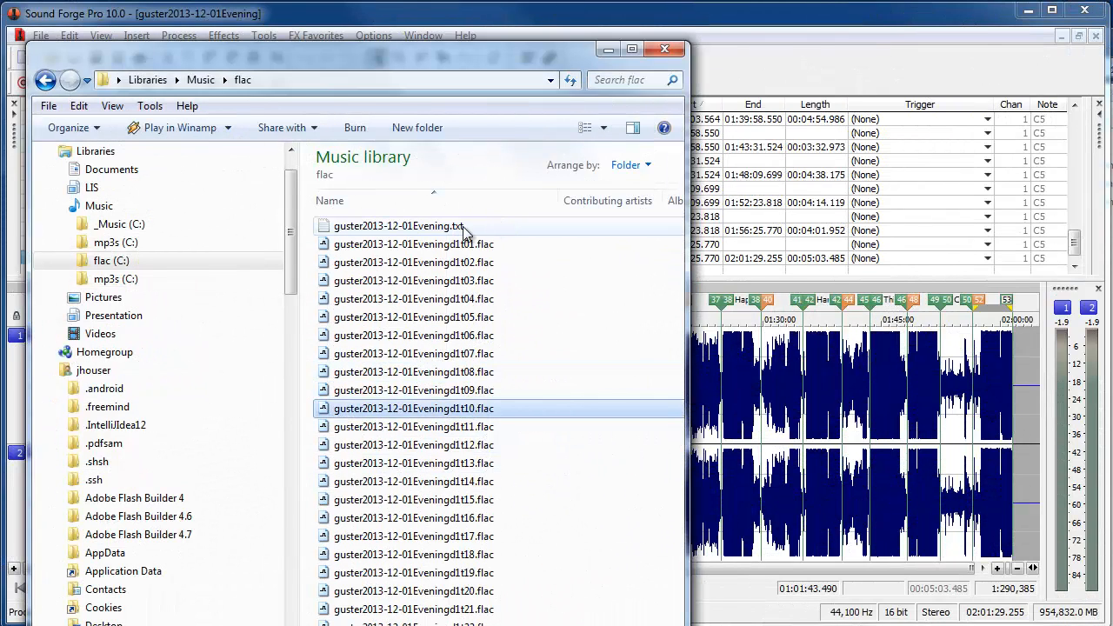
pyautogui.moveTo(407, 235)
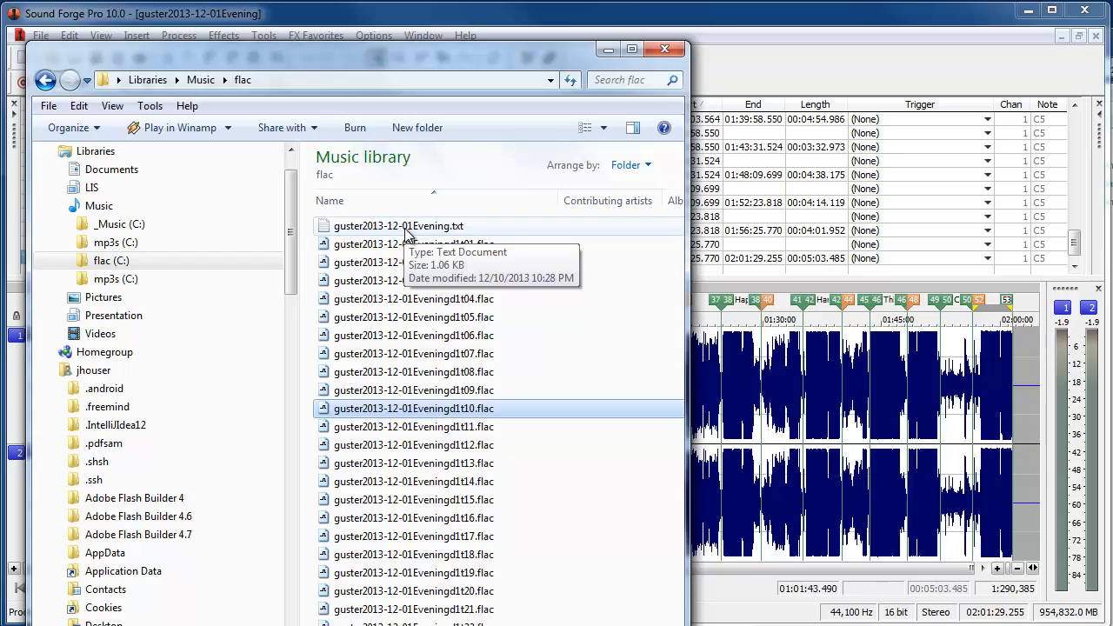
pyautogui.moveTo(539, 257)
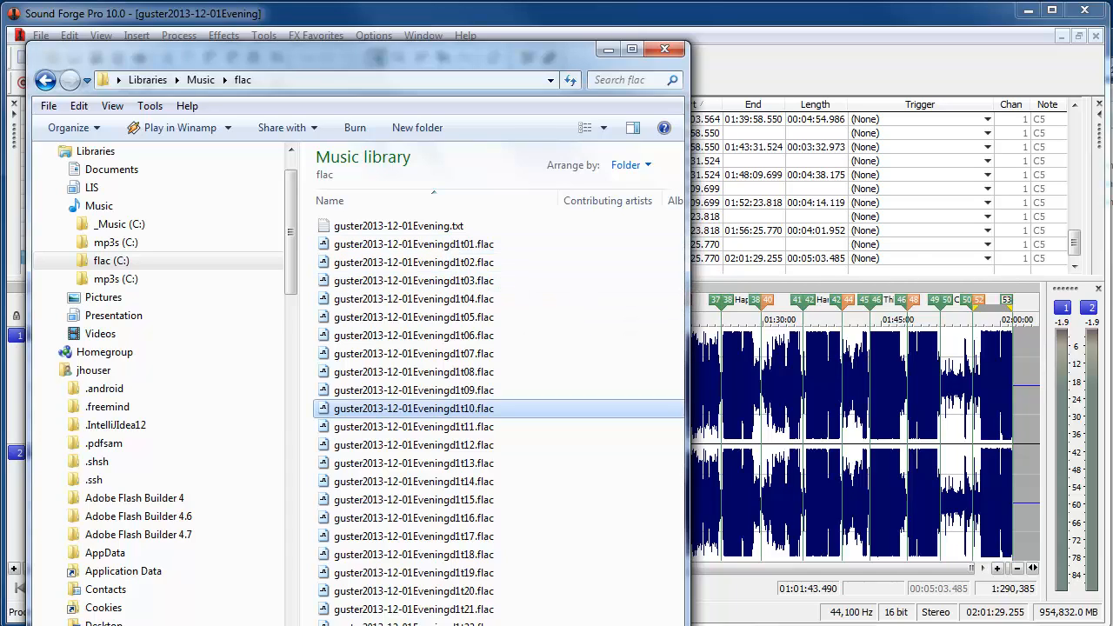
# Watch the flac folder fill with exported tracks and return to the region list.
pyautogui.doubleClick(398, 226)
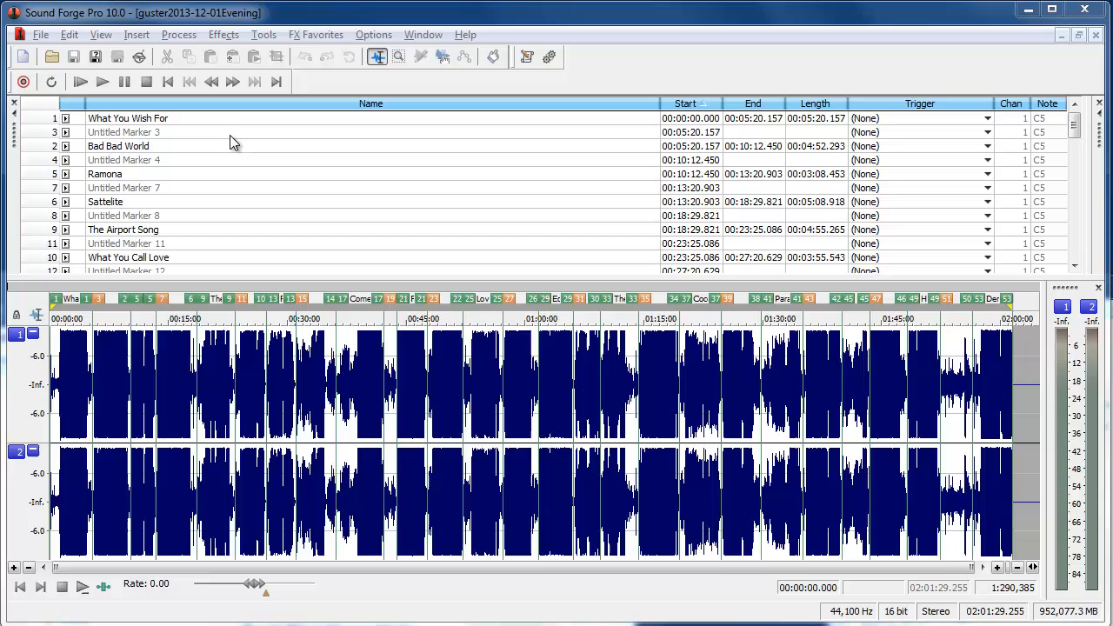
# Run the Save Regions as MP3 script from Tools > Scripting.
pyautogui.click(264, 35)
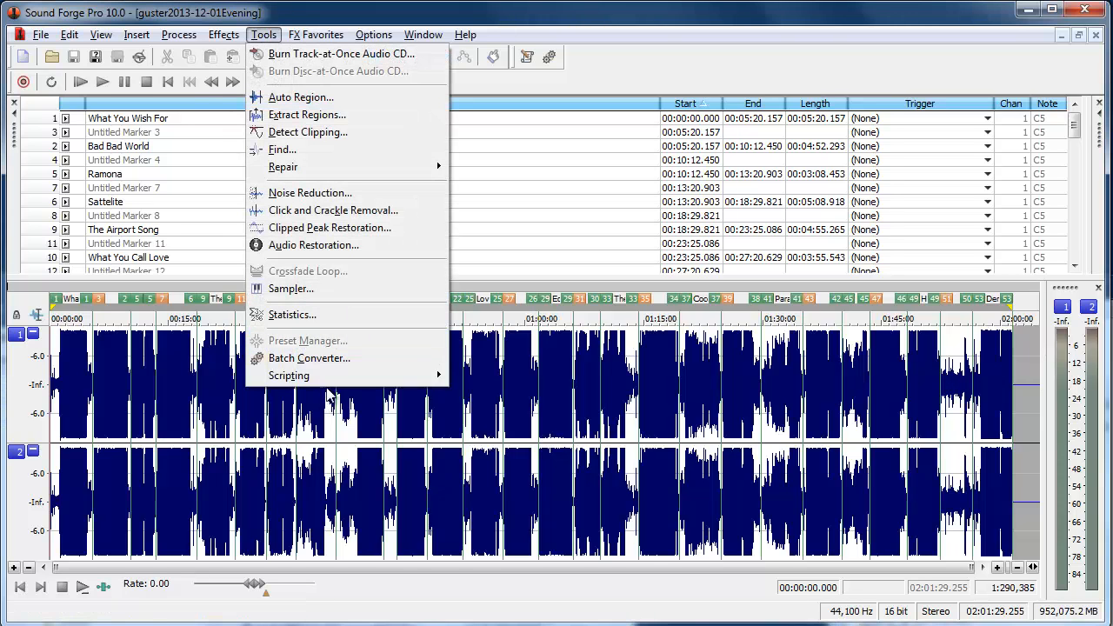
pyautogui.moveTo(288, 375)
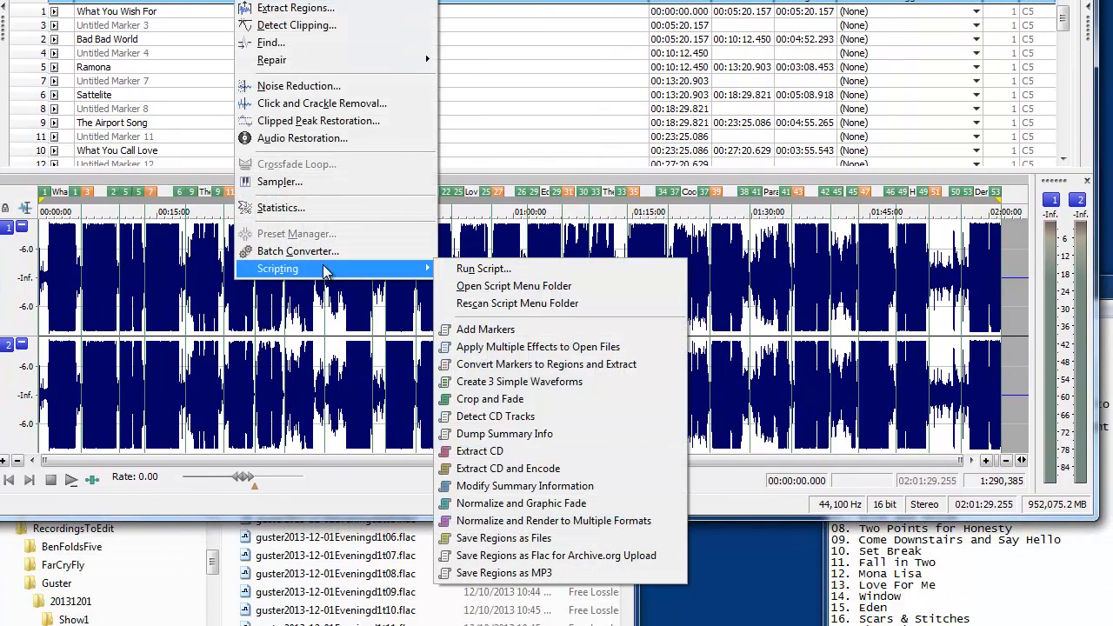
pyautogui.moveTo(508, 572)
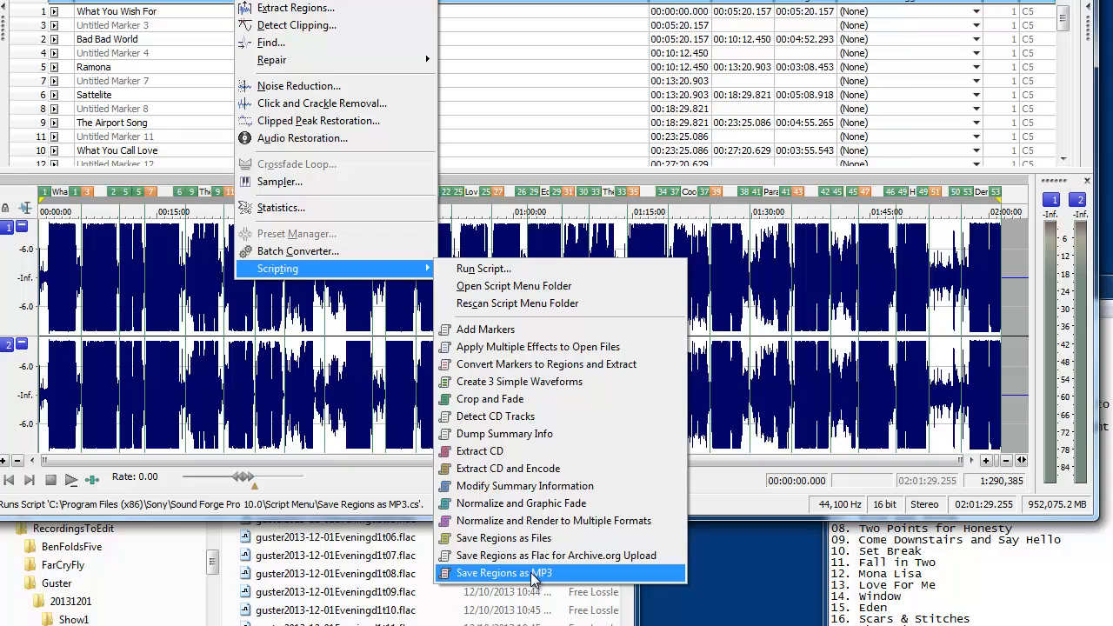
pyautogui.click(521, 574)
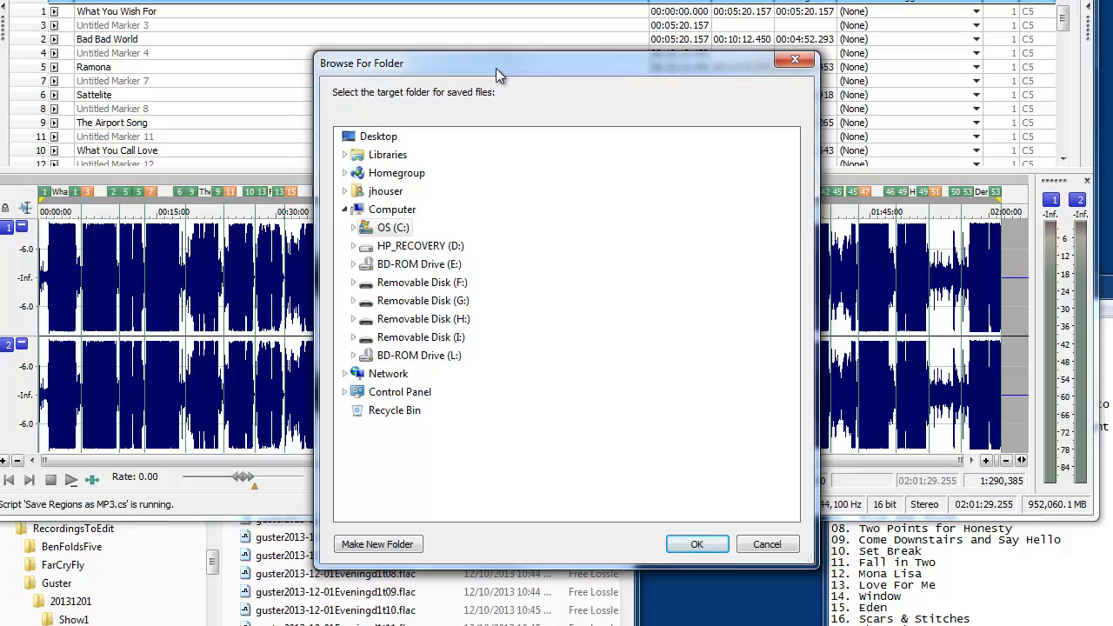
pyautogui.moveTo(365, 159)
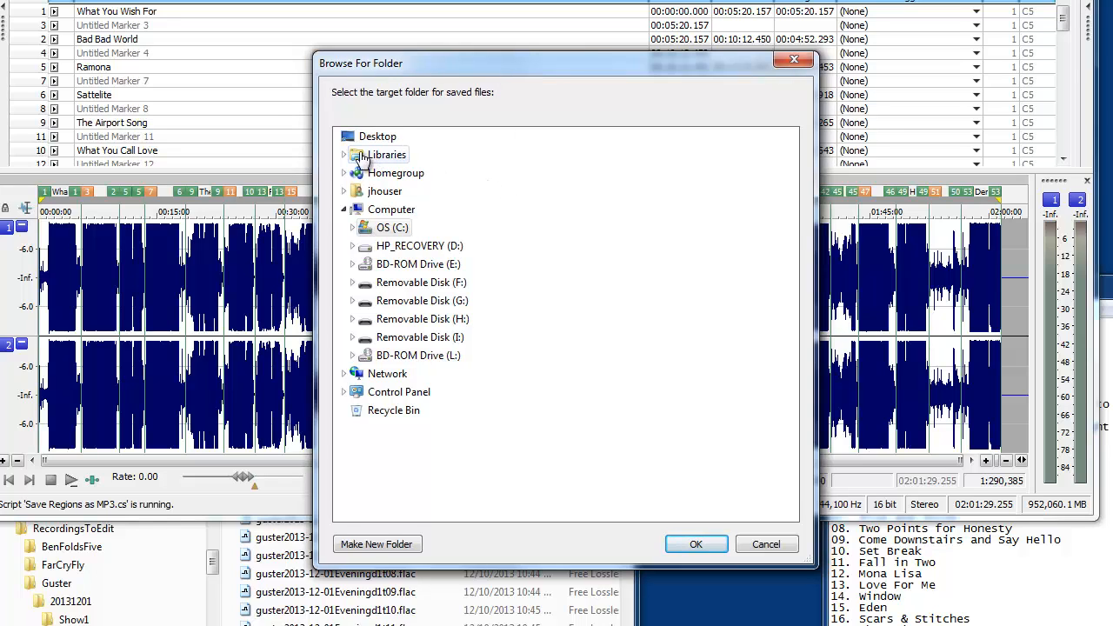
# Set the Music > mp3s folder as the MP3 export destination.
pyautogui.click(342, 153)
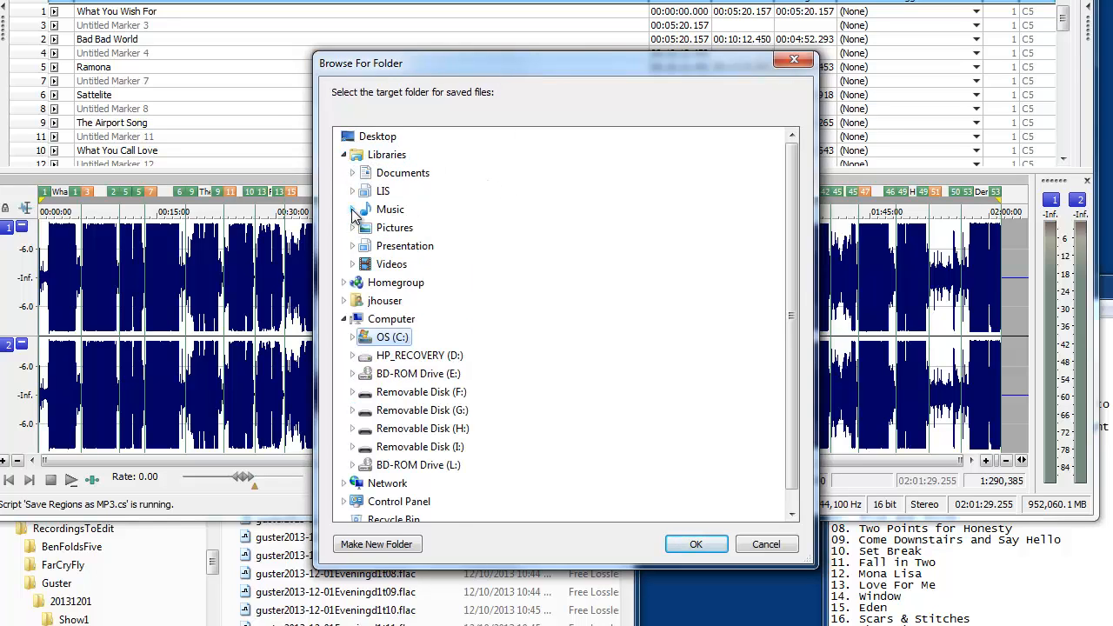
pyautogui.click(353, 209)
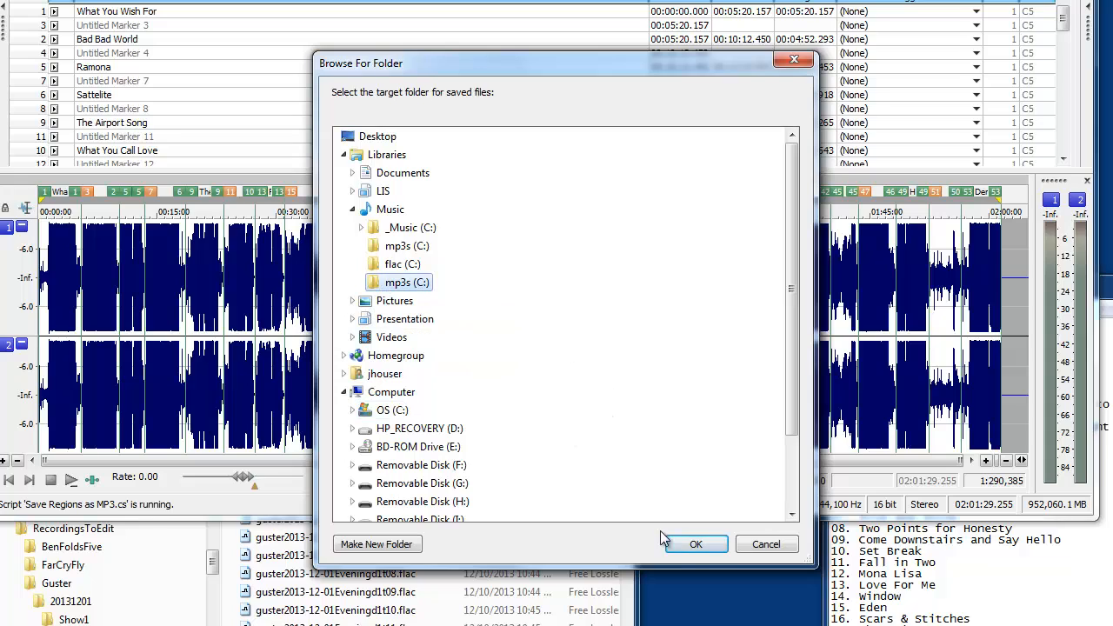
pyautogui.moveTo(696, 544)
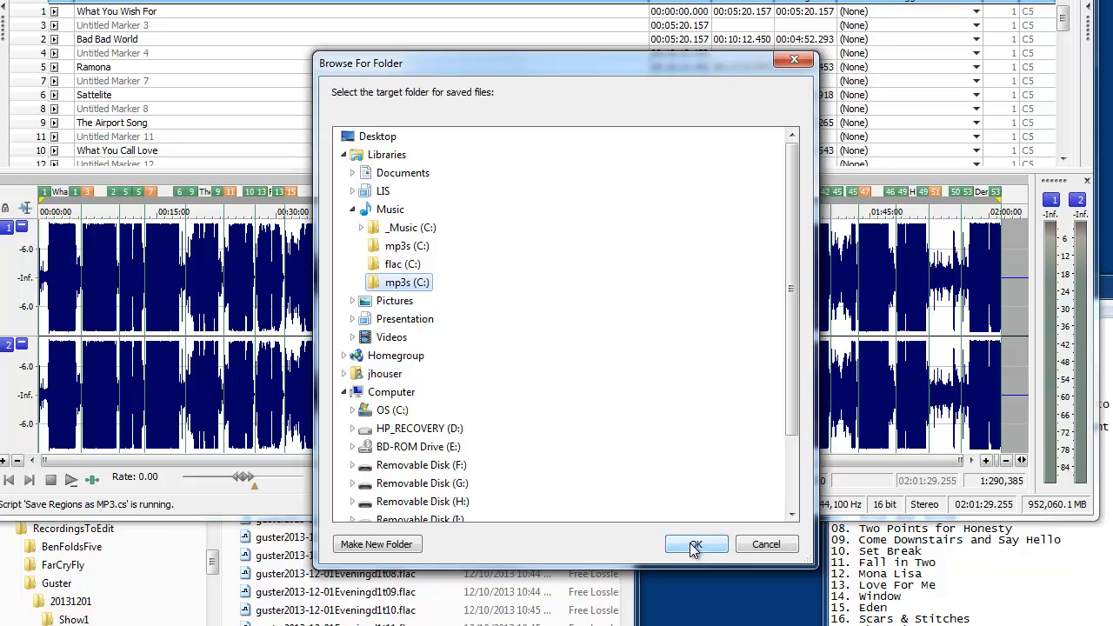
pyautogui.click(696, 544)
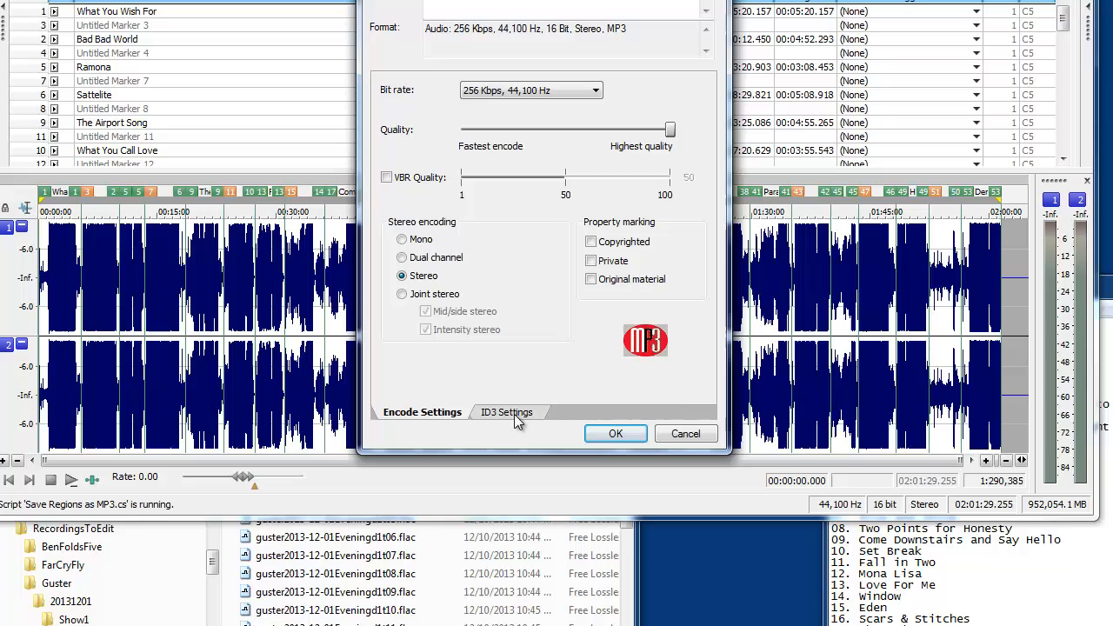
# In ID3 Settings, append '- Evening' to the album name and start the MP3 export.
pyautogui.click(508, 410)
pyautogui.write('2013 12 12 Brooklyn Bowl')
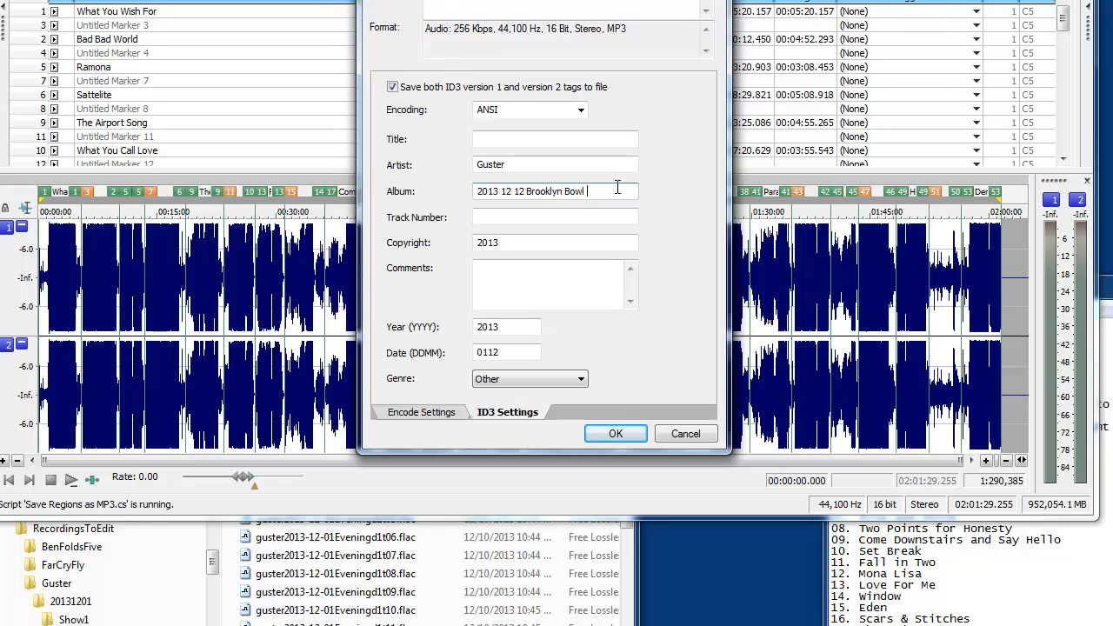
pyautogui.write('- Evening')
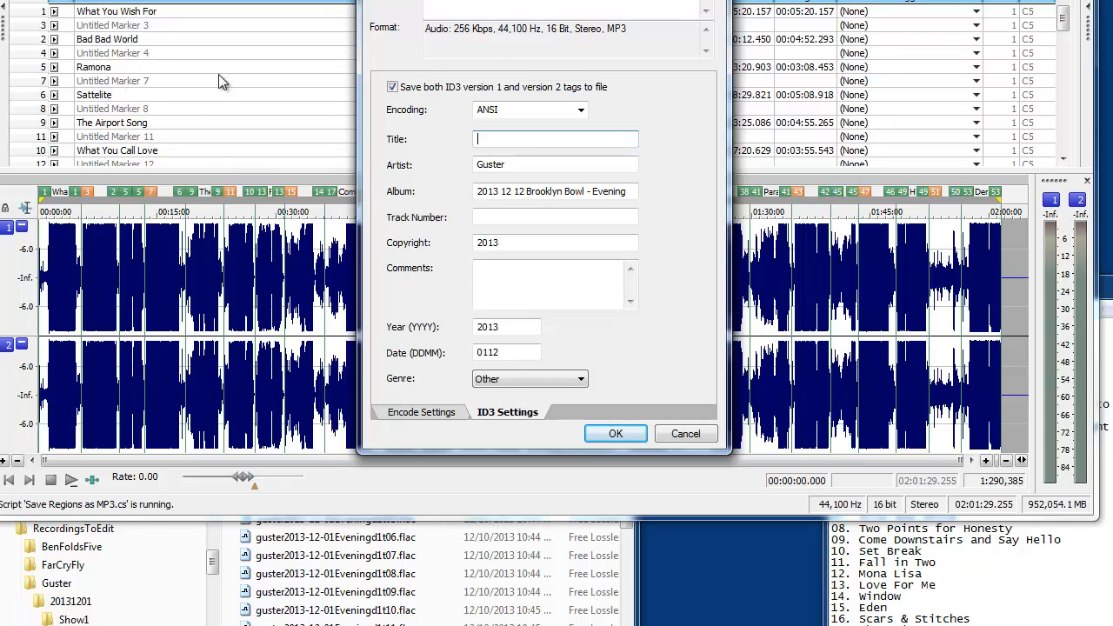
pyautogui.click(555, 216)
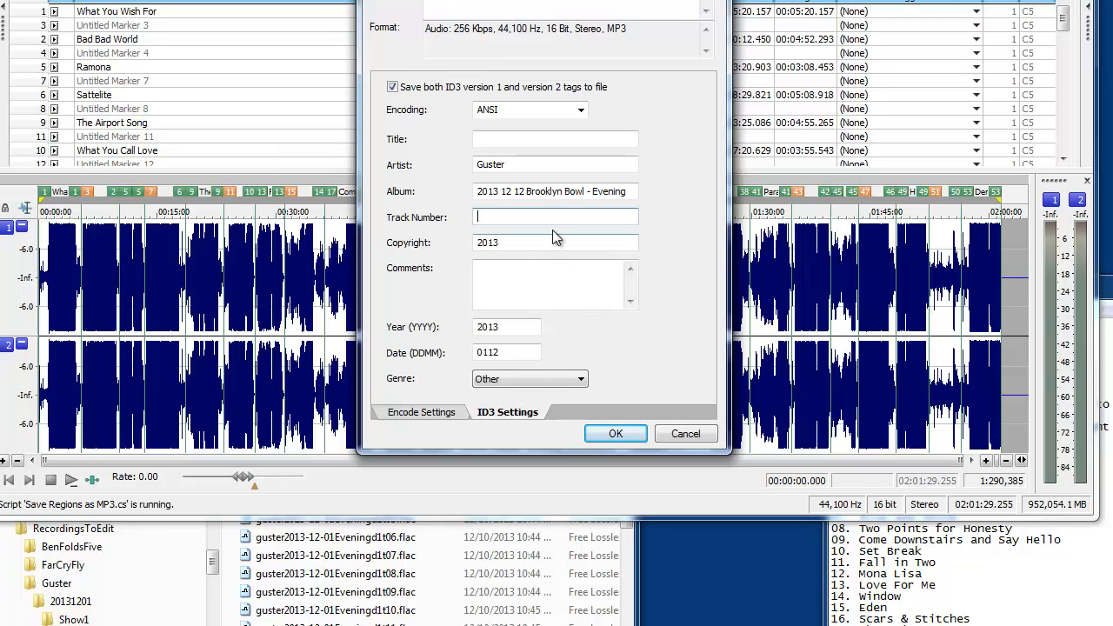
pyautogui.moveTo(566, 319)
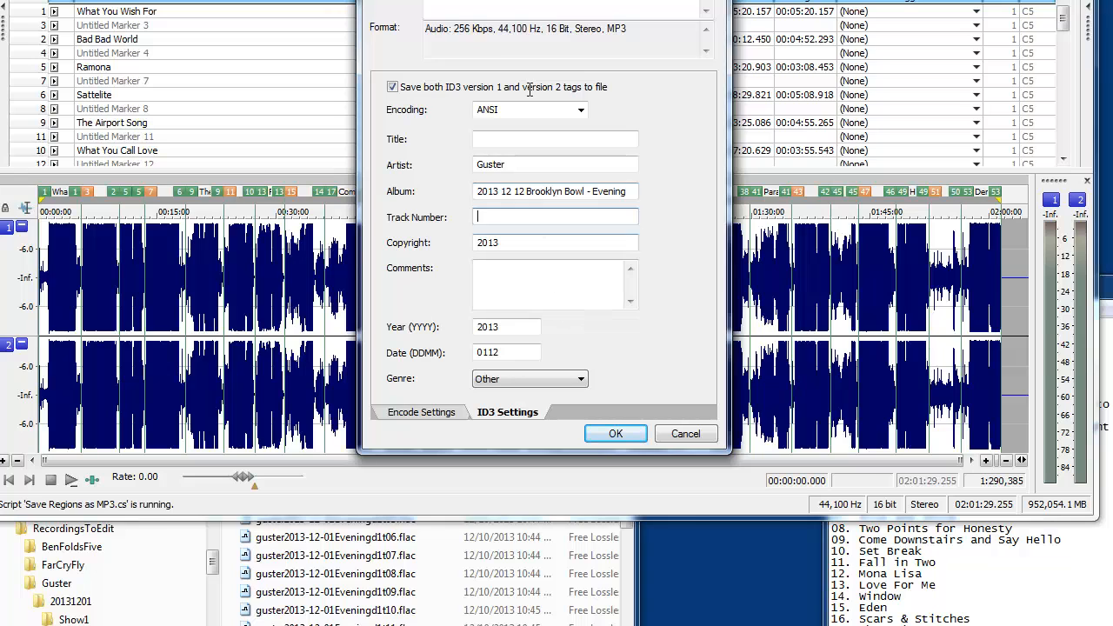
pyautogui.click(616, 433)
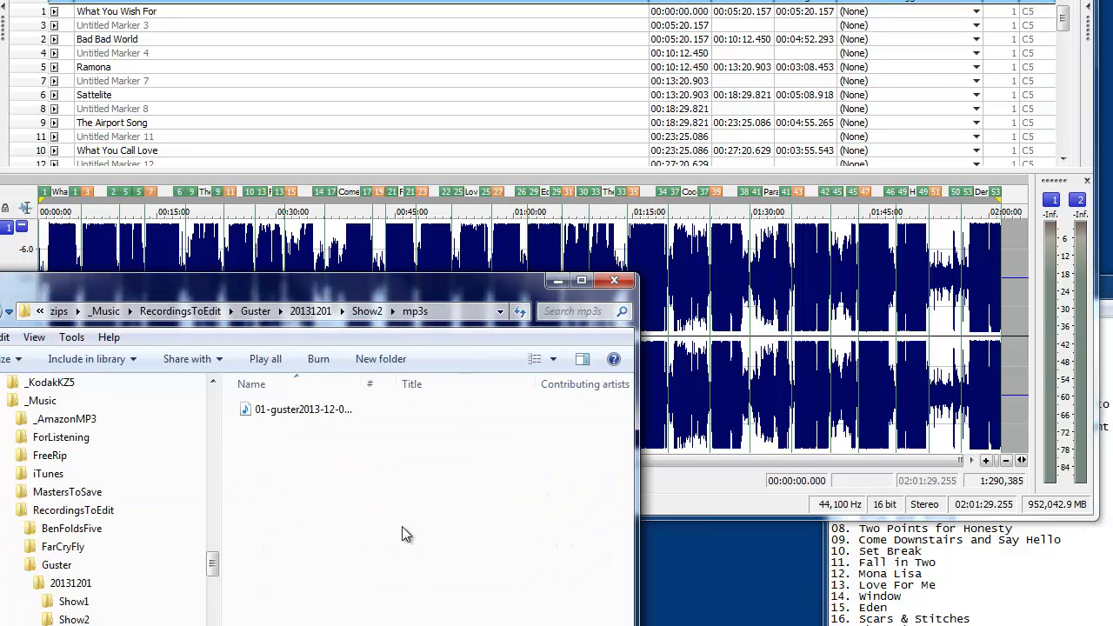
pyautogui.moveTo(338, 449)
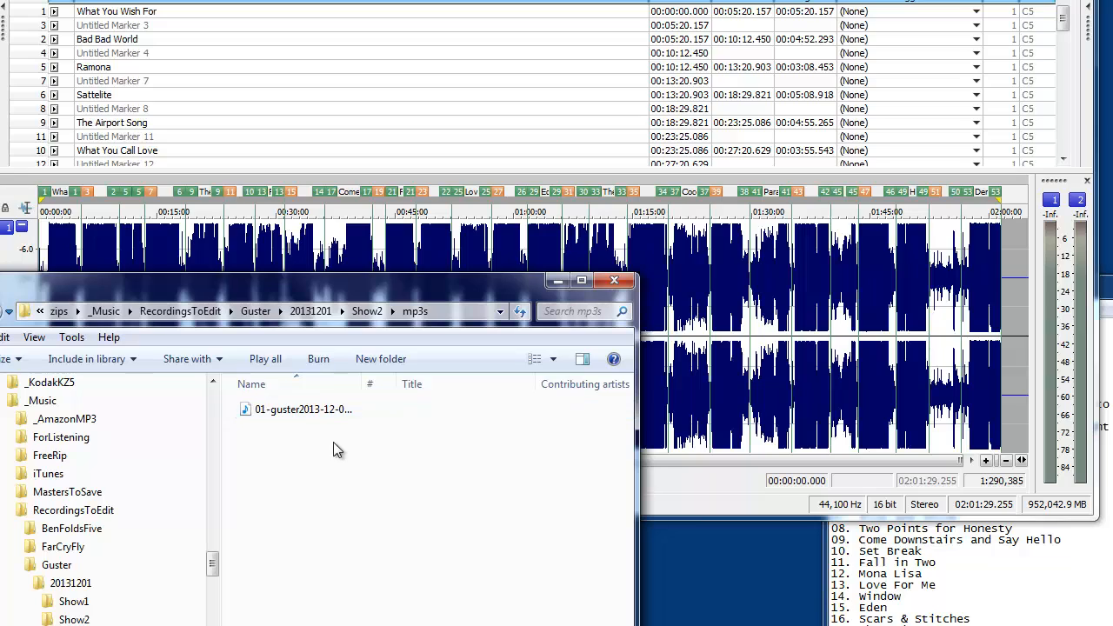
pyautogui.moveTo(174, 28)
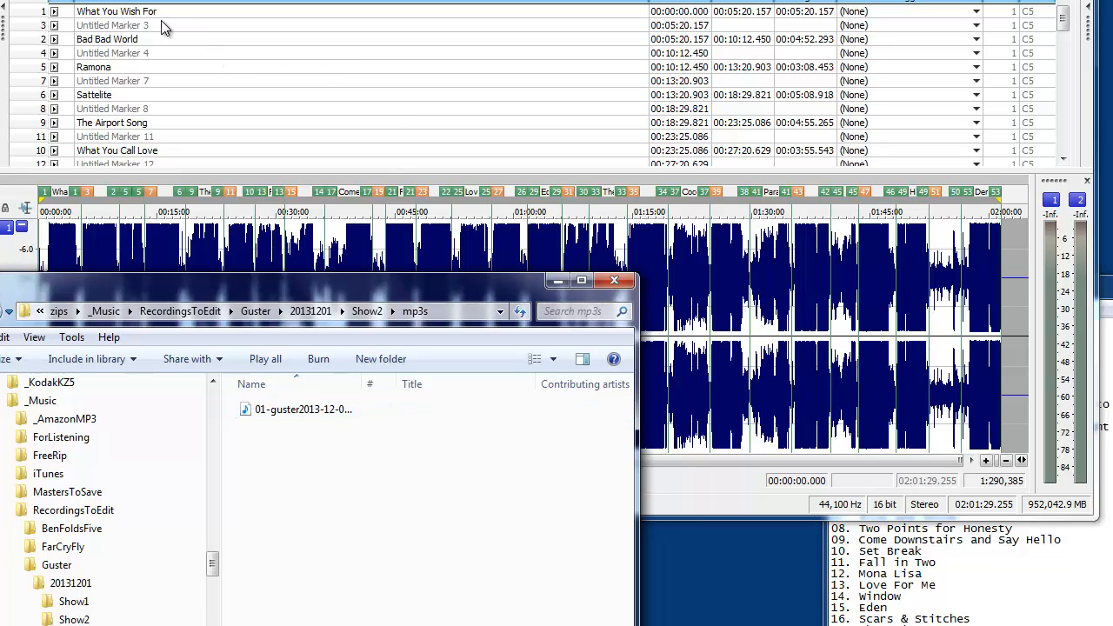
pyautogui.moveTo(216, 104)
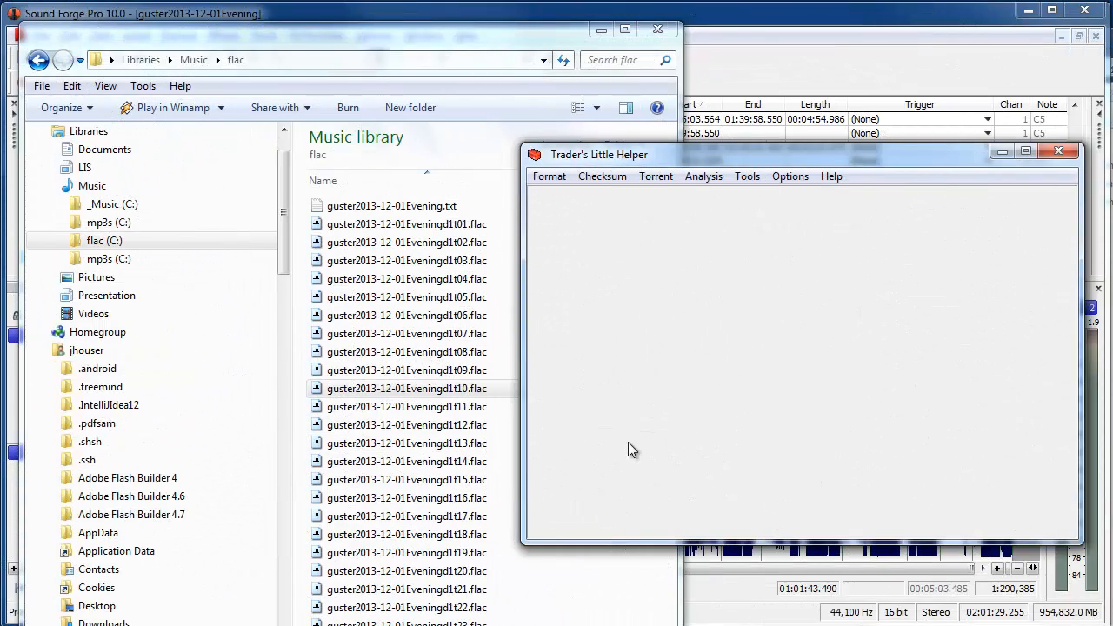
pyautogui.moveTo(635, 445)
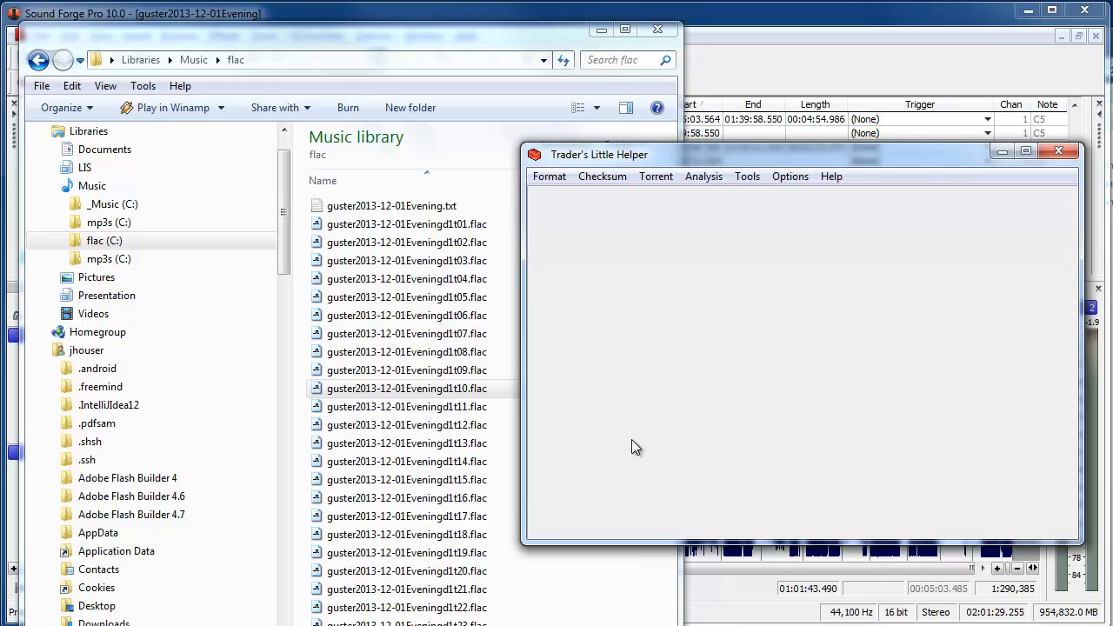
pyautogui.moveTo(500, 236)
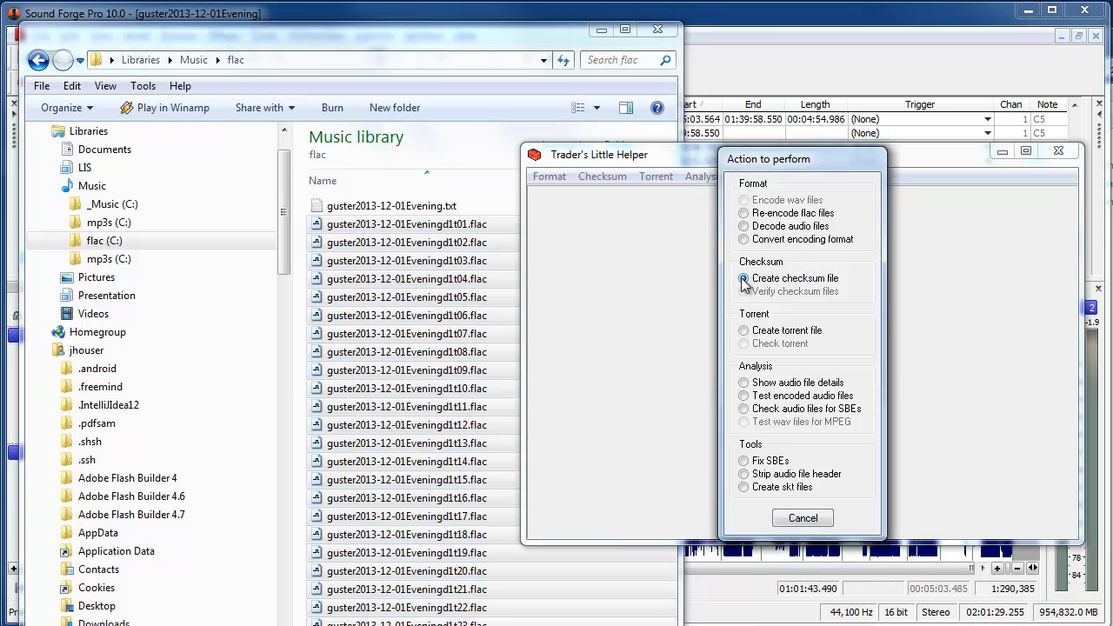
# Create a FLAC fingerprint checksum for the tracks and choose to save it to a file.
pyautogui.click(742, 278)
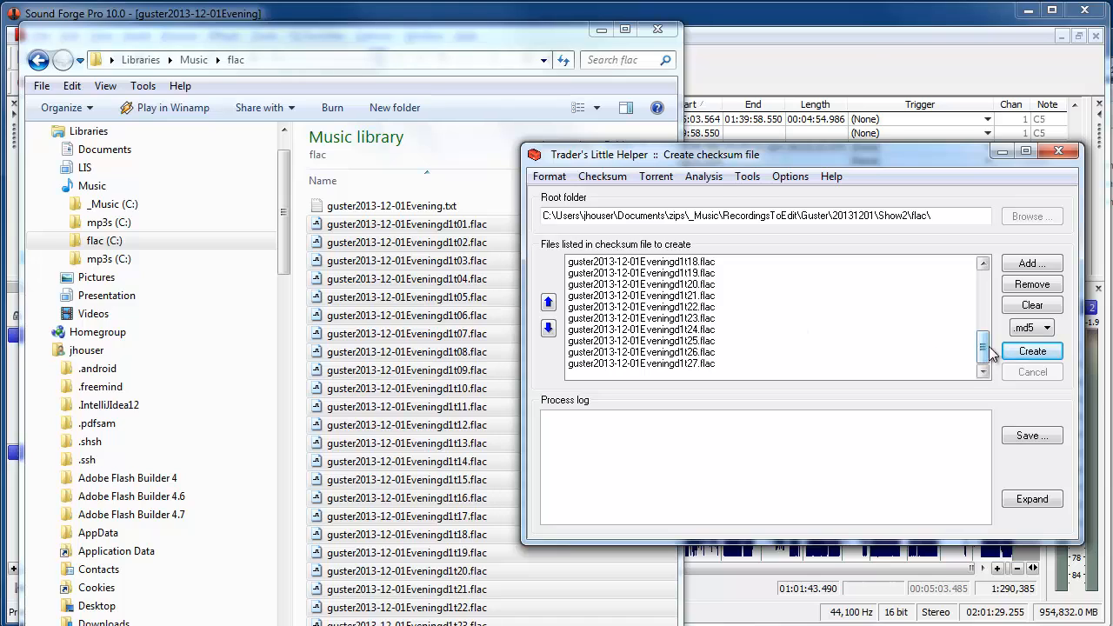
pyautogui.click(1046, 327)
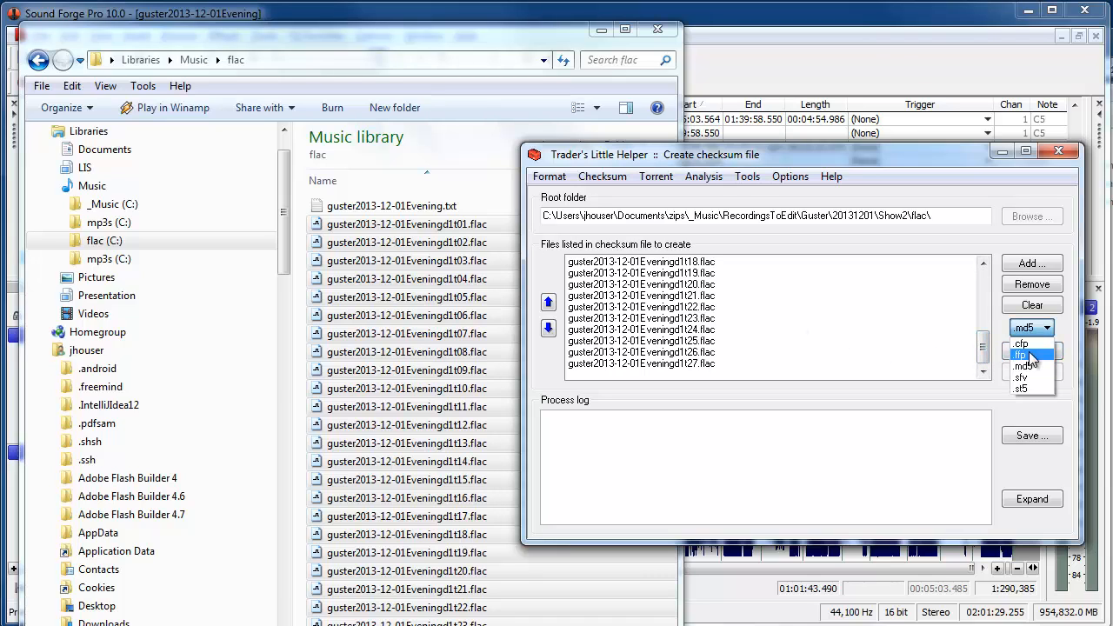
pyautogui.click(1024, 351)
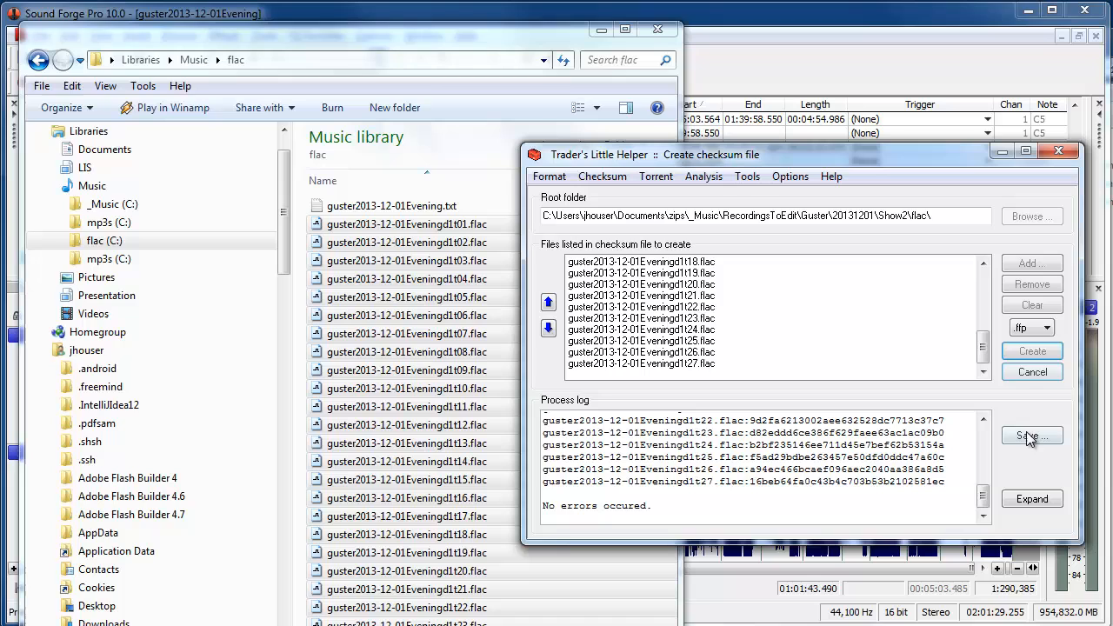
pyautogui.click(1031, 435)
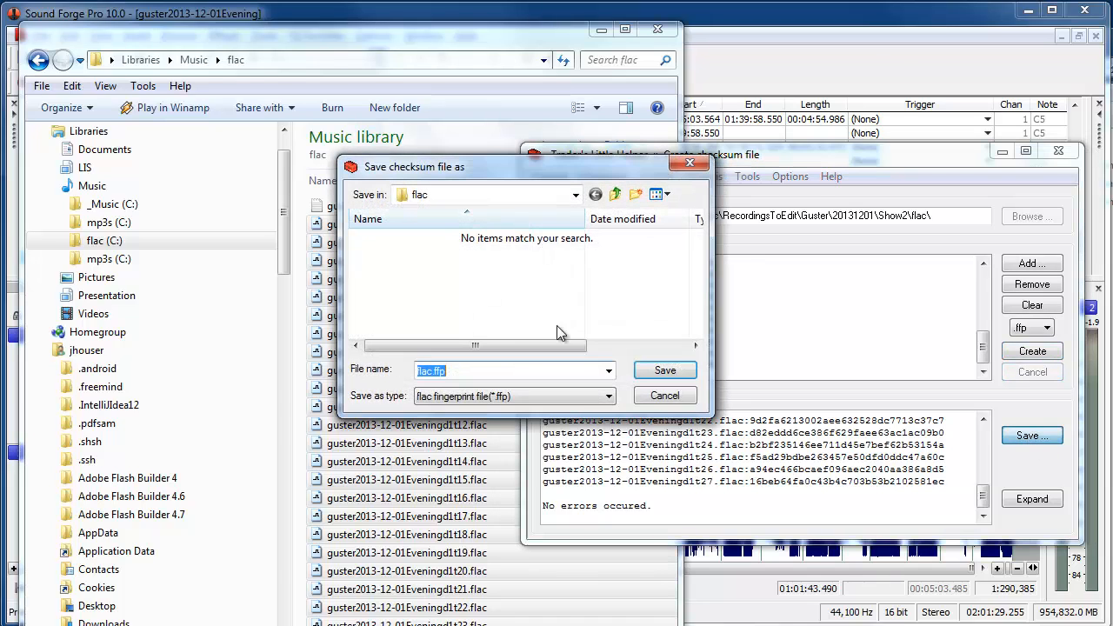
# Save the checksum as guster2013-12-01Evening.ffp in the Show2 flac folder.
pyautogui.click(572, 195)
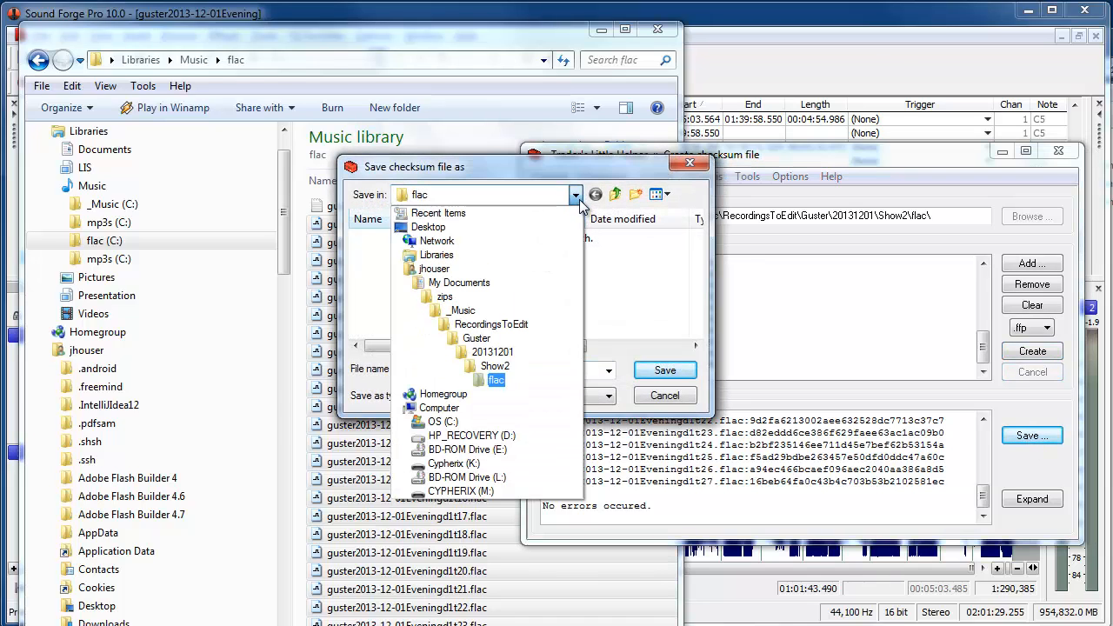
pyautogui.click(495, 379)
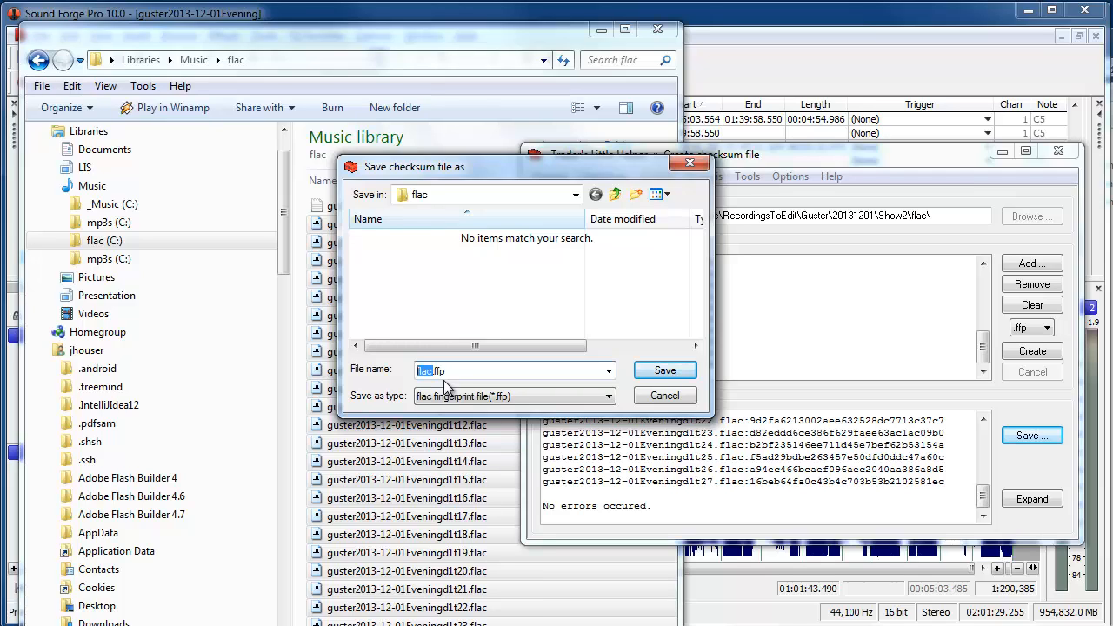
pyautogui.write('guster2013-12-01Evening')
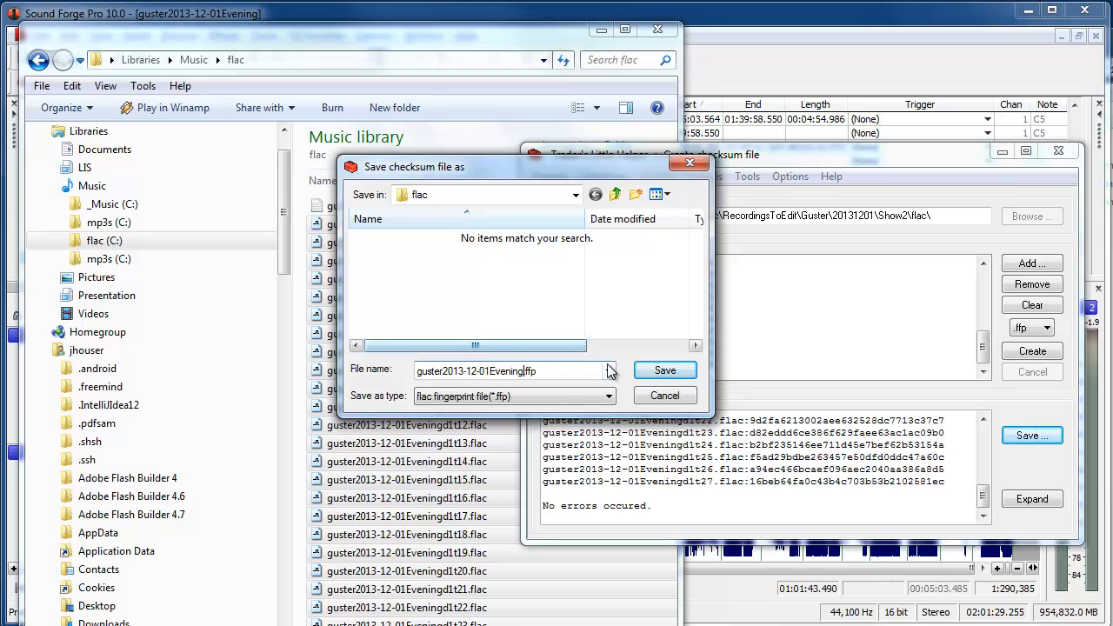
pyautogui.moveTo(605, 372)
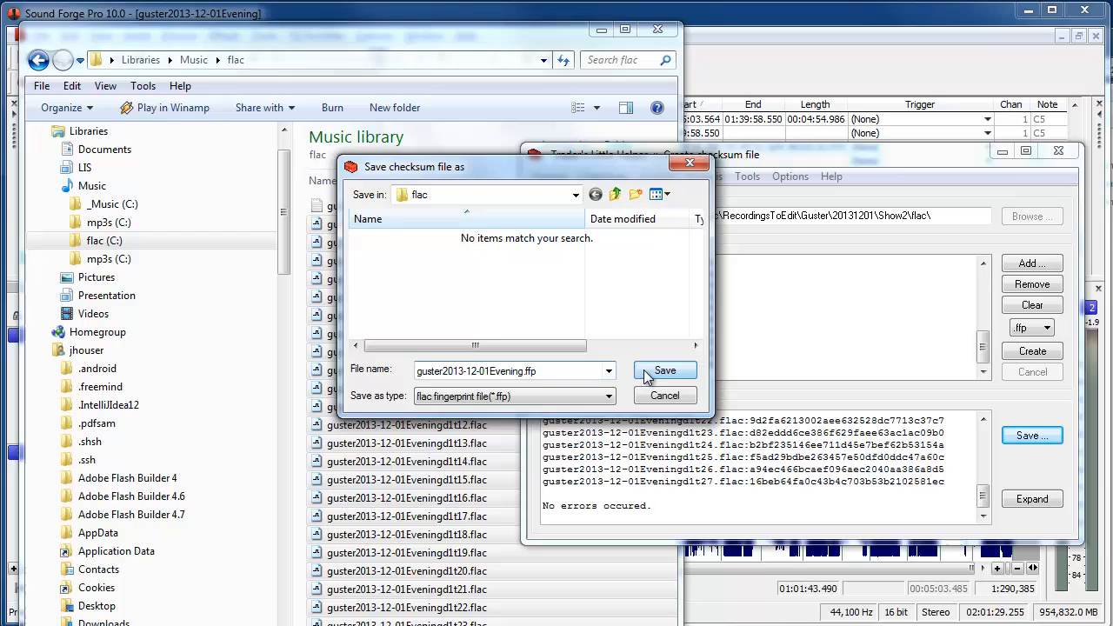
pyautogui.click(664, 368)
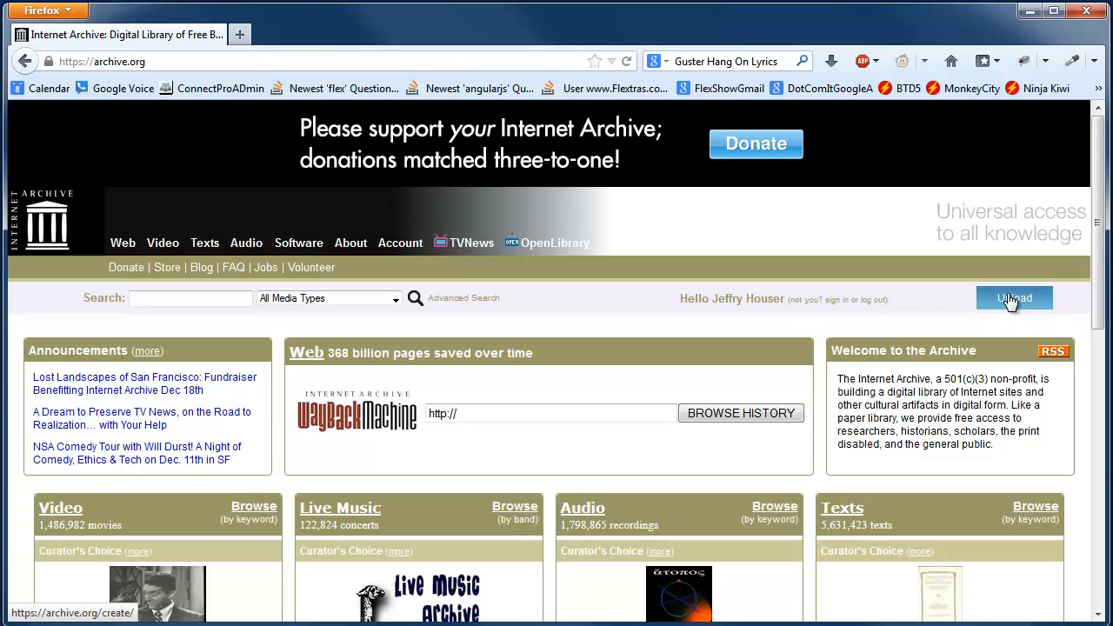
# Start a Live Music Archive upload via the Classic Uploader, reaching the file chooser.
pyautogui.click(1013, 297)
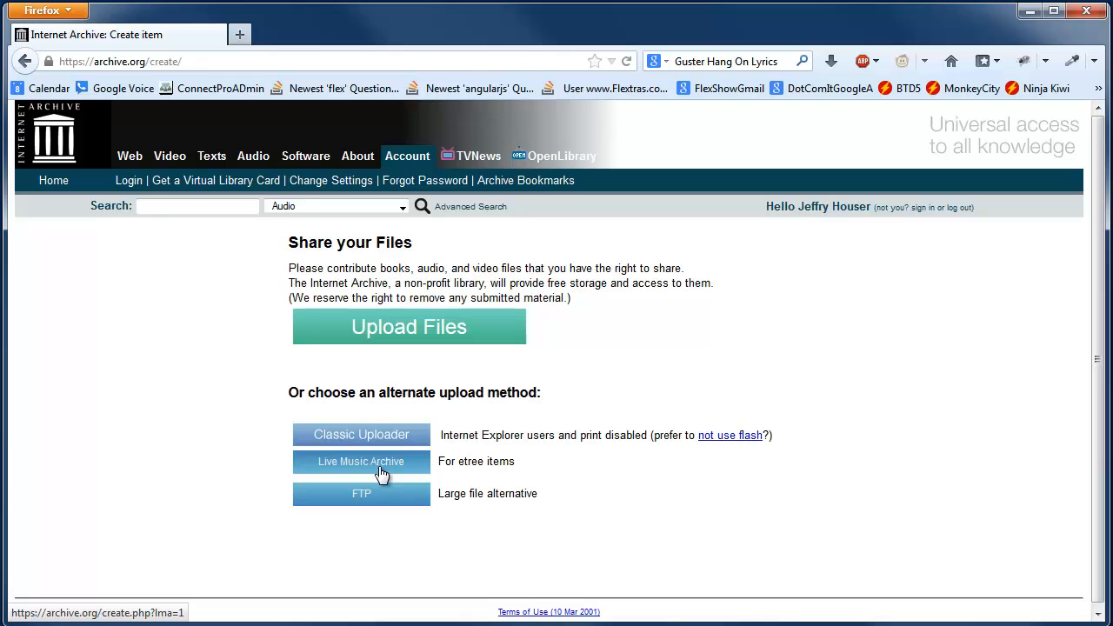
pyautogui.click(362, 462)
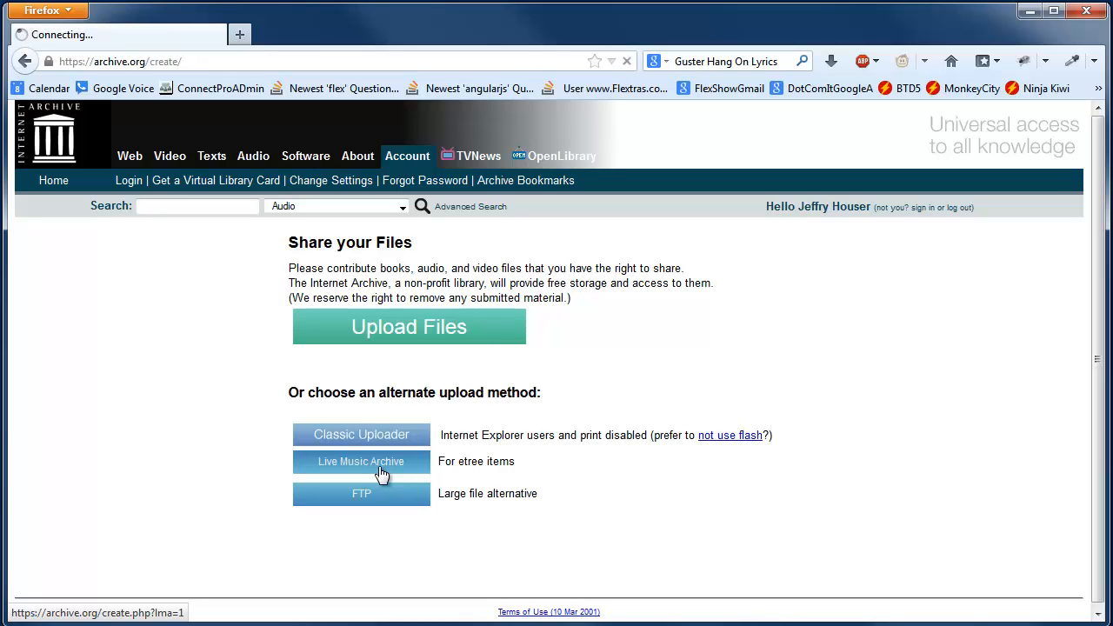
pyautogui.click(361, 462)
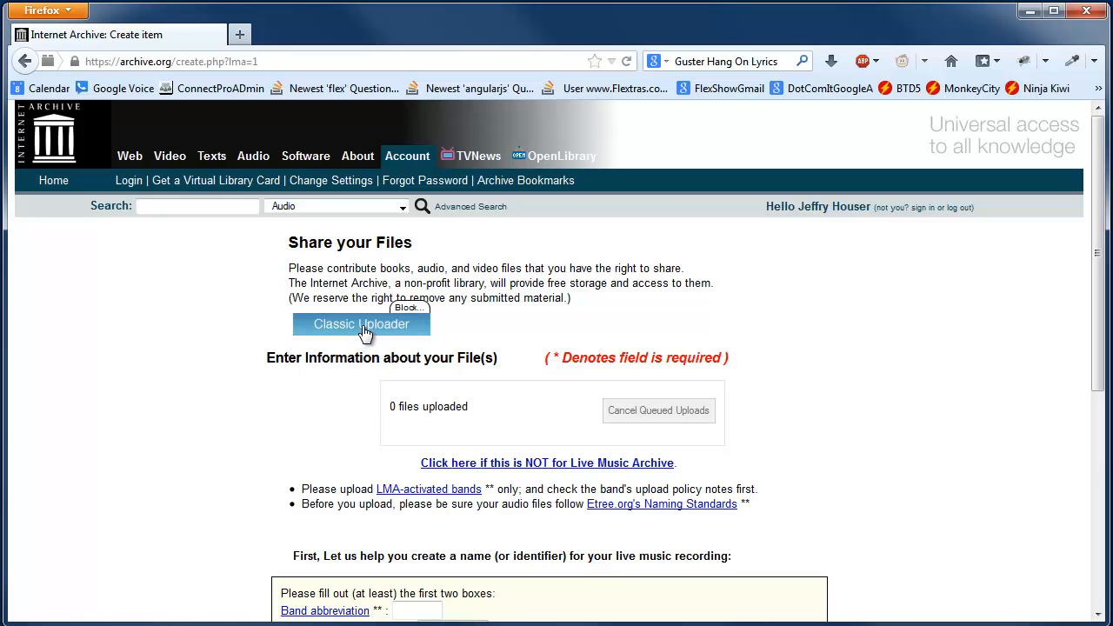
pyautogui.click(362, 323)
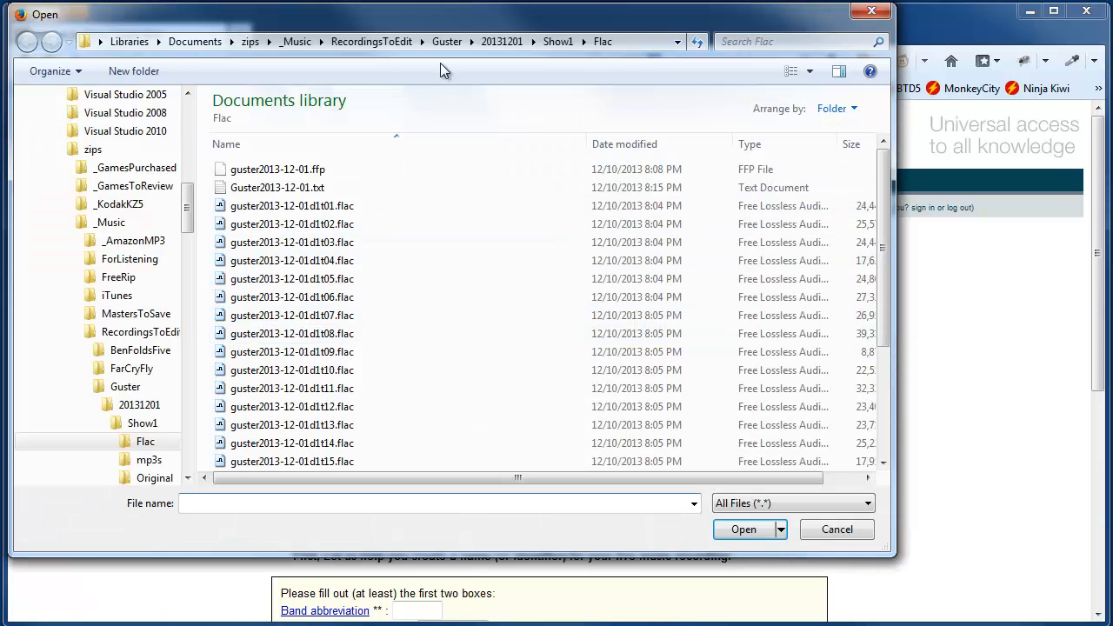
# Select all files in the Show2 flac folder and start uploading them.
pyautogui.click(532, 41)
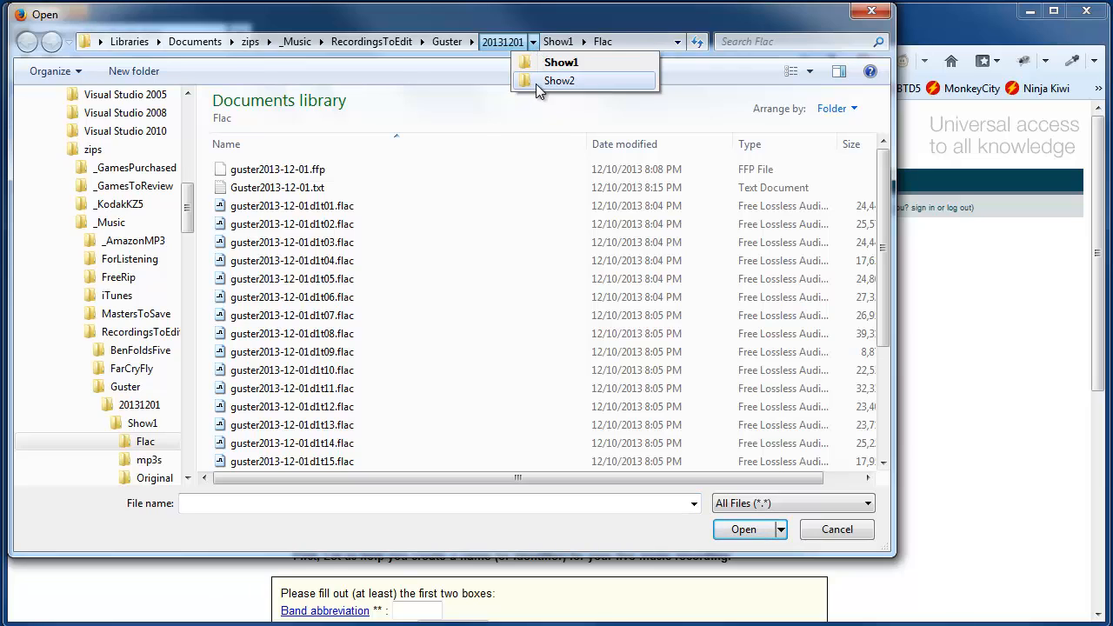
pyautogui.click(563, 80)
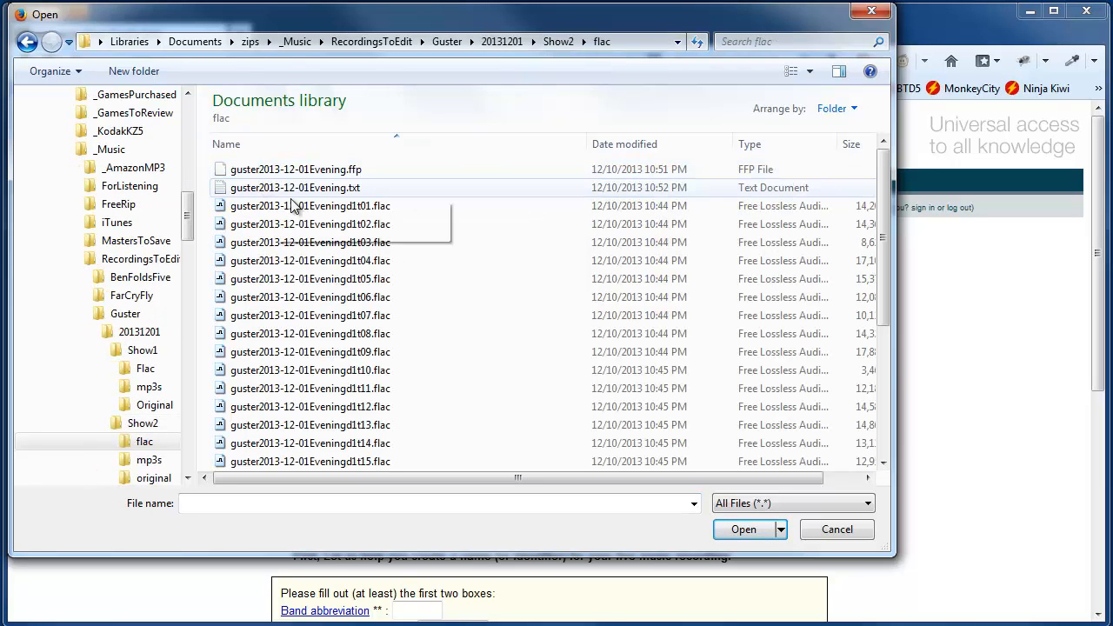
pyautogui.click(295, 168)
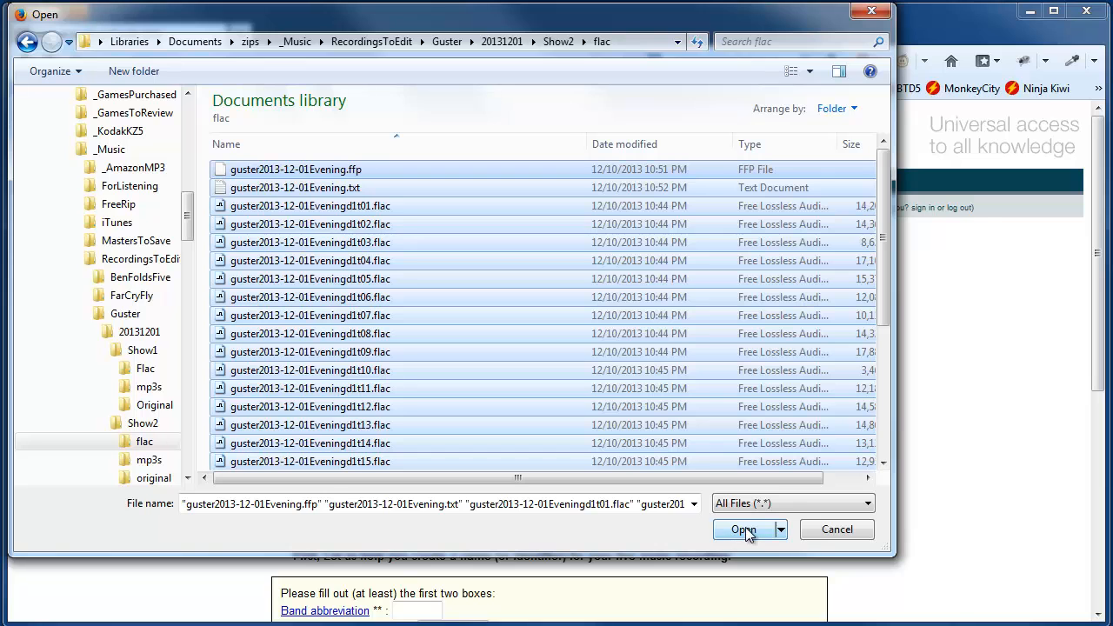
pyautogui.click(740, 529)
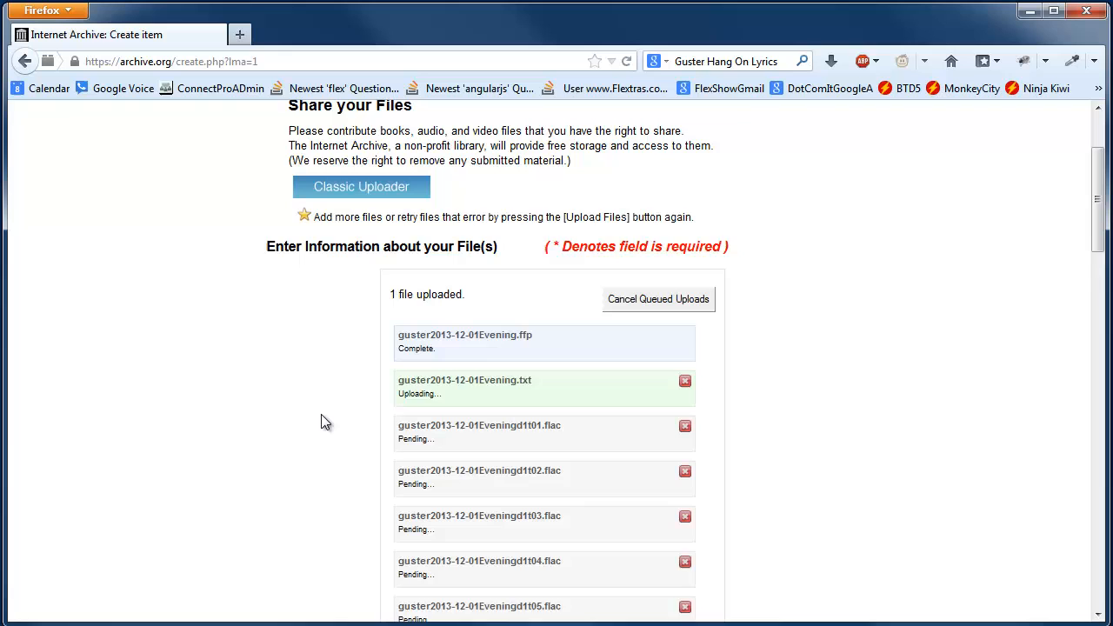
# Enter band Guster, concert date 2013-12-01 and identifier suffix -Evening-alt.
pyautogui.scroll(-3)
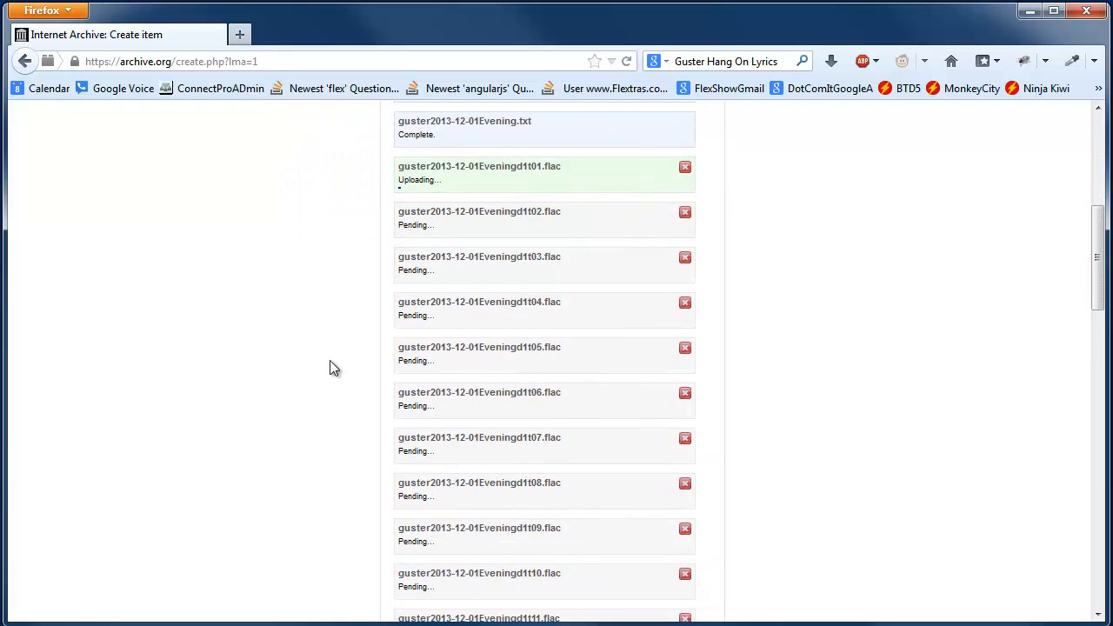
pyautogui.scroll(-3)
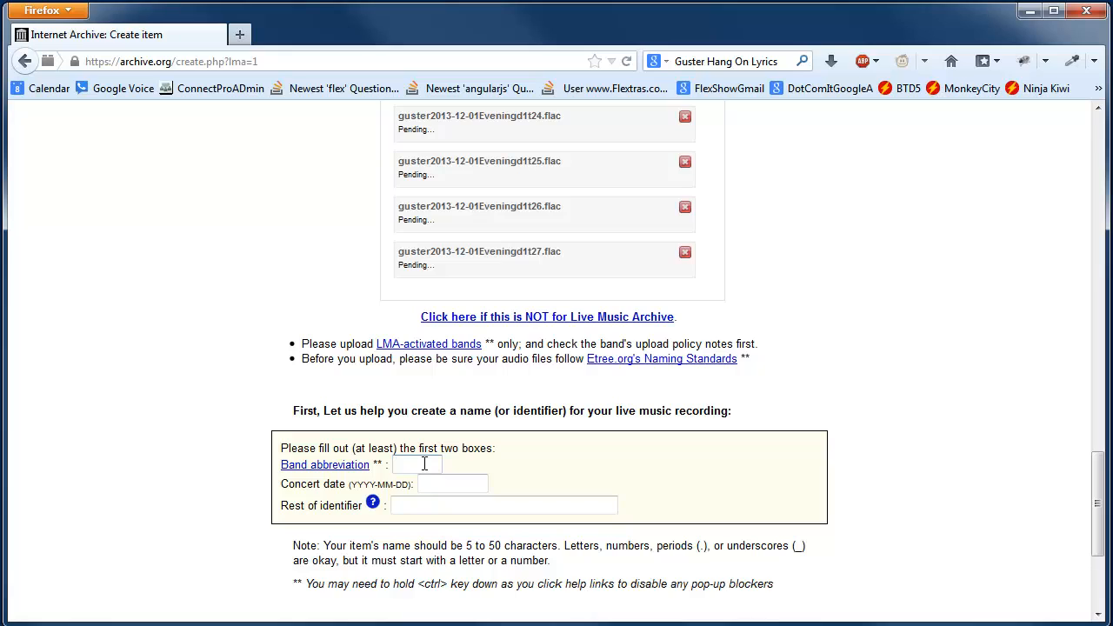
pyautogui.write('Guster')
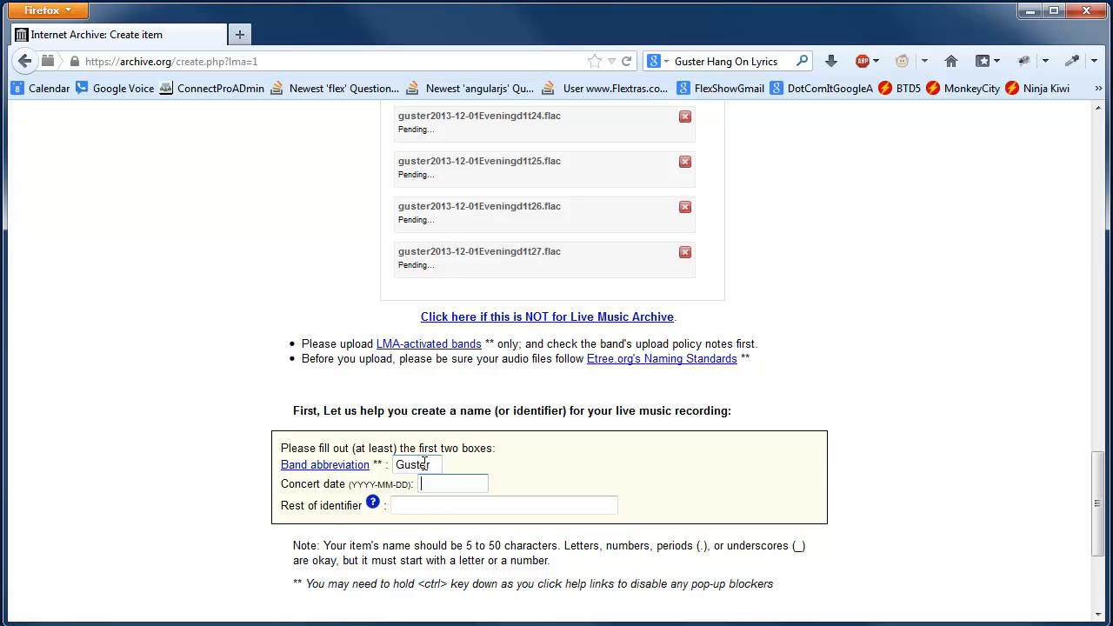
pyautogui.write('2013')
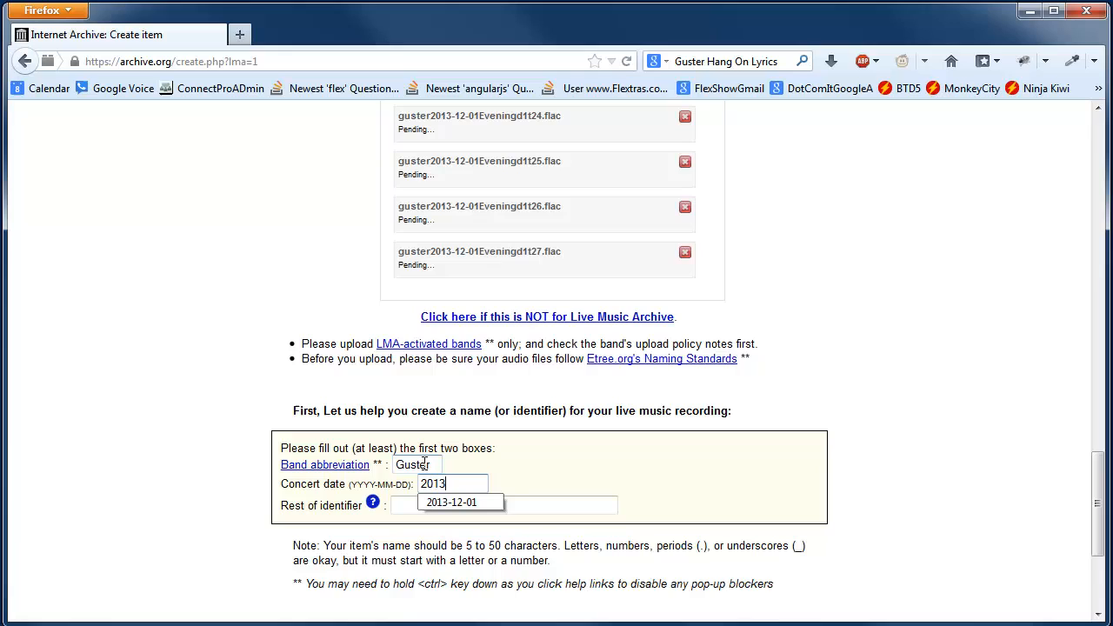
pyautogui.click(459, 501)
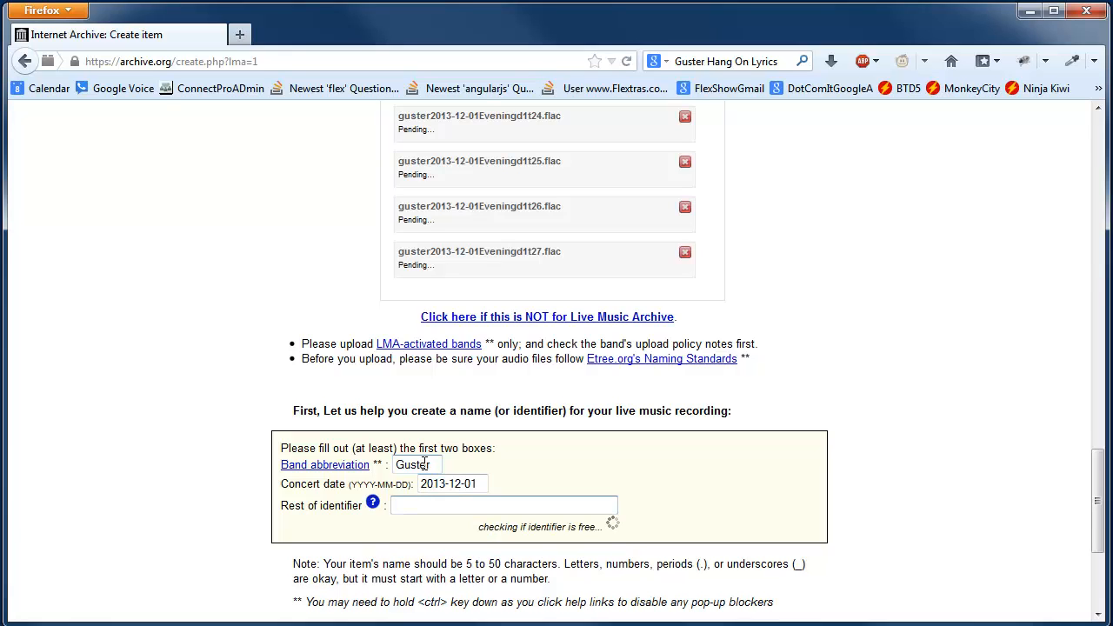
pyautogui.write('-Evening')
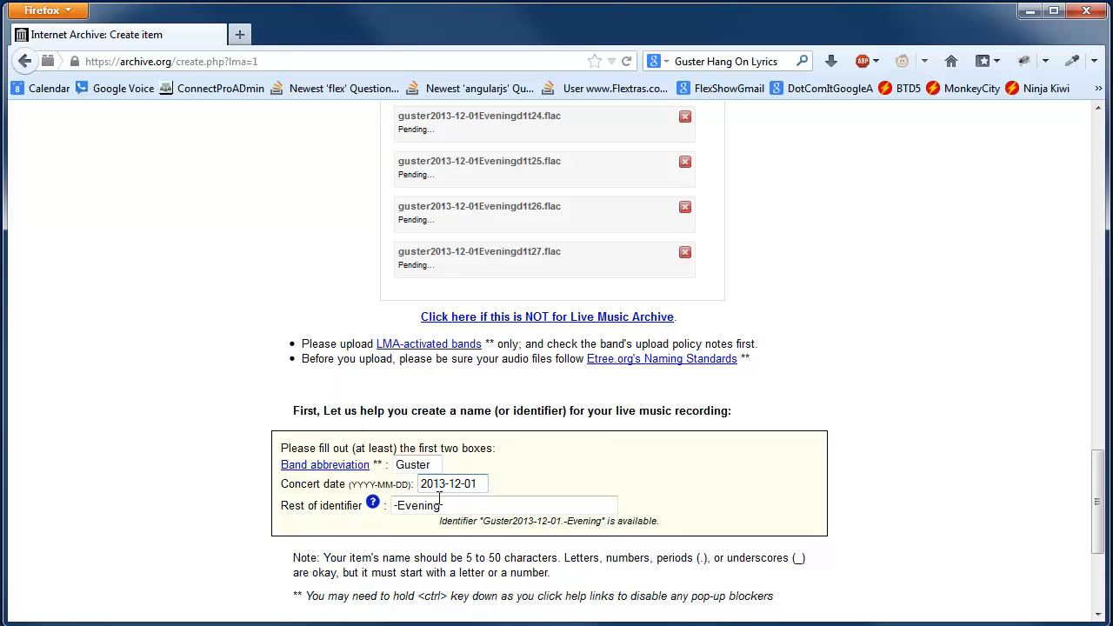
pyautogui.write('-a')
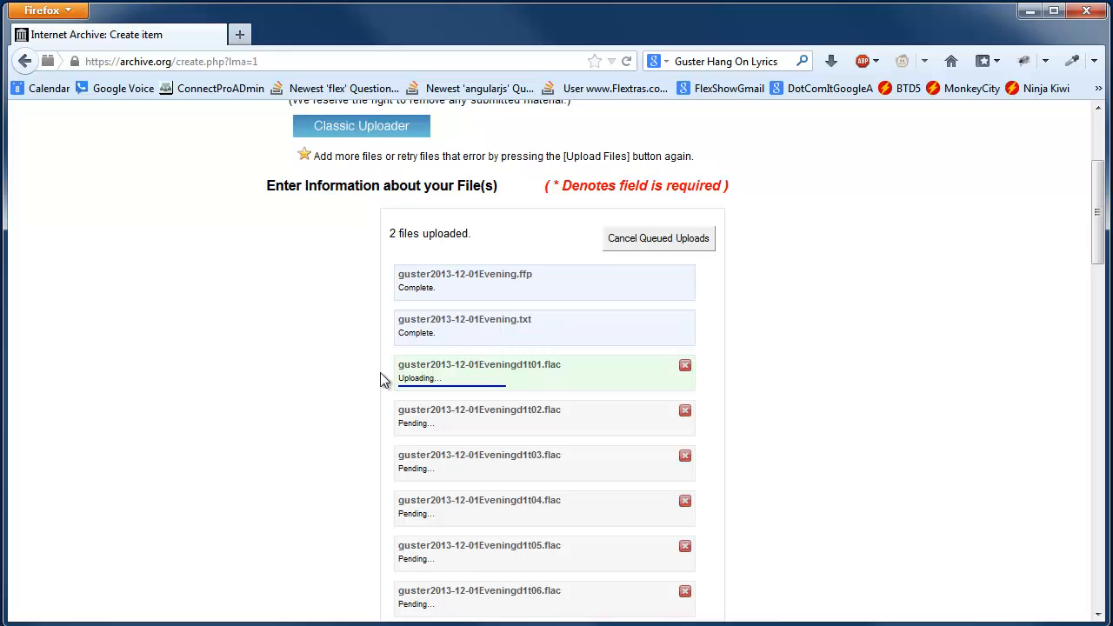
# Share the uploaded files so the Guster2013-12-01-Evening-alt item page is created.
pyautogui.scroll(-3)
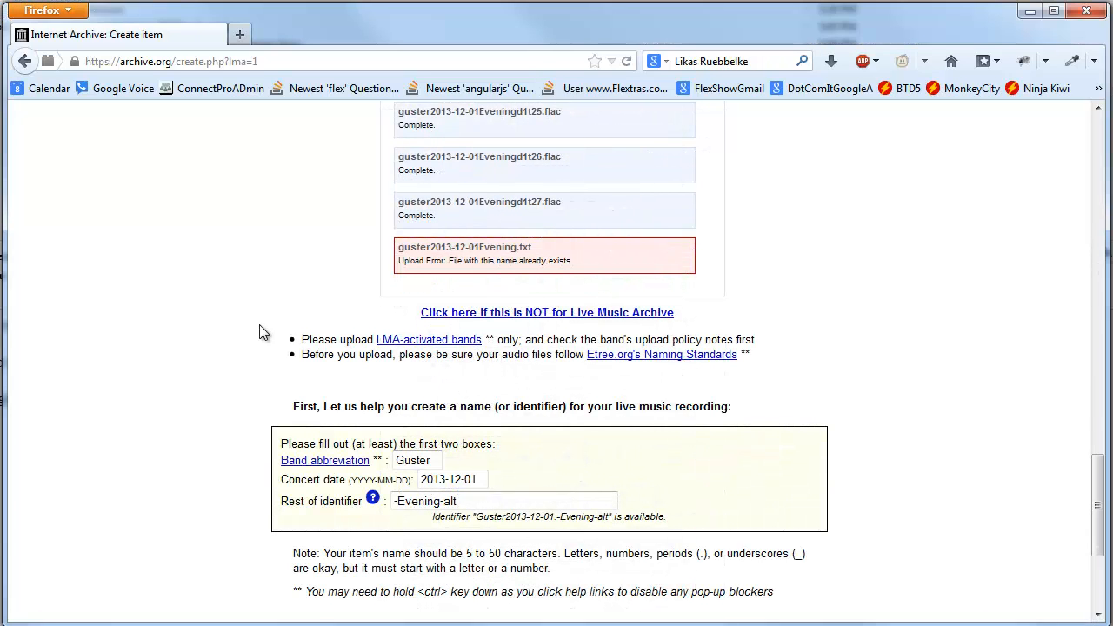
pyautogui.moveTo(274, 313)
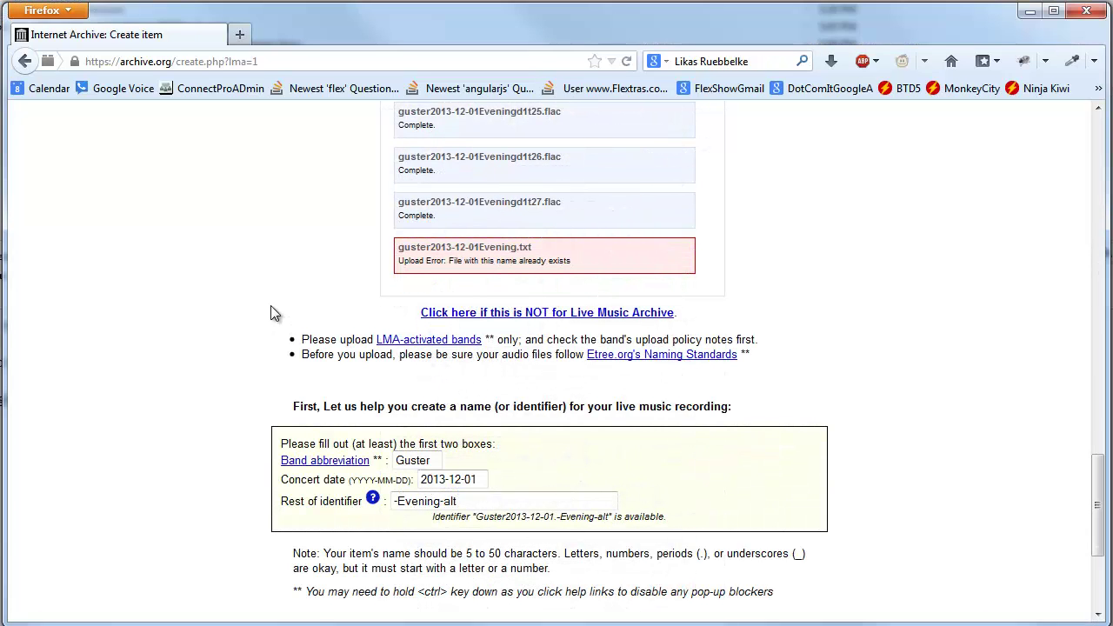
pyautogui.scroll(-3)
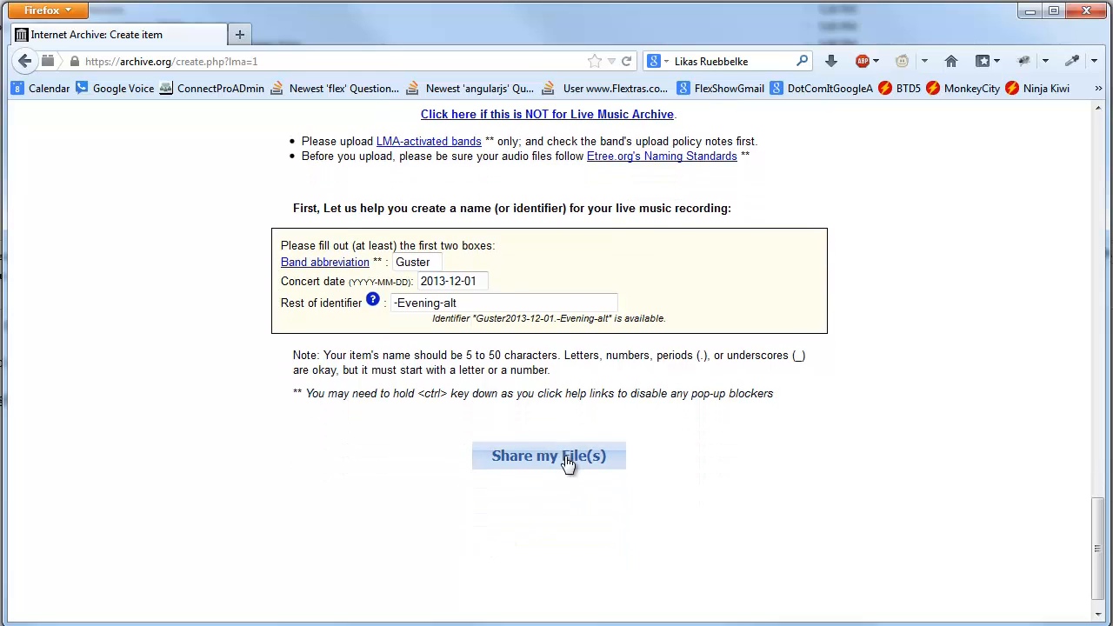
pyautogui.click(549, 455)
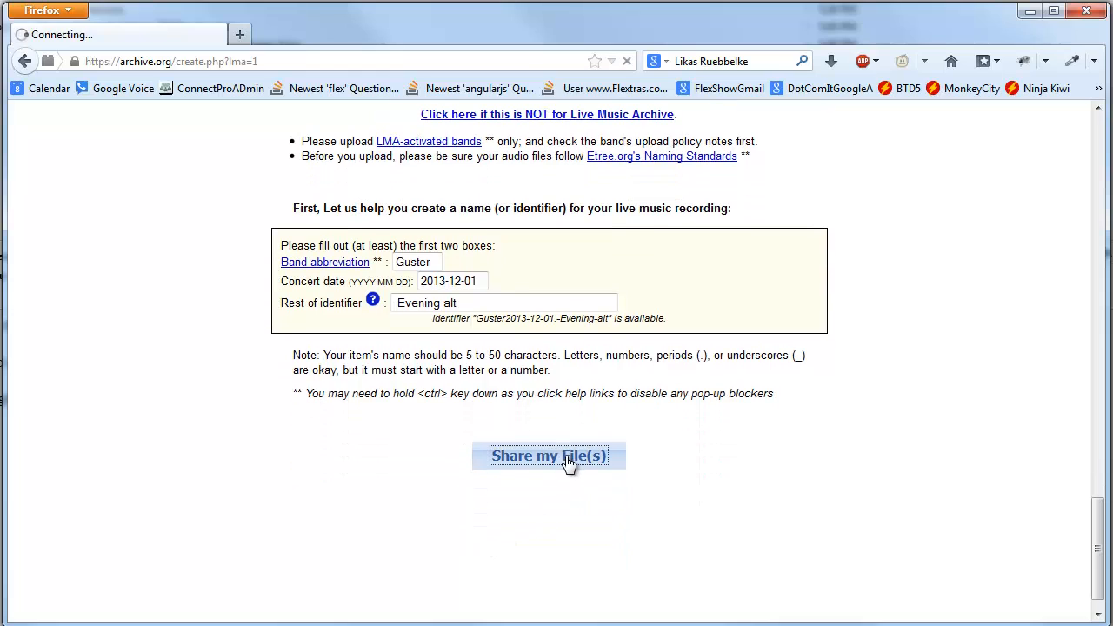
pyautogui.click(549, 455)
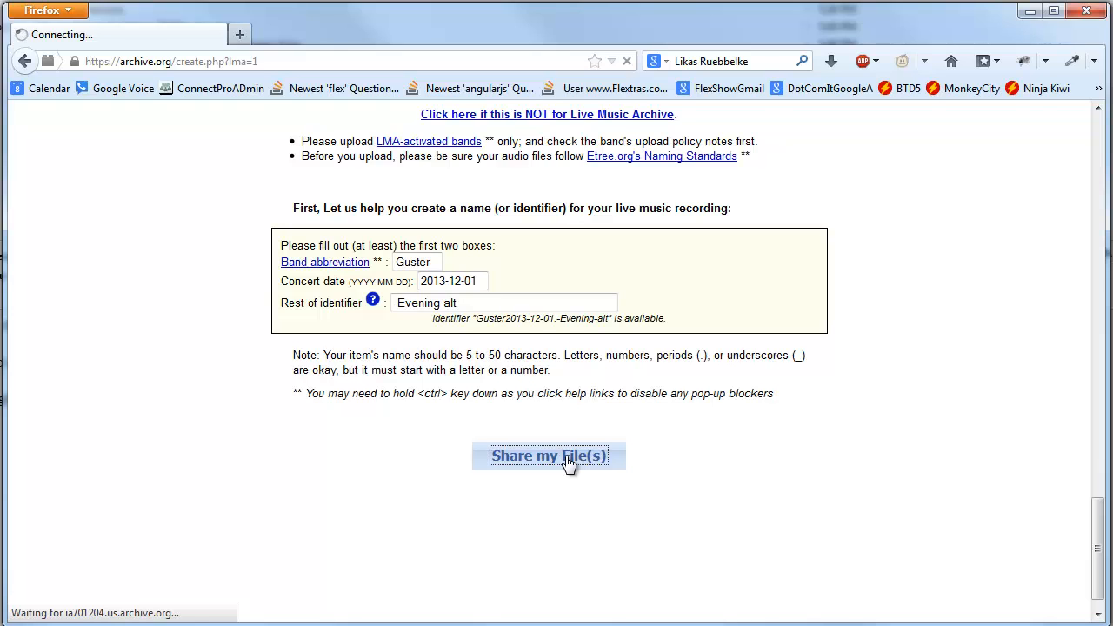
pyautogui.click(548, 456)
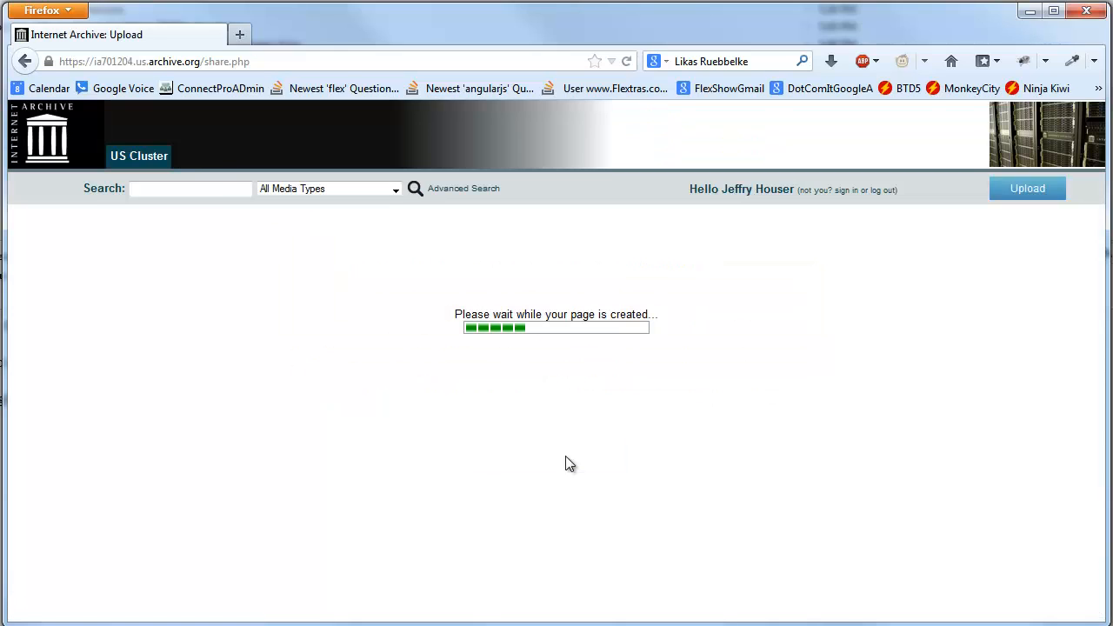
pyautogui.moveTo(539, 393)
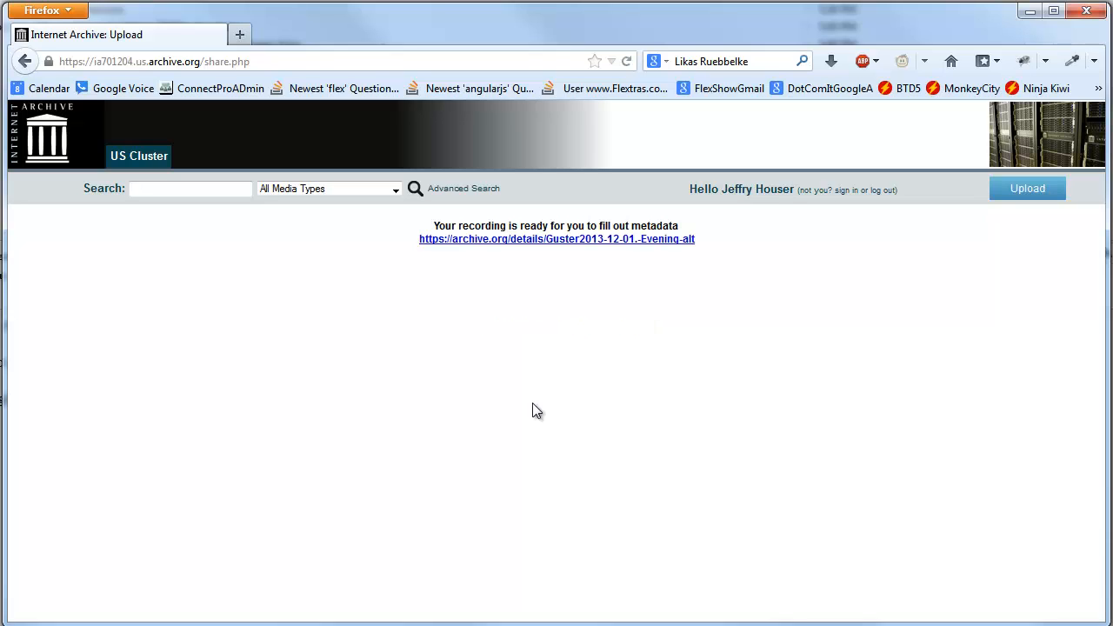
pyautogui.moveTo(558, 252)
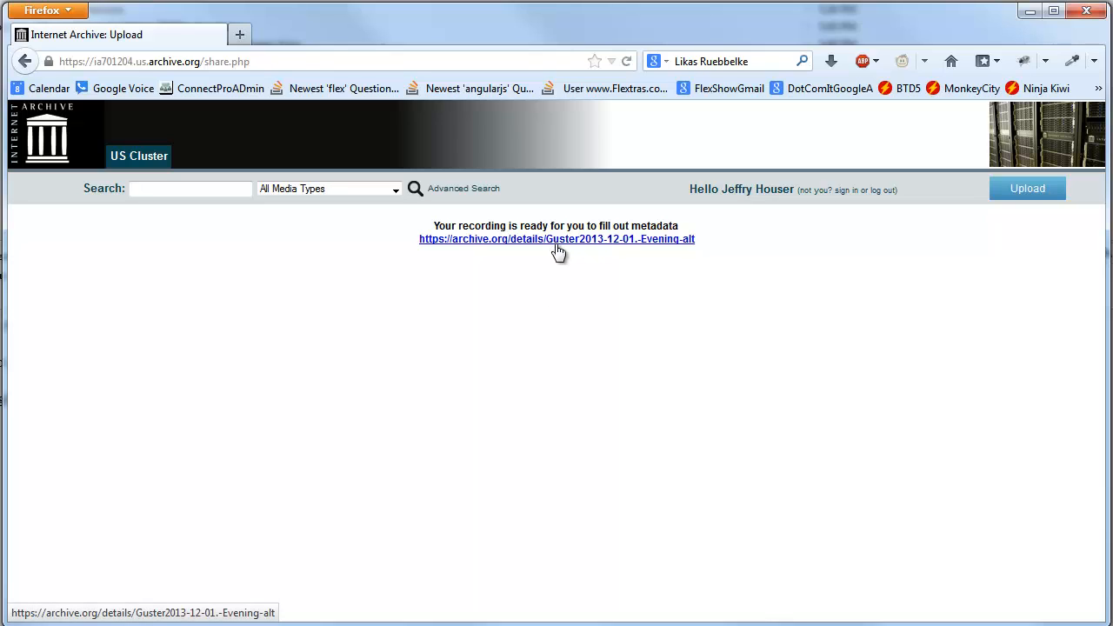
# Open the new Guster2013-12-01-Evening-alt item's details page from the ready page.
pyautogui.click(556, 240)
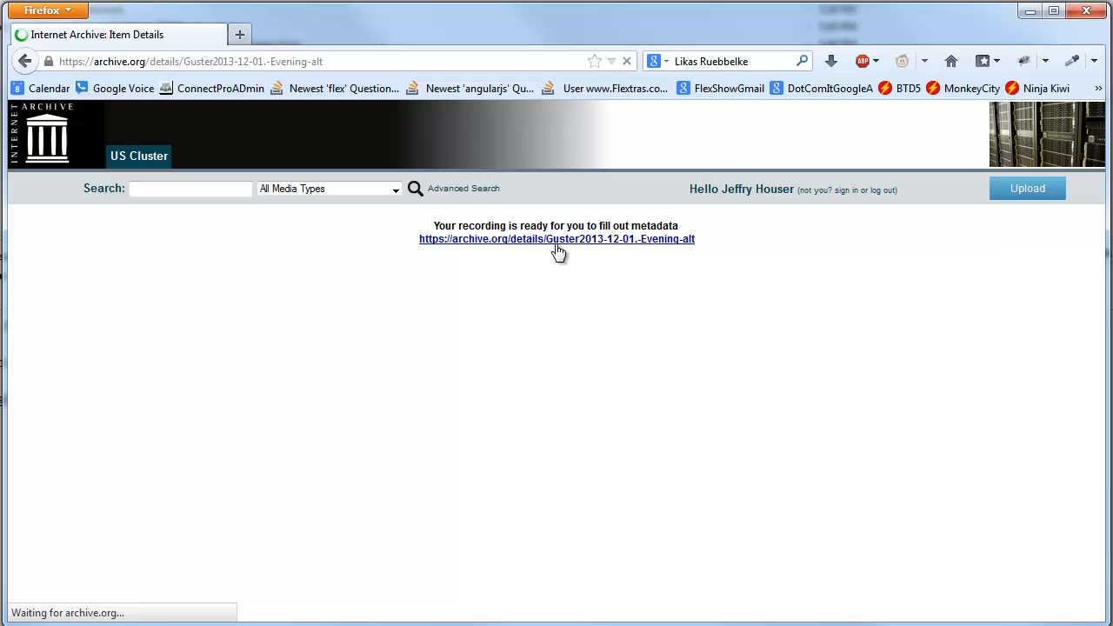
pyautogui.click(557, 240)
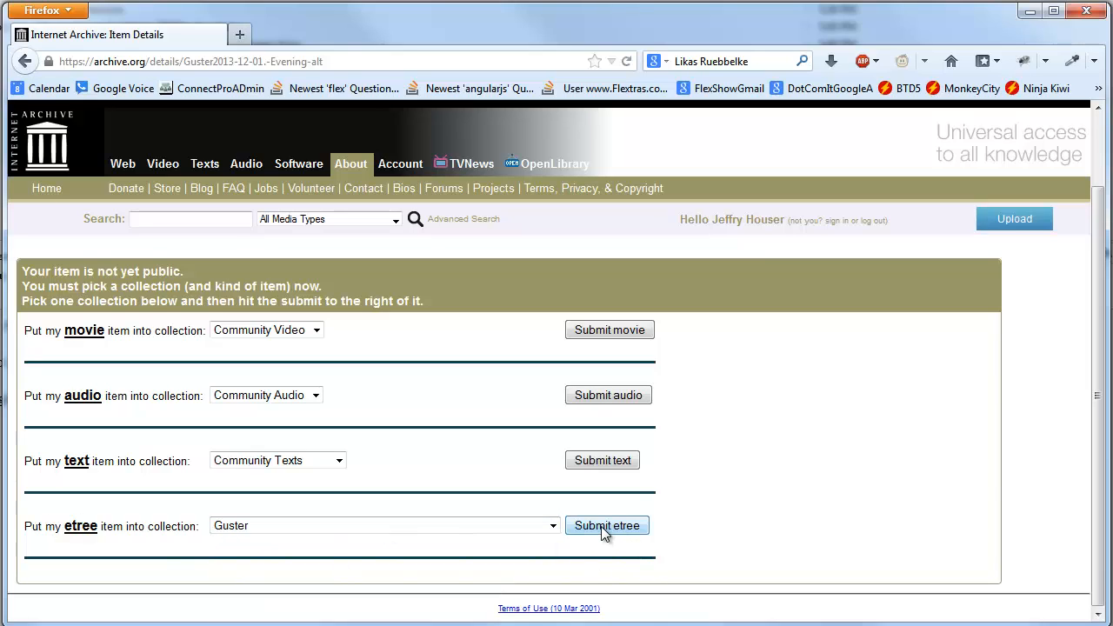
pyautogui.click(608, 525)
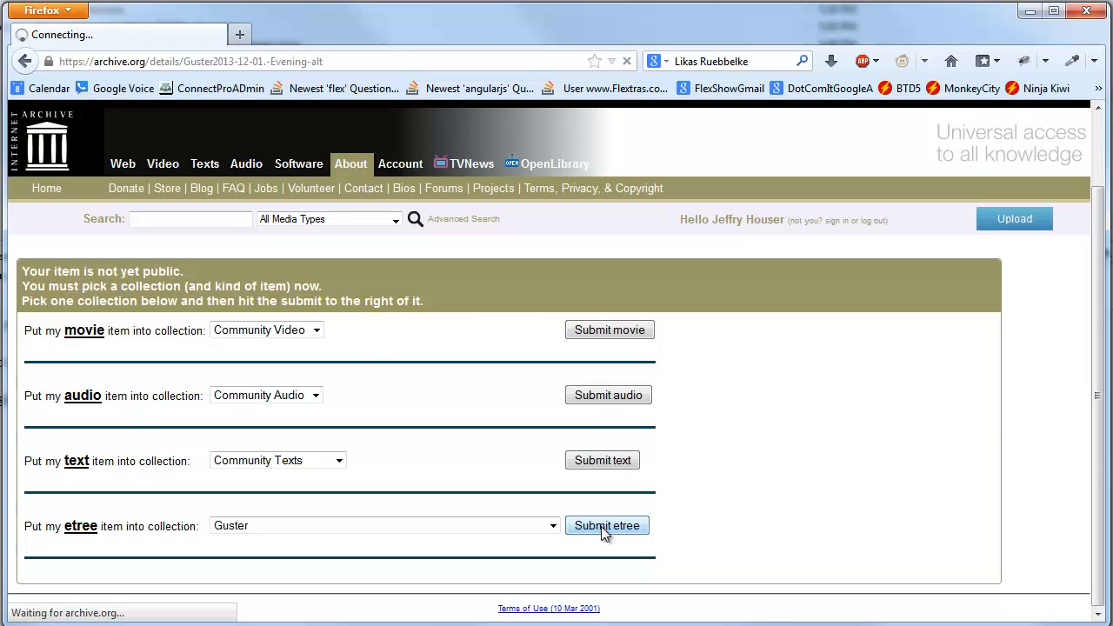
pyautogui.click(605, 525)
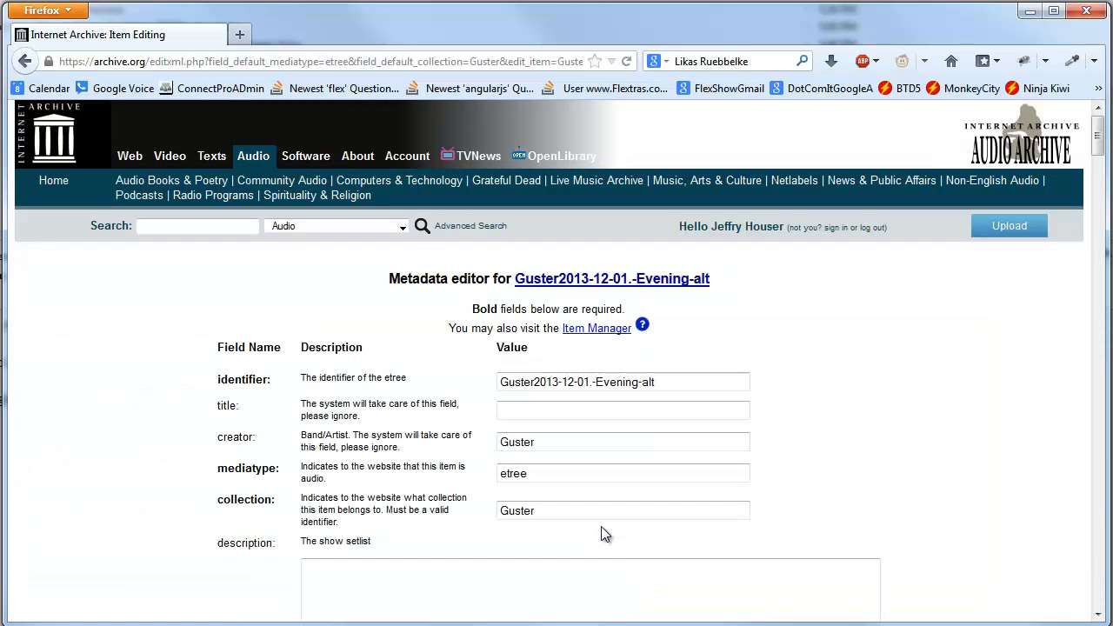
pyautogui.scroll(-3)
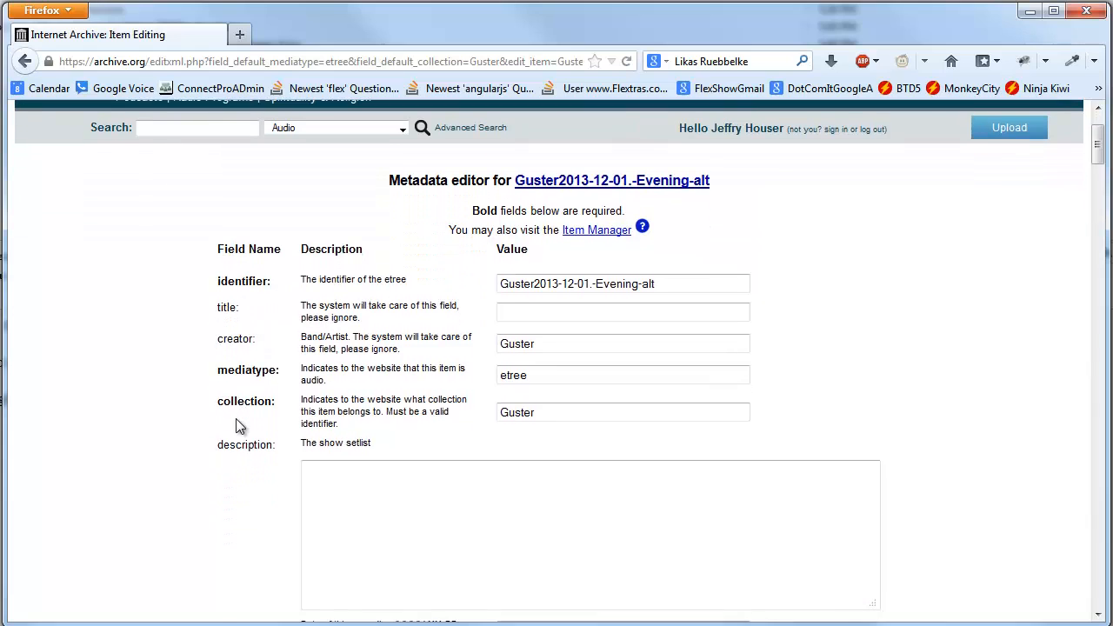
pyautogui.scroll(-3)
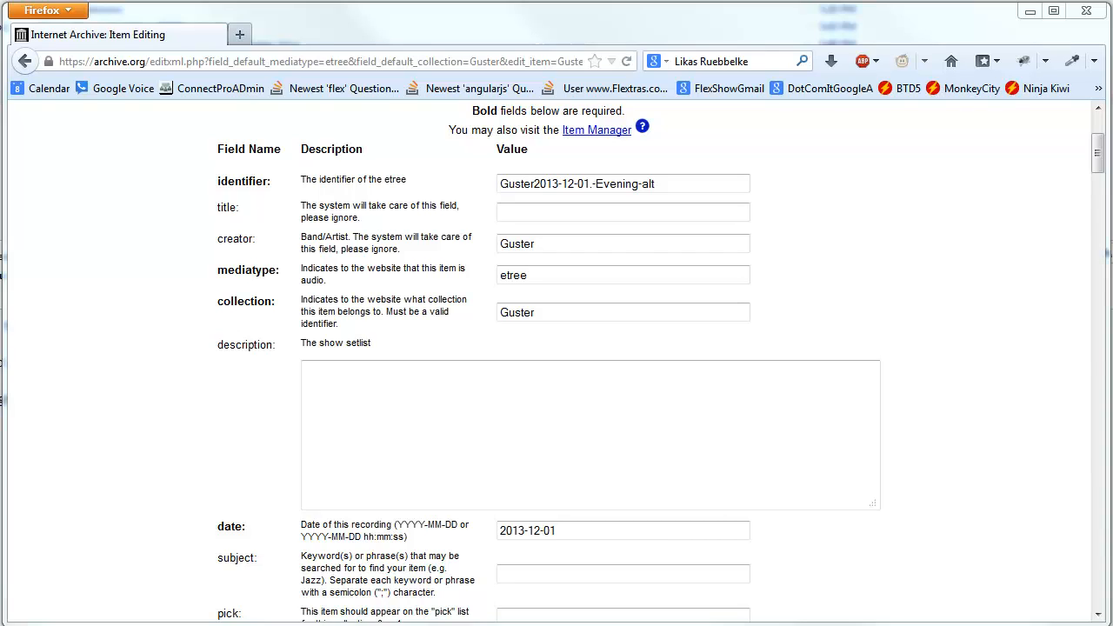
# Fill the description with the show's numbered setlist ending with 27. Demons.
pyautogui.click(462, 414)
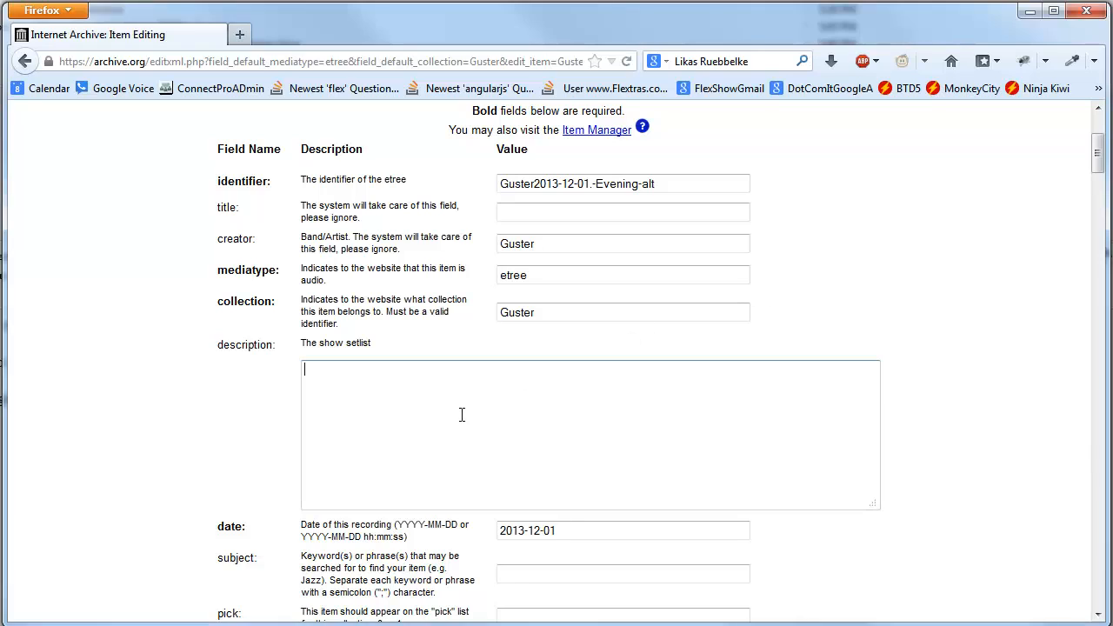
pyautogui.write('Guster')
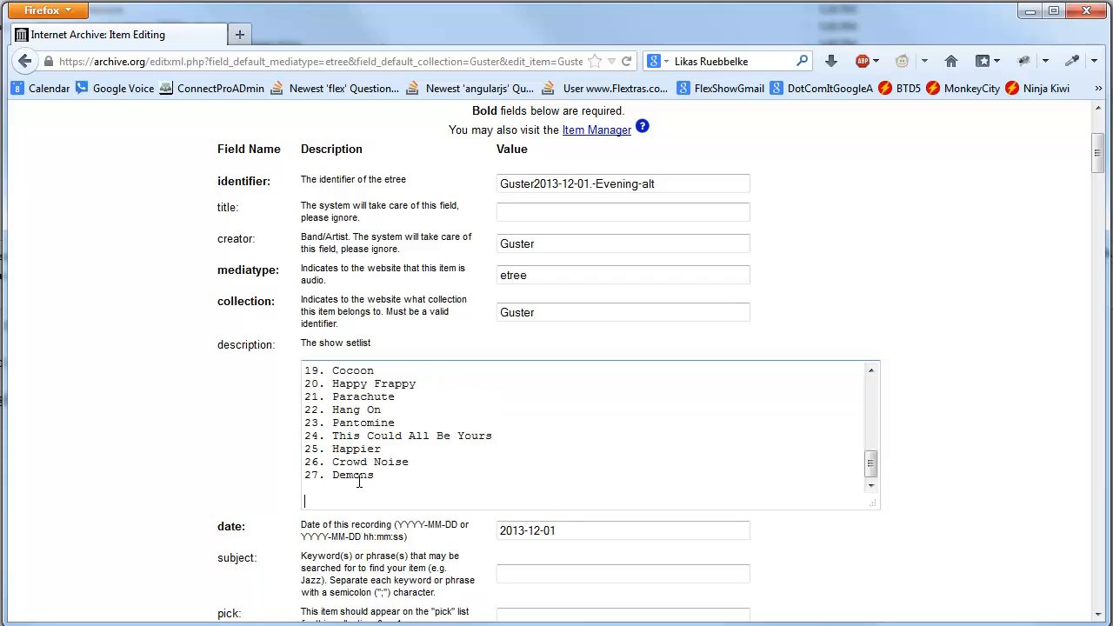
pyautogui.scroll(-3)
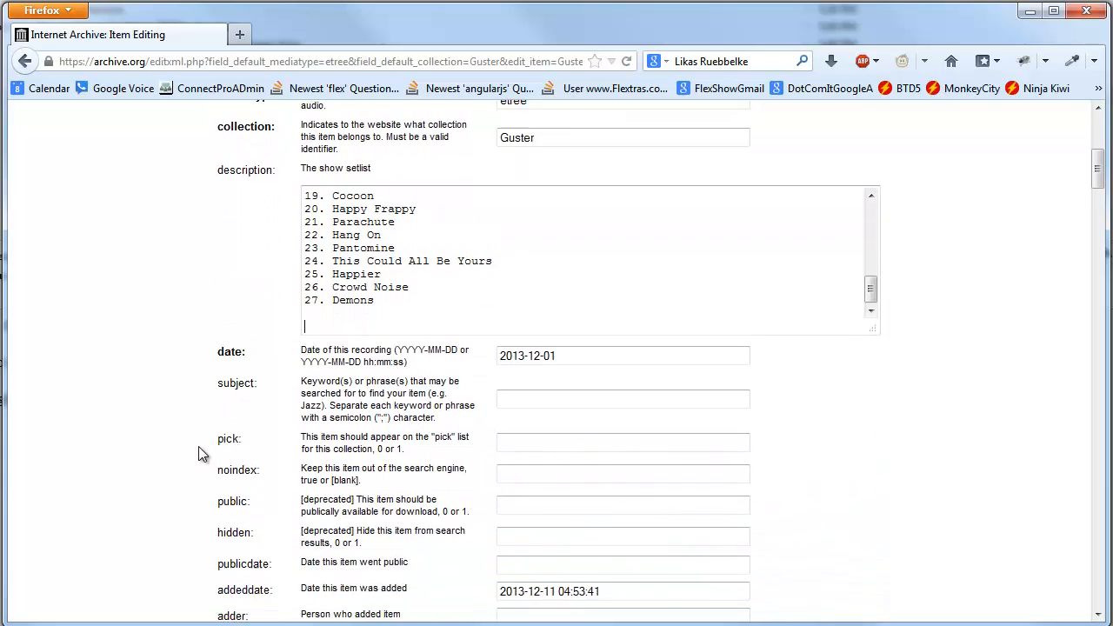
pyautogui.scroll(-3)
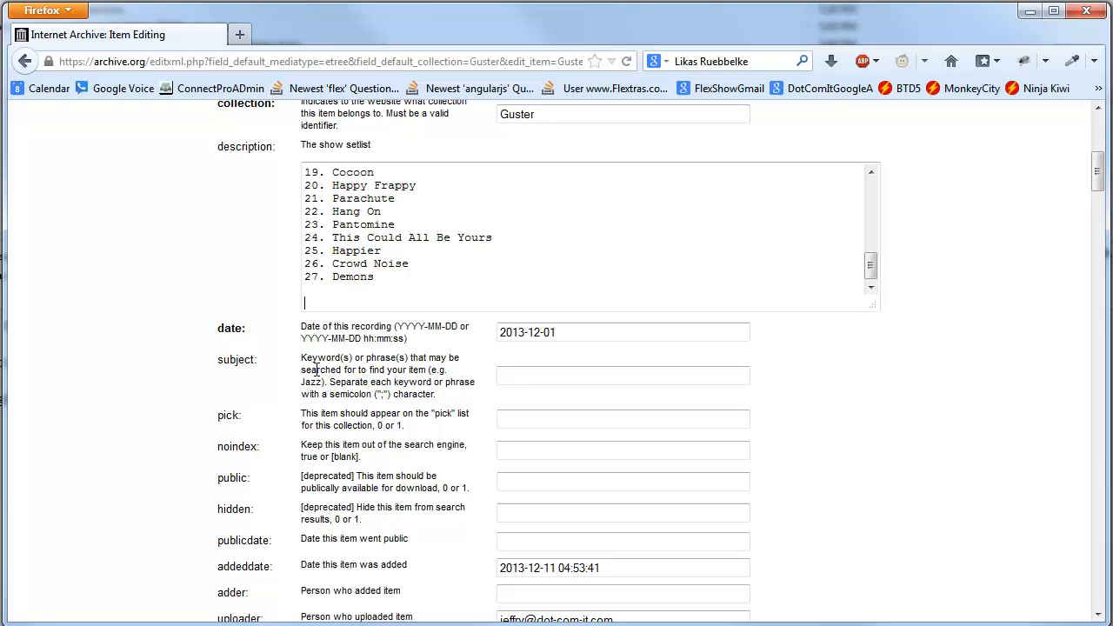
pyautogui.scroll(-3)
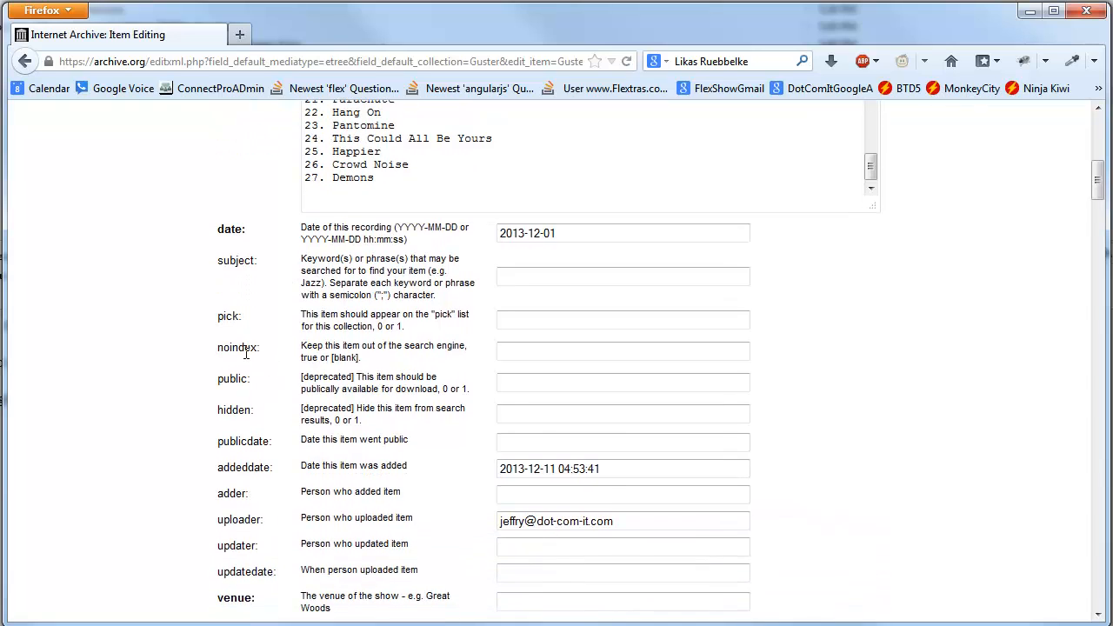
# Reuse the uploader's address to begin filling the adder field.
pyautogui.click(622, 494)
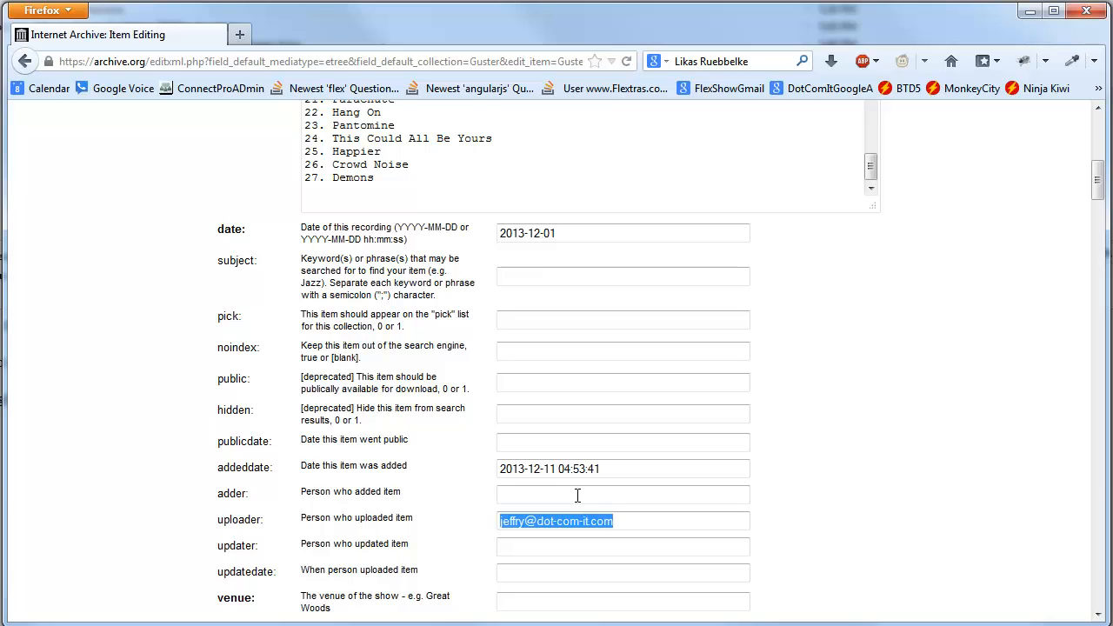
pyautogui.click(570, 494)
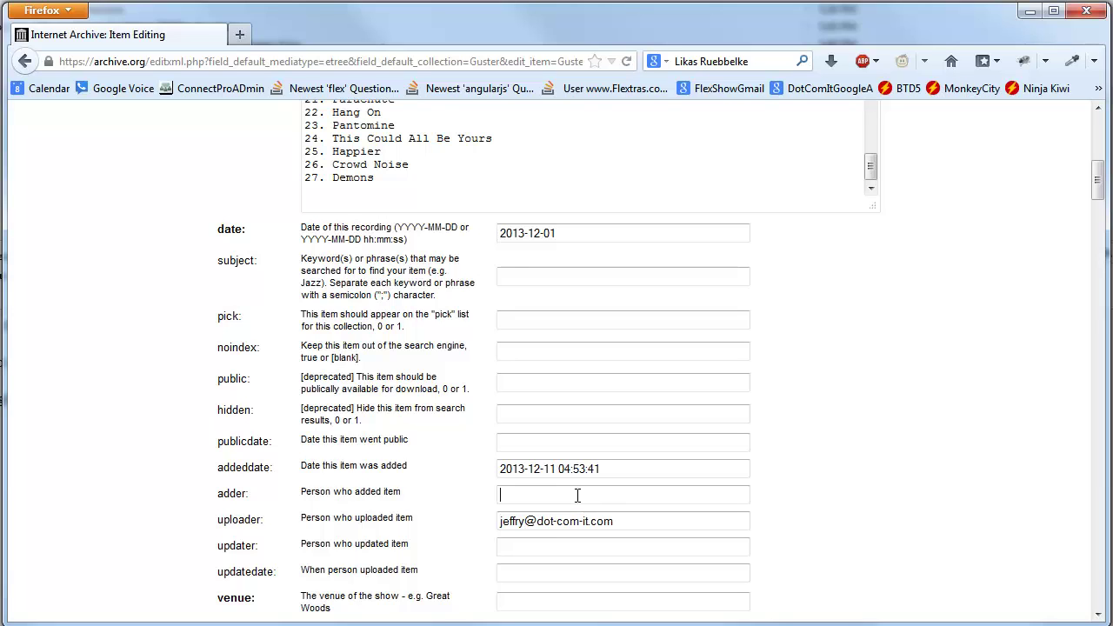
# Enter venue Brooklyn Bowl and coverage Brooklyn, NY.
pyautogui.scroll(-3)
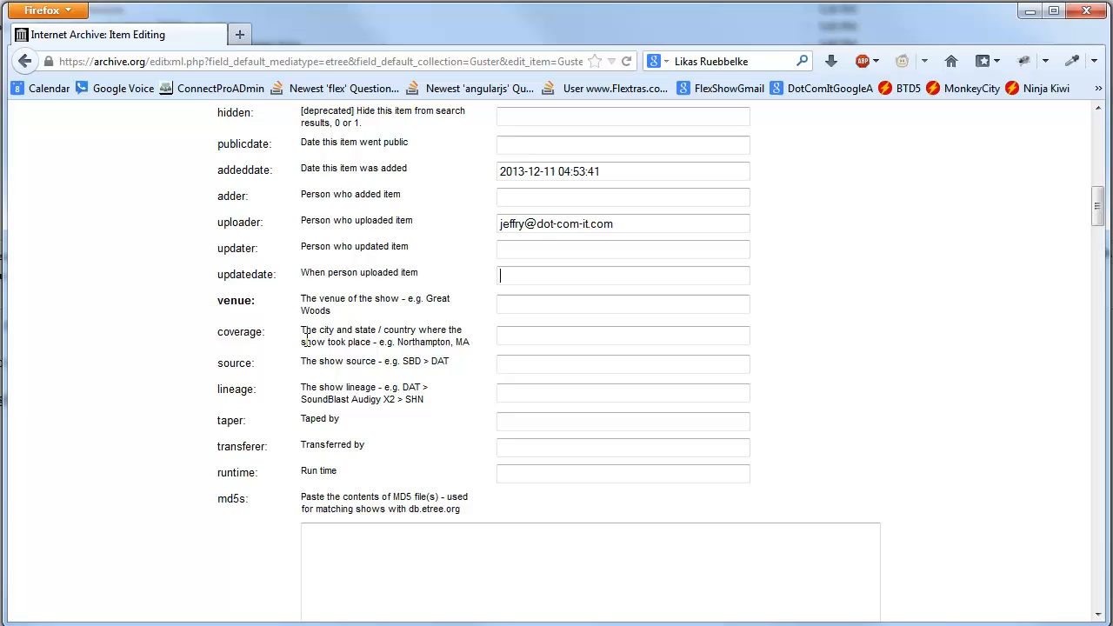
pyautogui.click(622, 303)
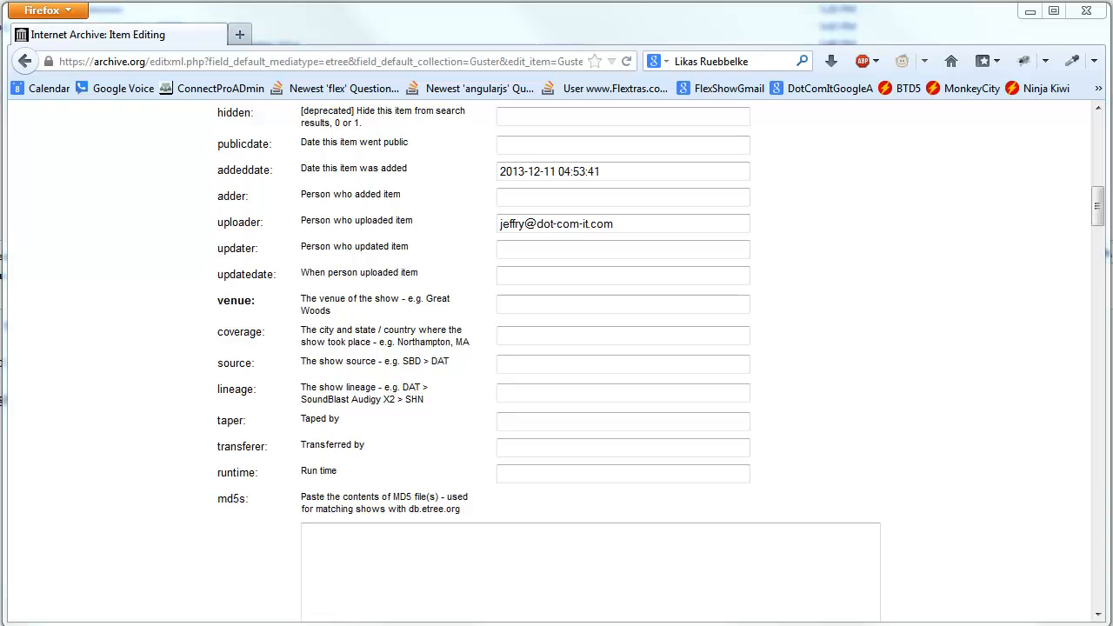
pyautogui.moveTo(521, 355)
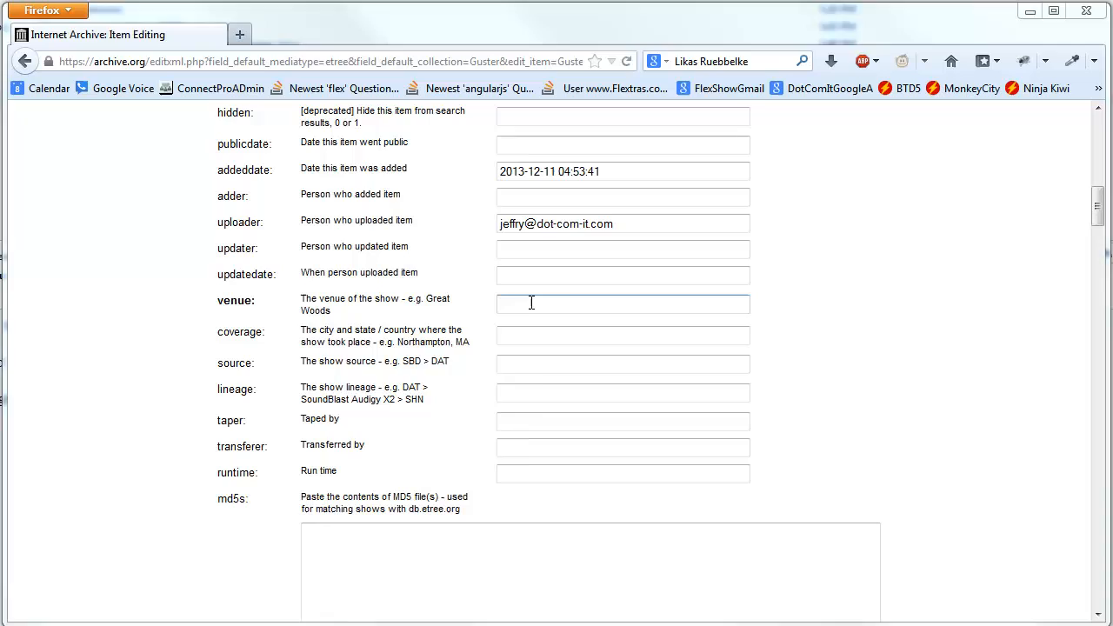
pyautogui.write('Brooklyn Bowl')
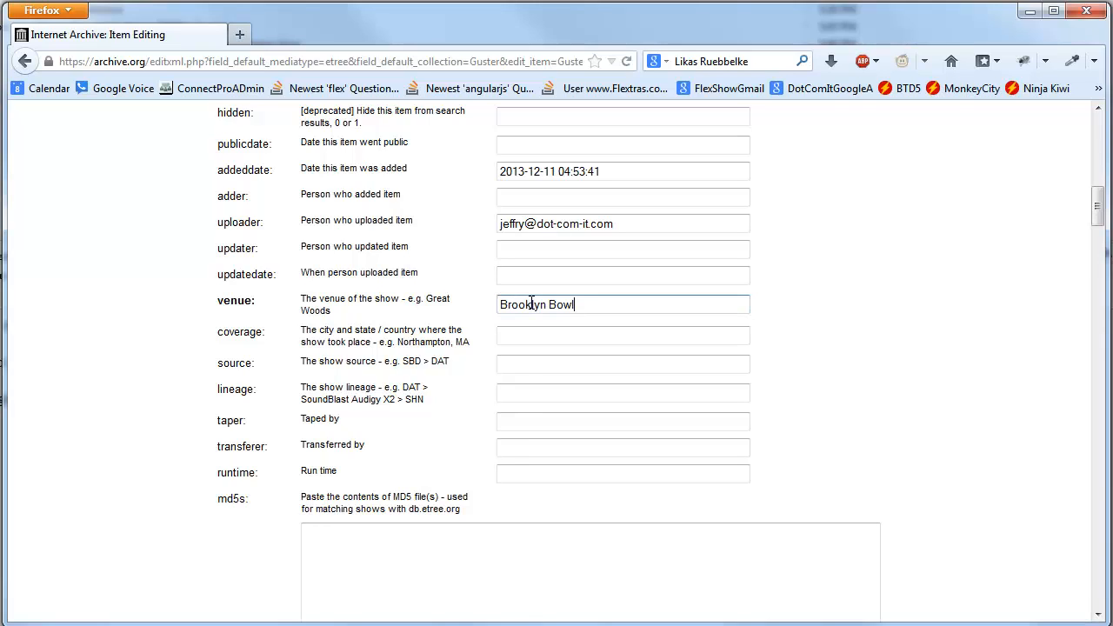
pyautogui.click(623, 335)
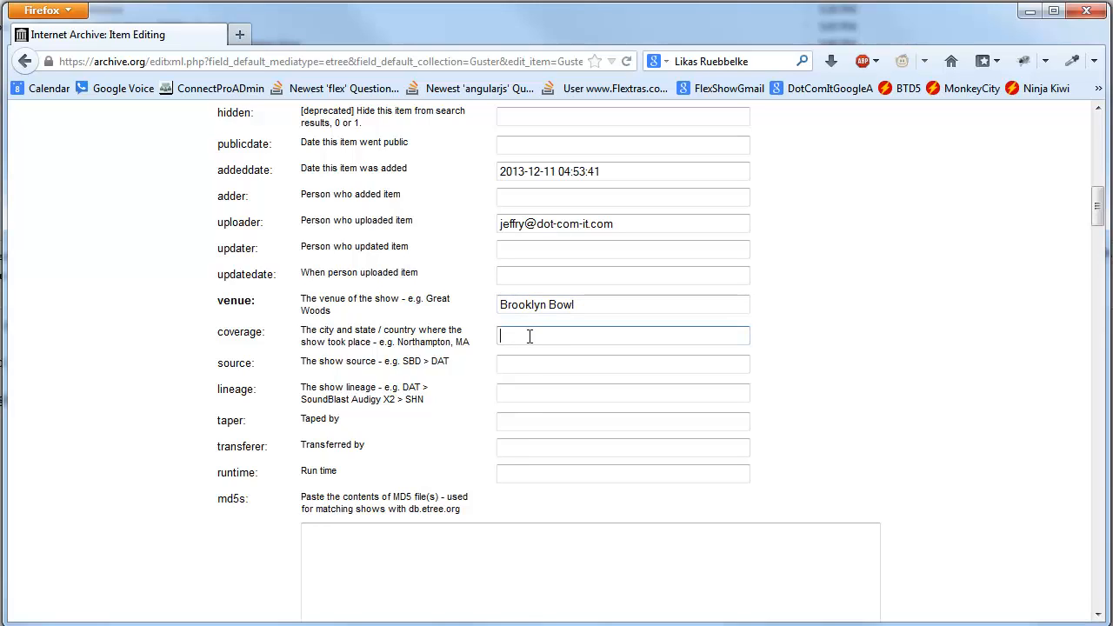
pyautogui.write('Brook')
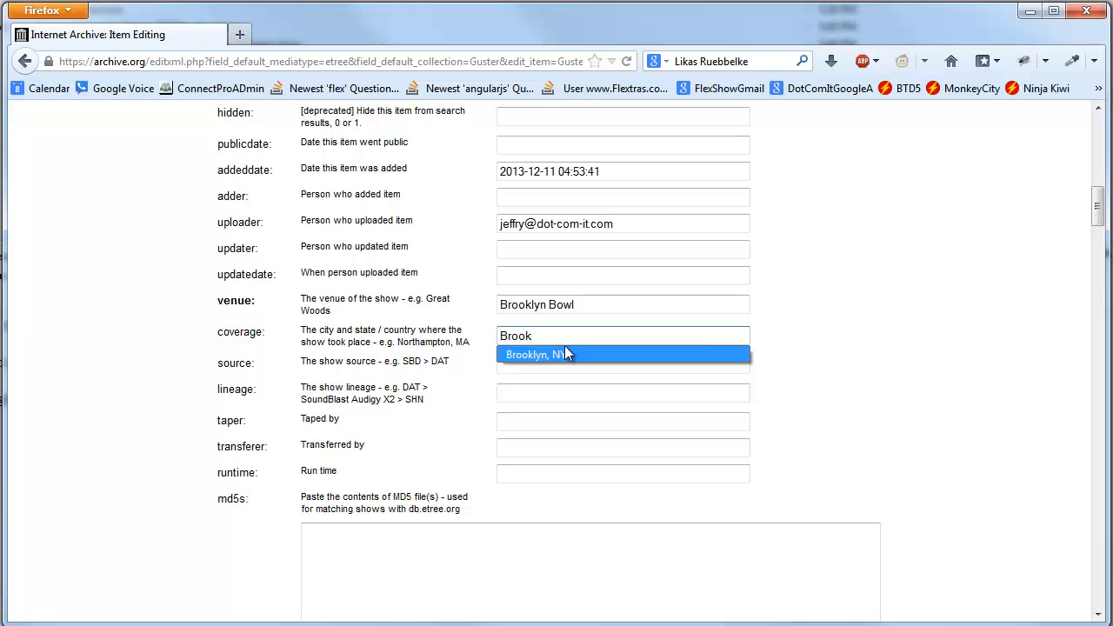
pyautogui.click(545, 354)
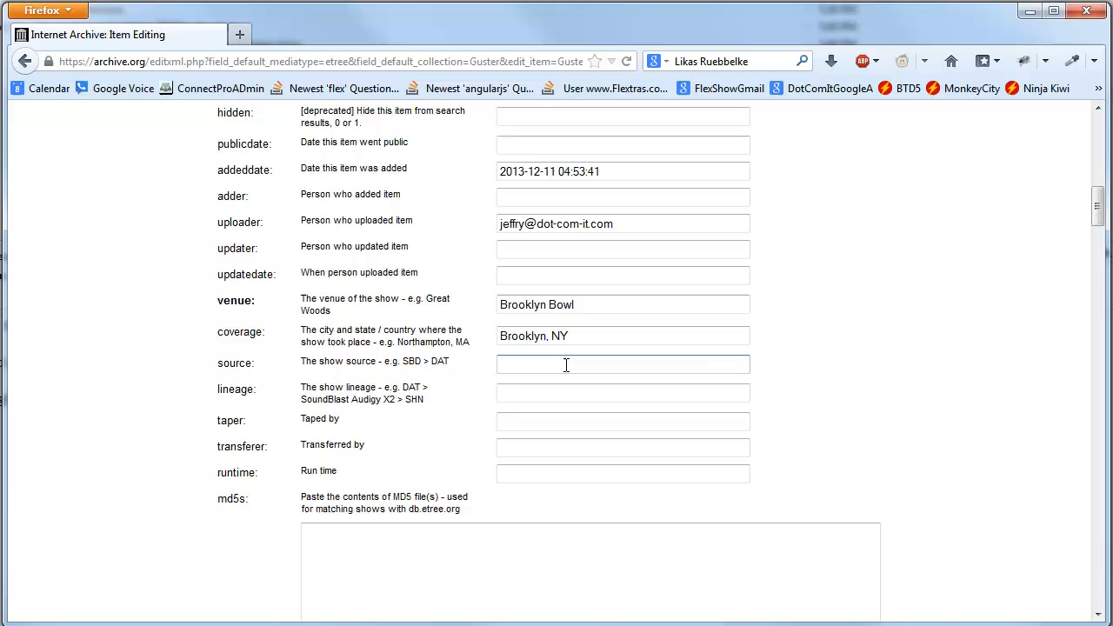
# Enter source Core Sounds binaural > Zoom Handy H4n, lineage WAV > SoundForge > Flac, and the taper name.
pyautogui.click(567, 365)
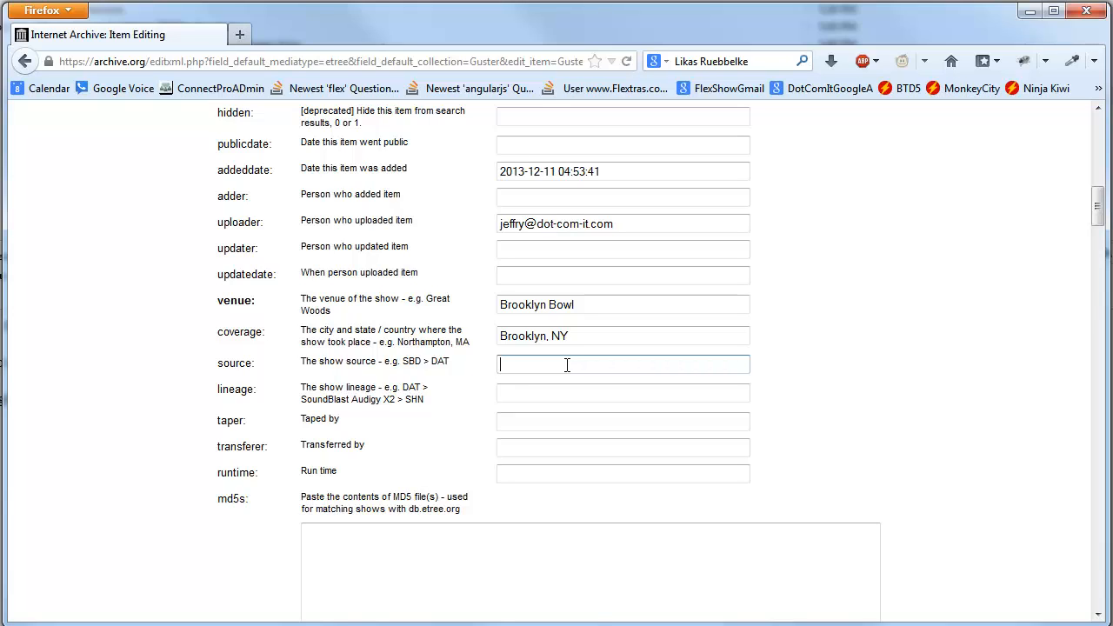
pyautogui.write('Core')
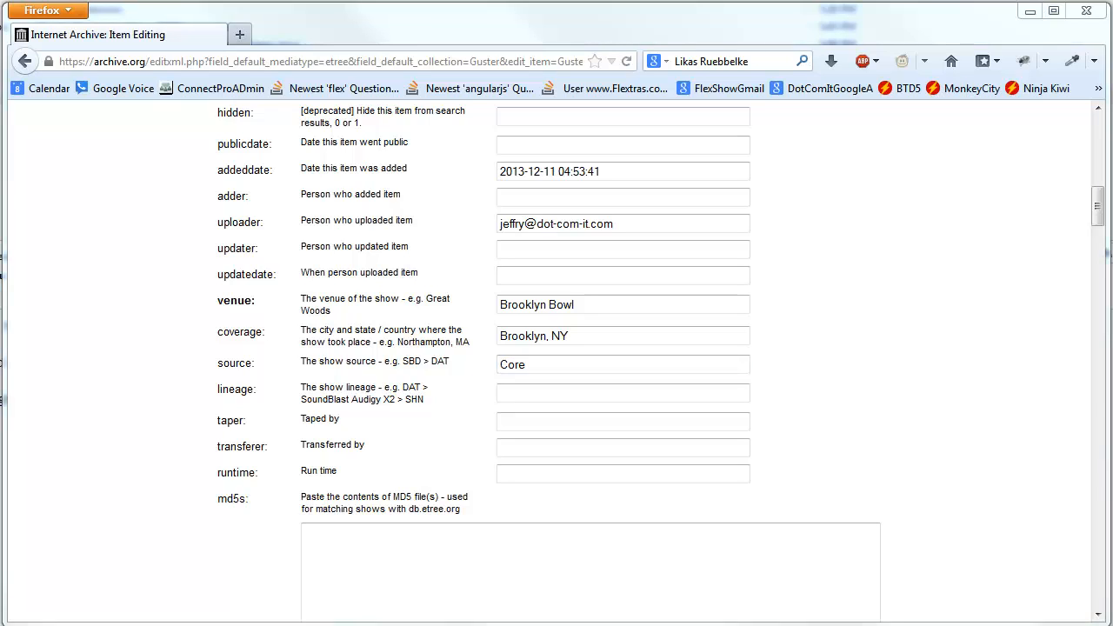
pyautogui.doubleClick(511, 365)
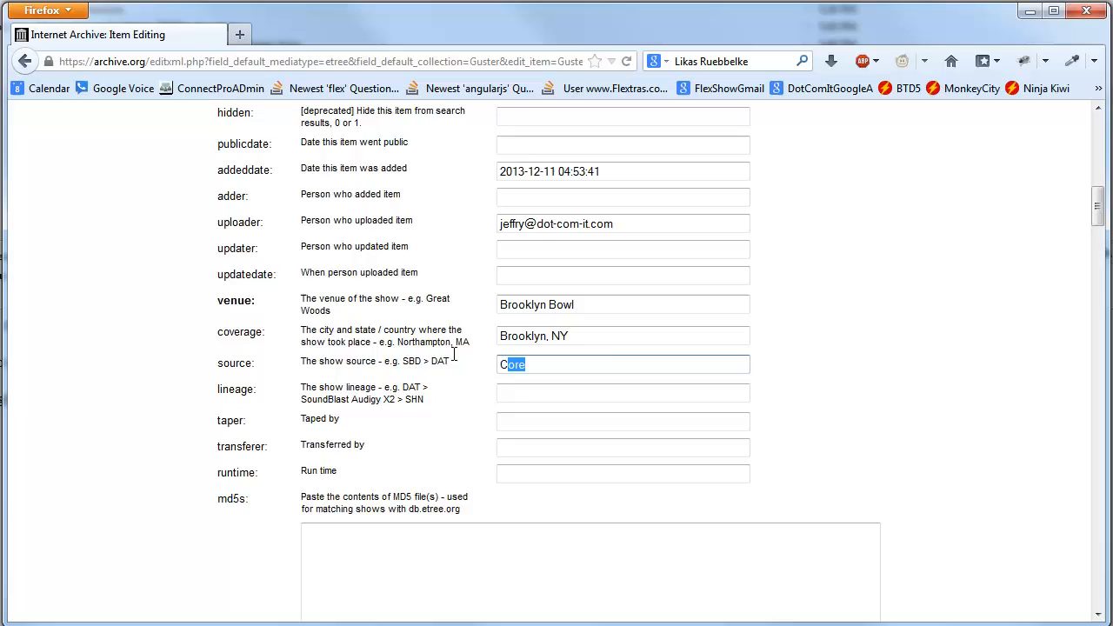
pyautogui.write('Core Sounds binuaral > Zoom Handy H4n')
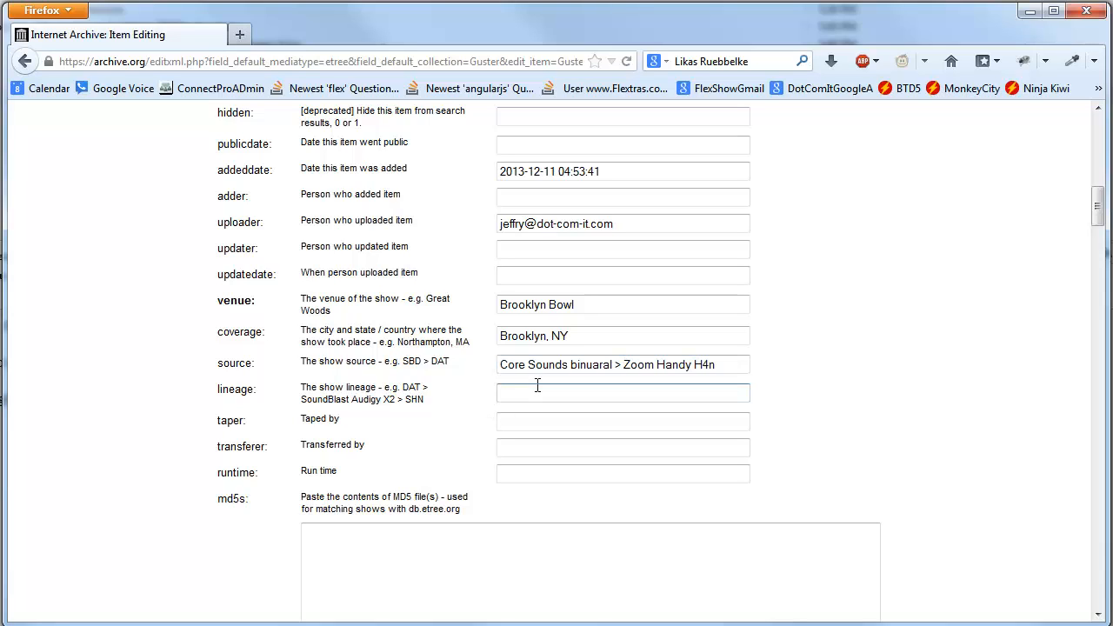
pyautogui.click(622, 393)
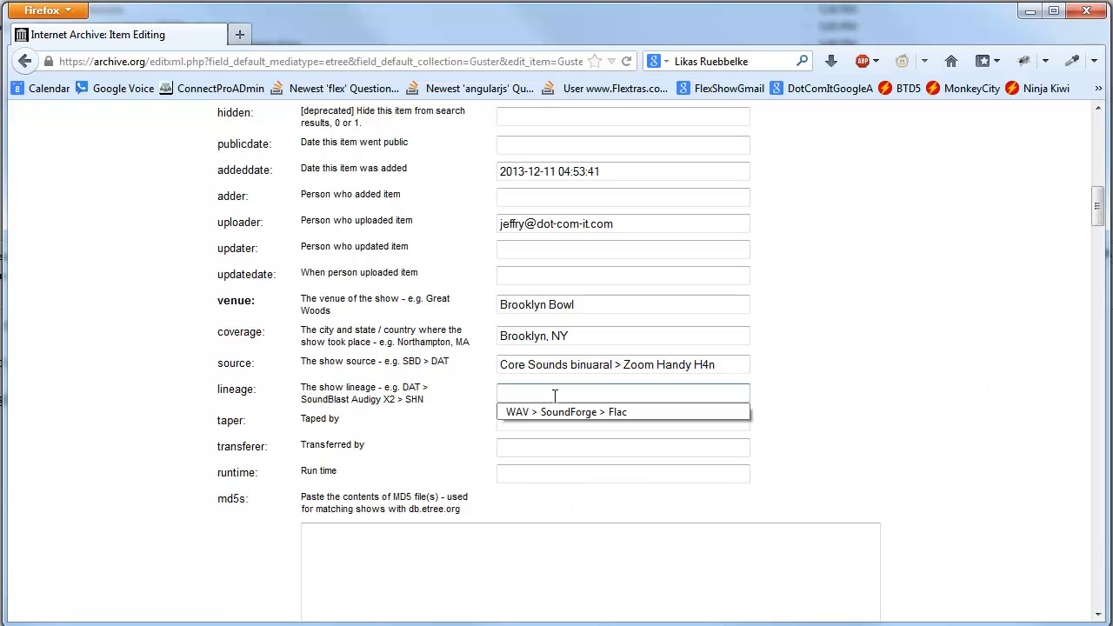
pyautogui.click(561, 410)
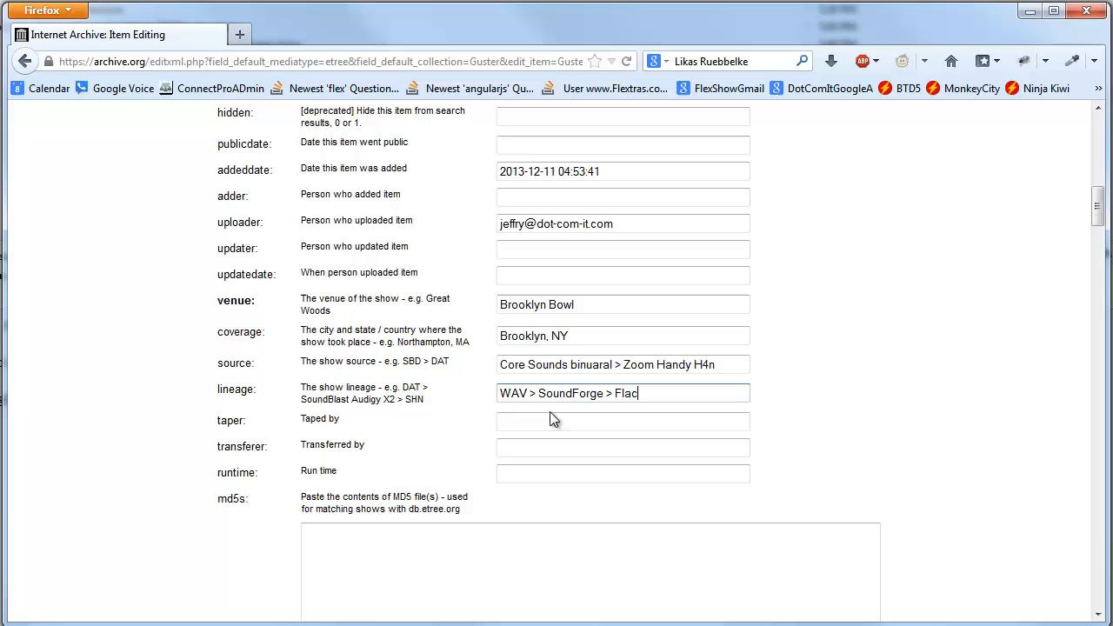
pyautogui.write('Jeffry Houser')
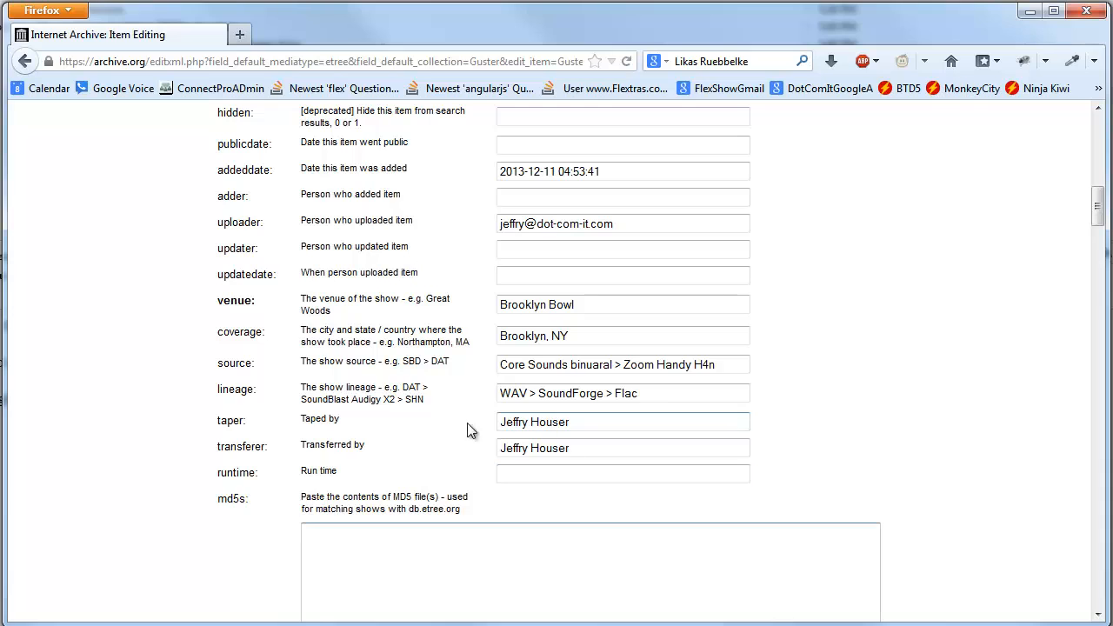
# Paste the three-paragraph show notes into the notes field and tidy the line breaks.
pyautogui.scroll(-3)
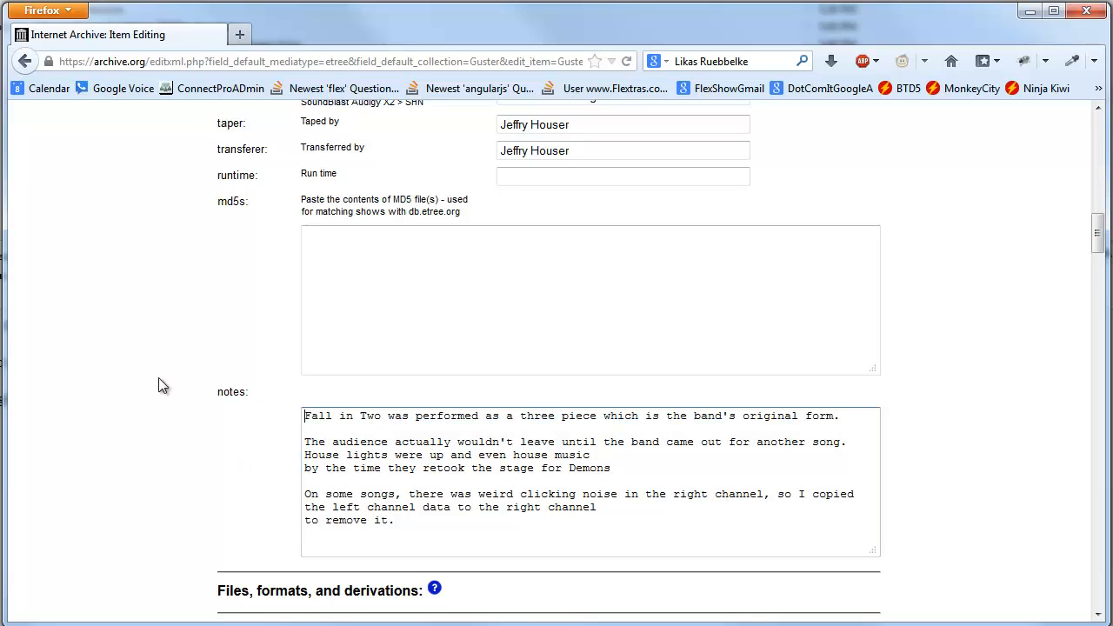
pyautogui.scroll(-3)
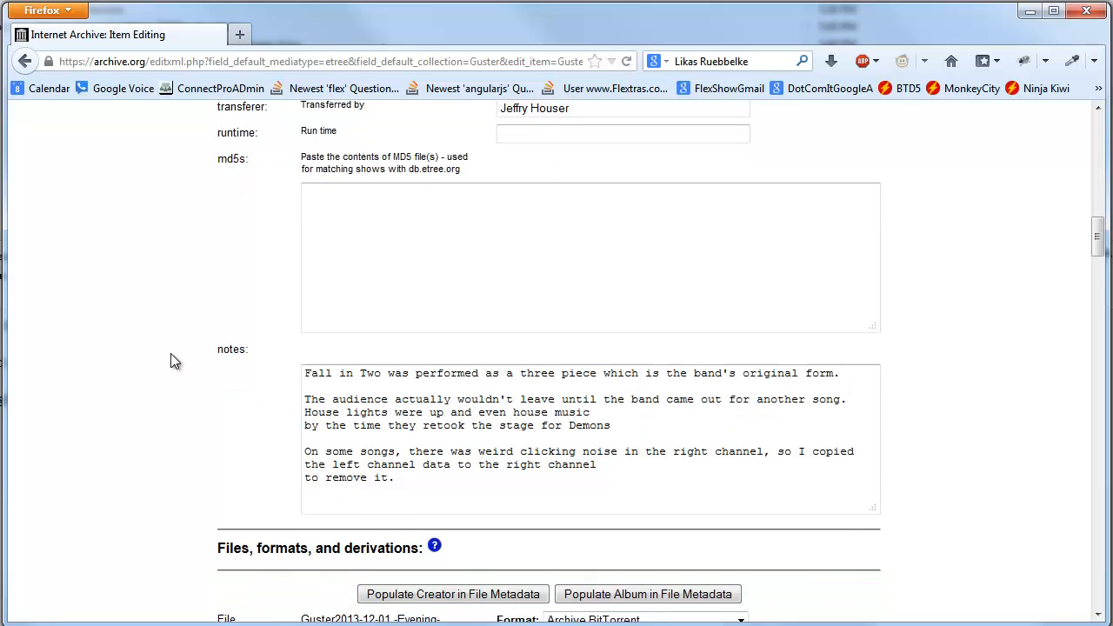
pyautogui.scroll(-3)
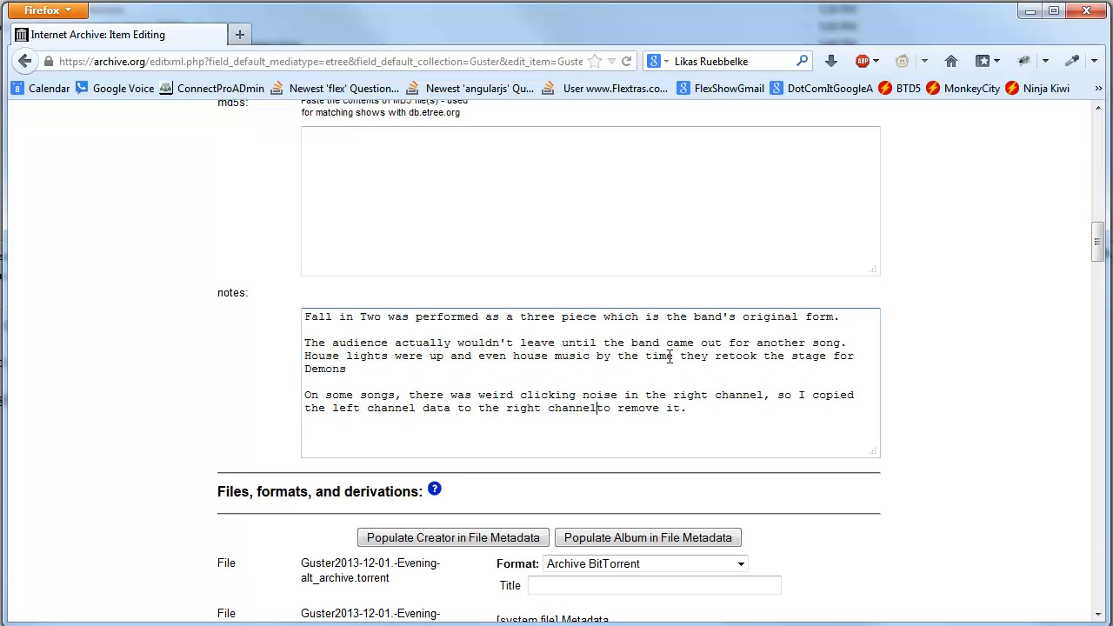
pyautogui.scroll(-3)
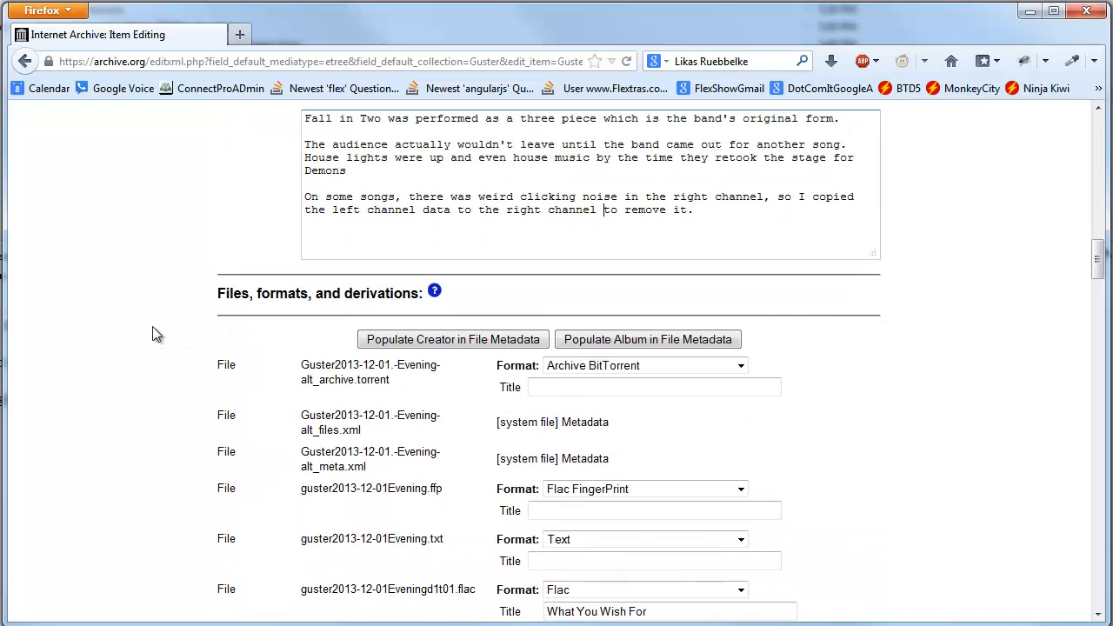
pyautogui.scroll(-3)
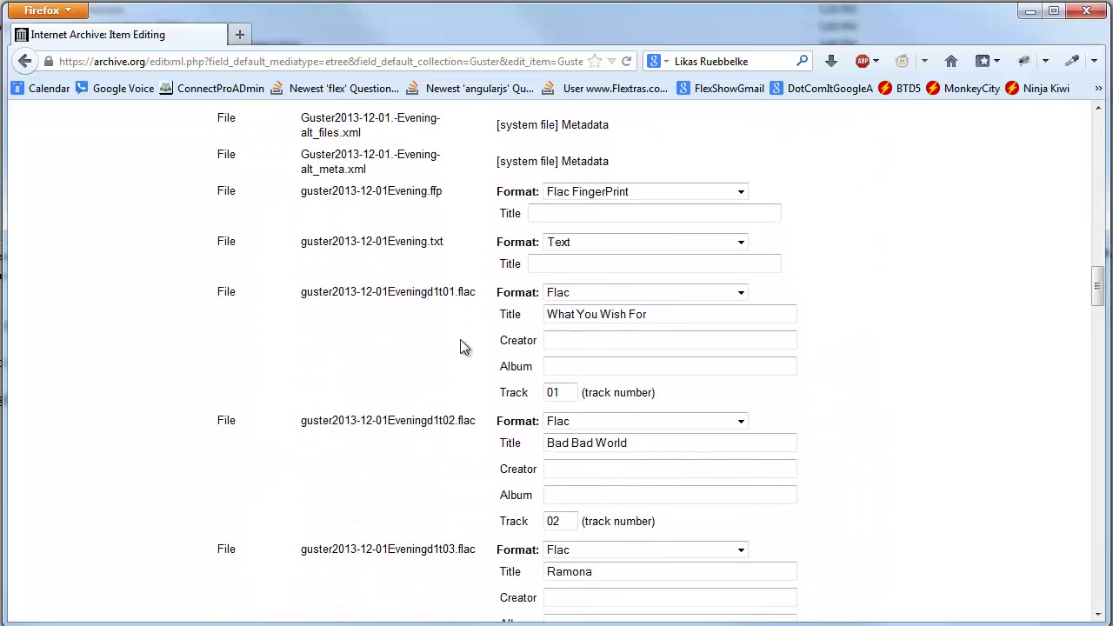
pyautogui.scroll(-3)
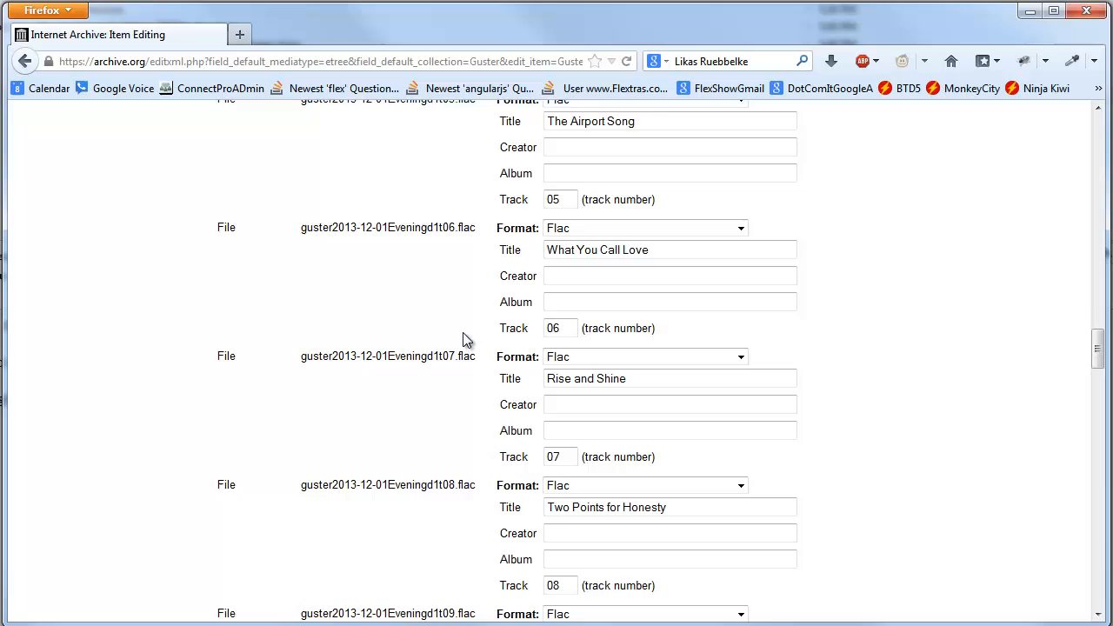
pyautogui.scroll(-3)
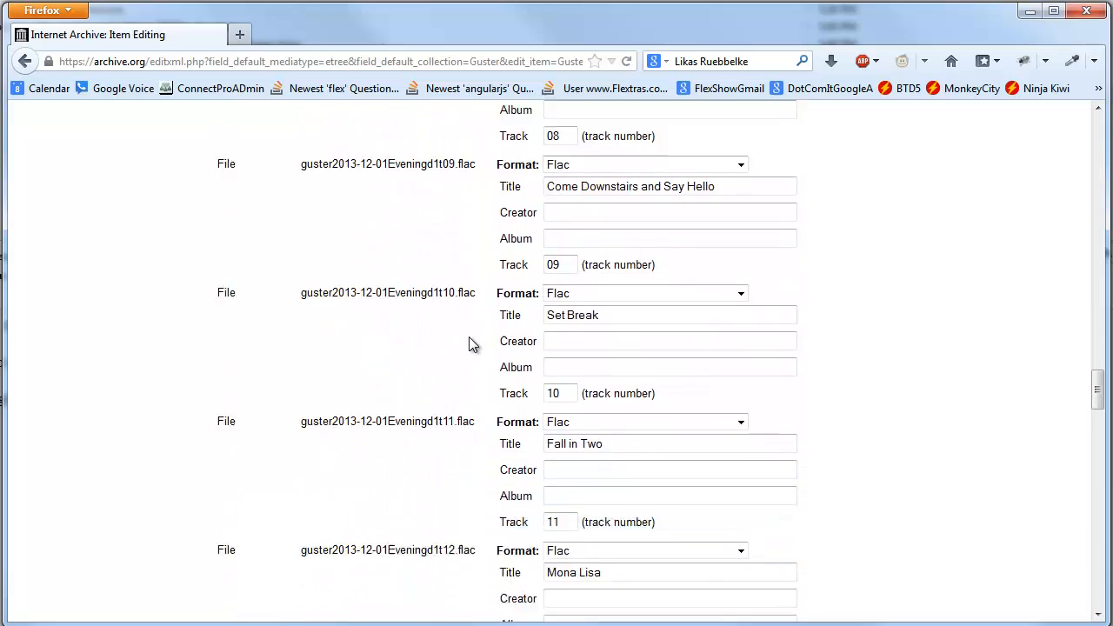
pyautogui.scroll(-3)
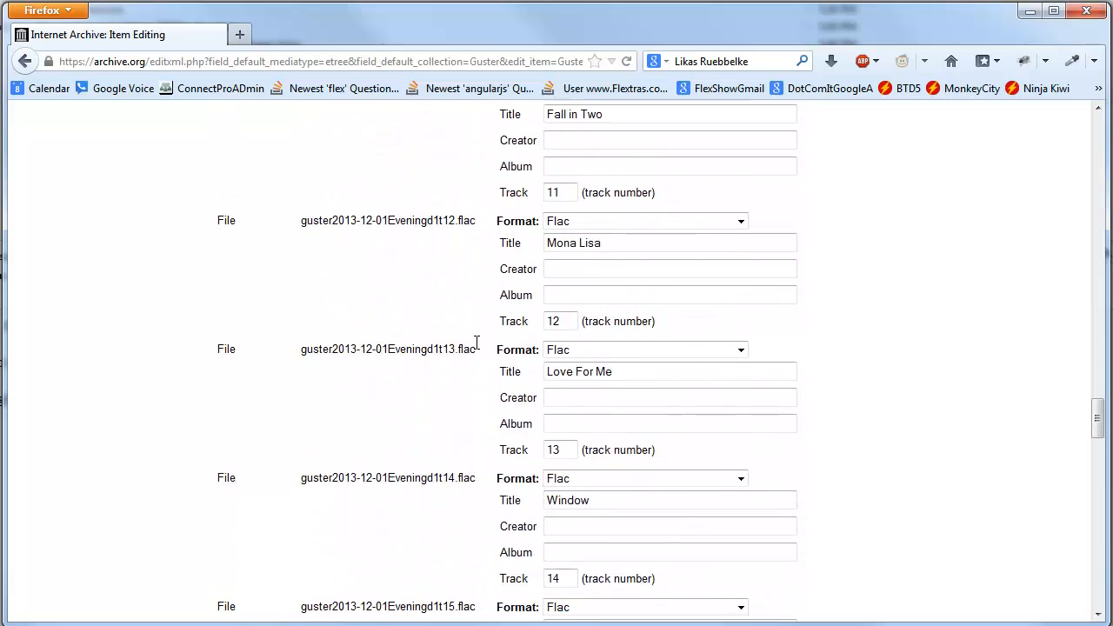
pyautogui.scroll(-3)
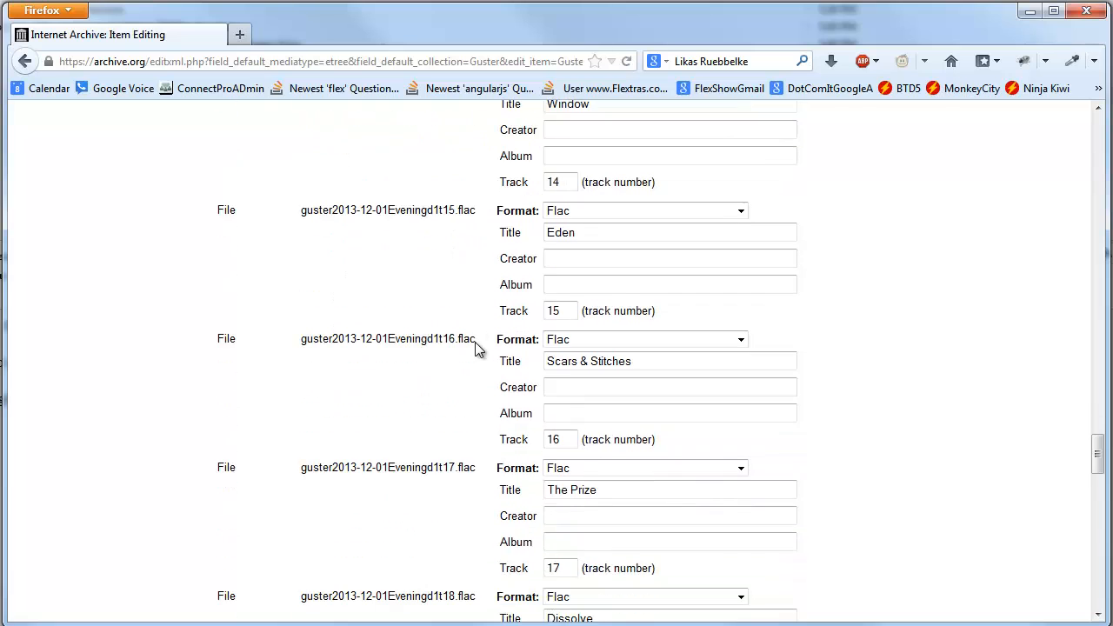
pyautogui.scroll(-3)
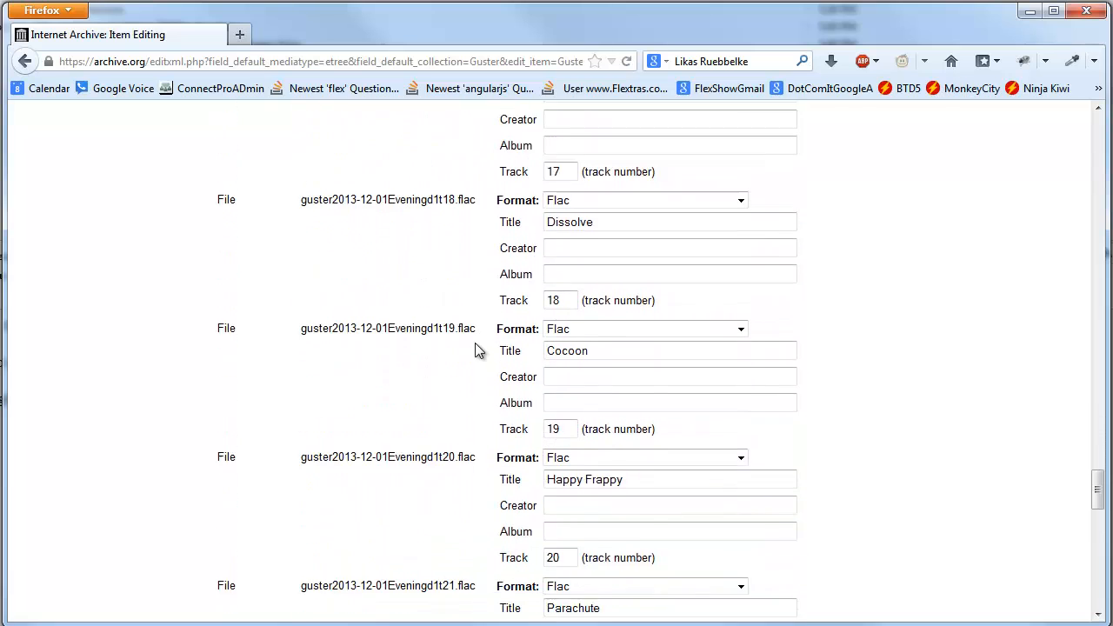
pyautogui.scroll(-3)
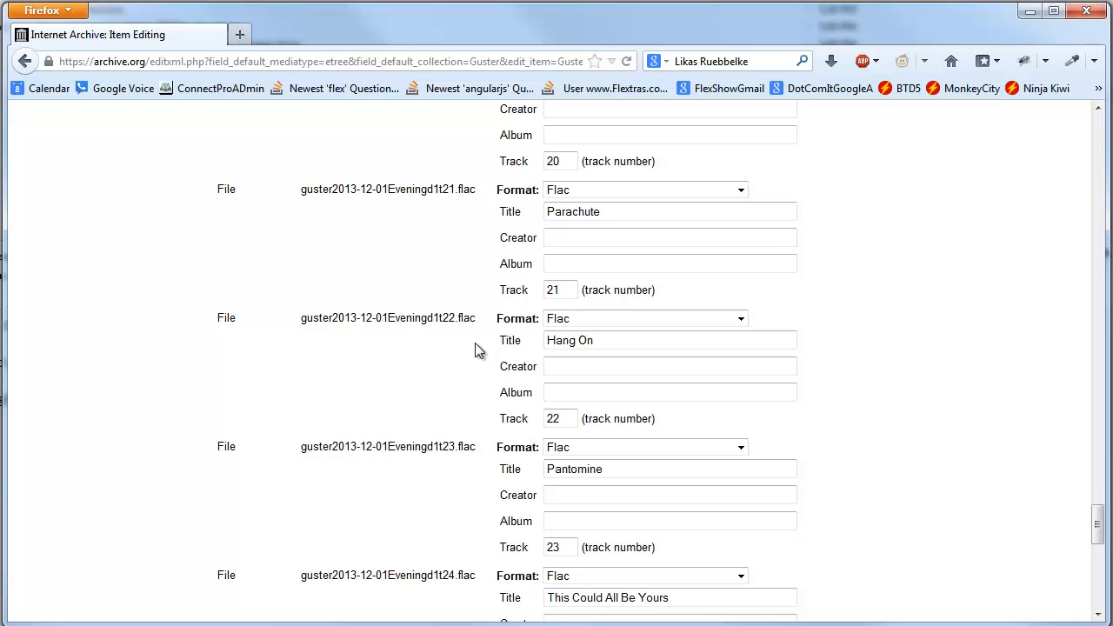
pyautogui.moveTo(497, 448)
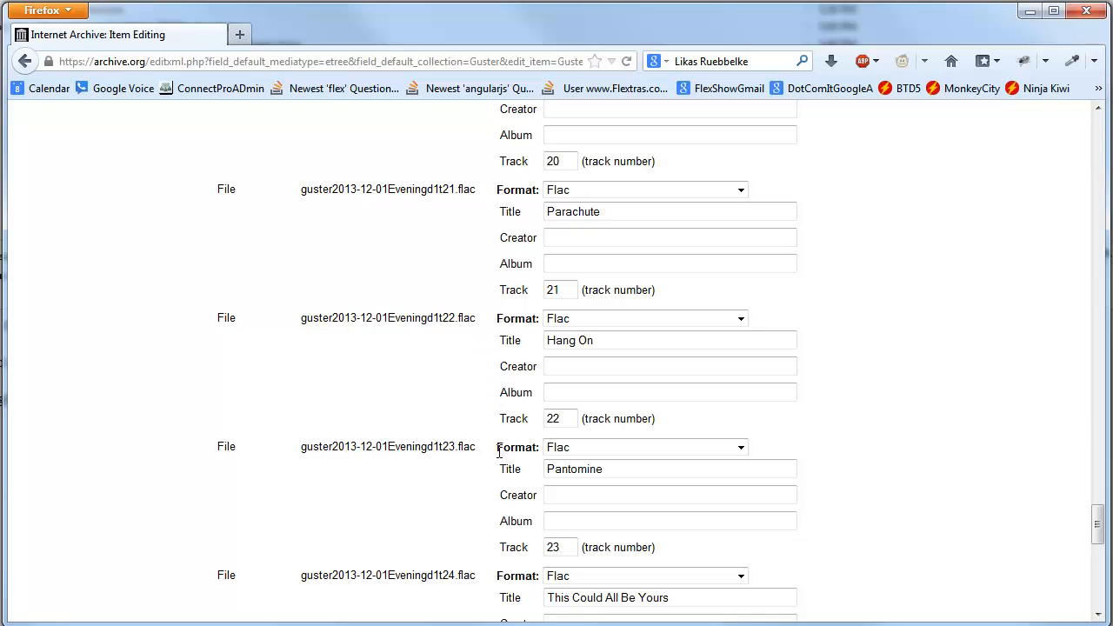
pyautogui.scroll(-3)
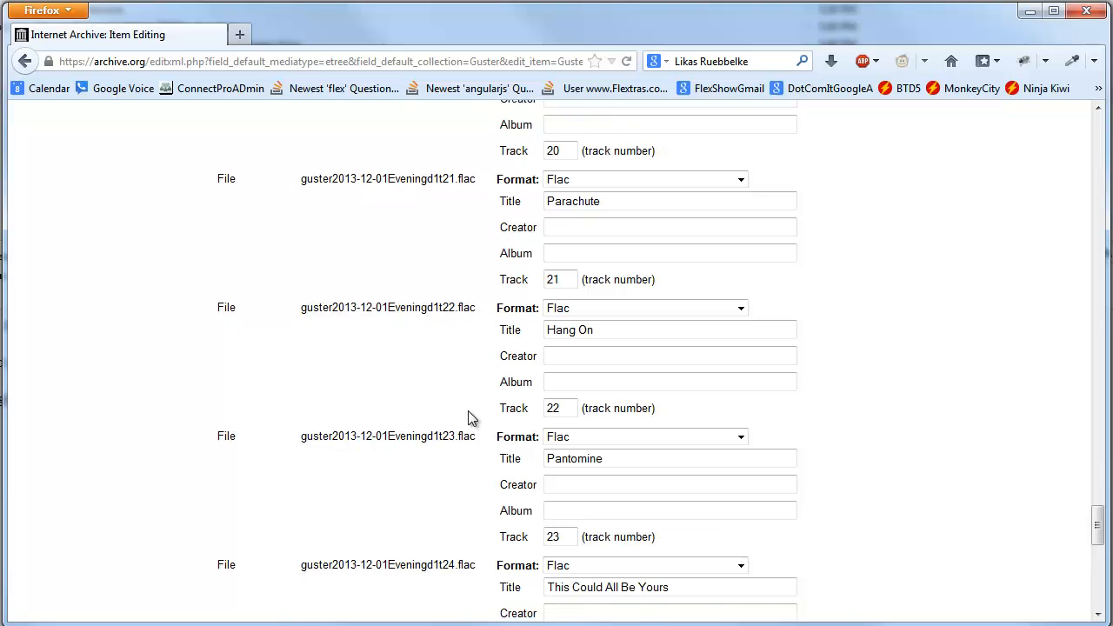
pyautogui.scroll(-3)
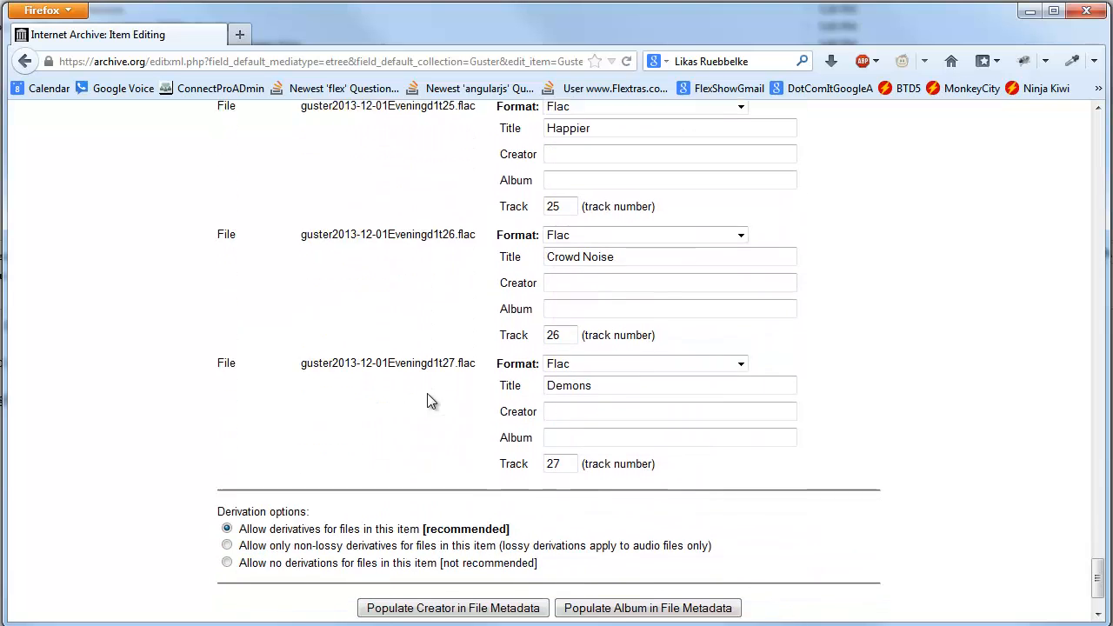
pyautogui.scroll(-3)
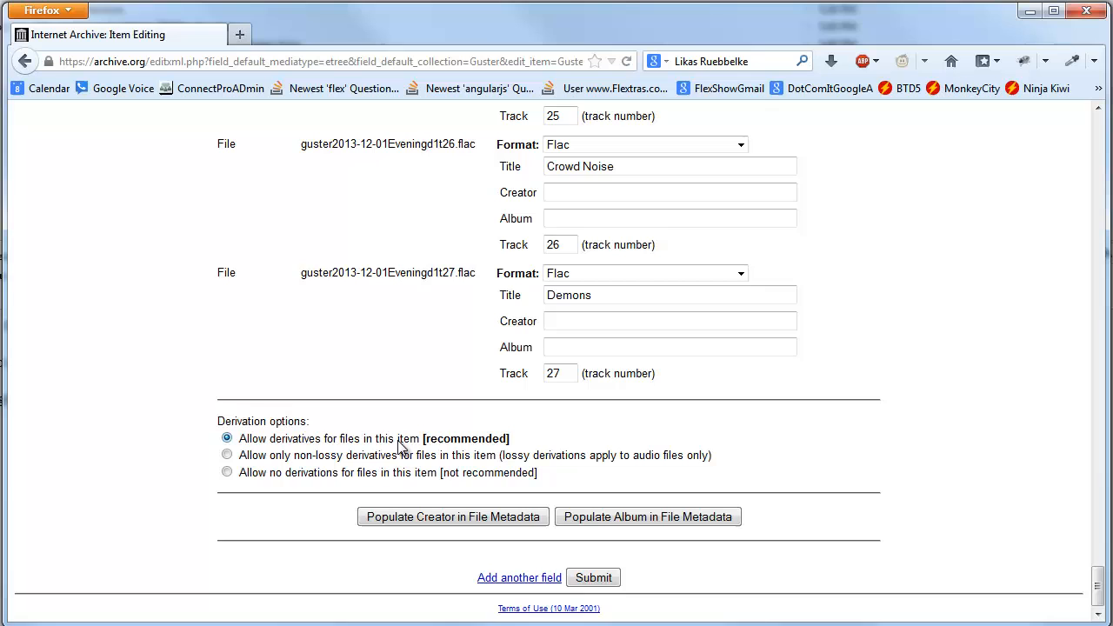
# Populate every track's Creator with Guster and Album from the item metadata.
pyautogui.click(452, 517)
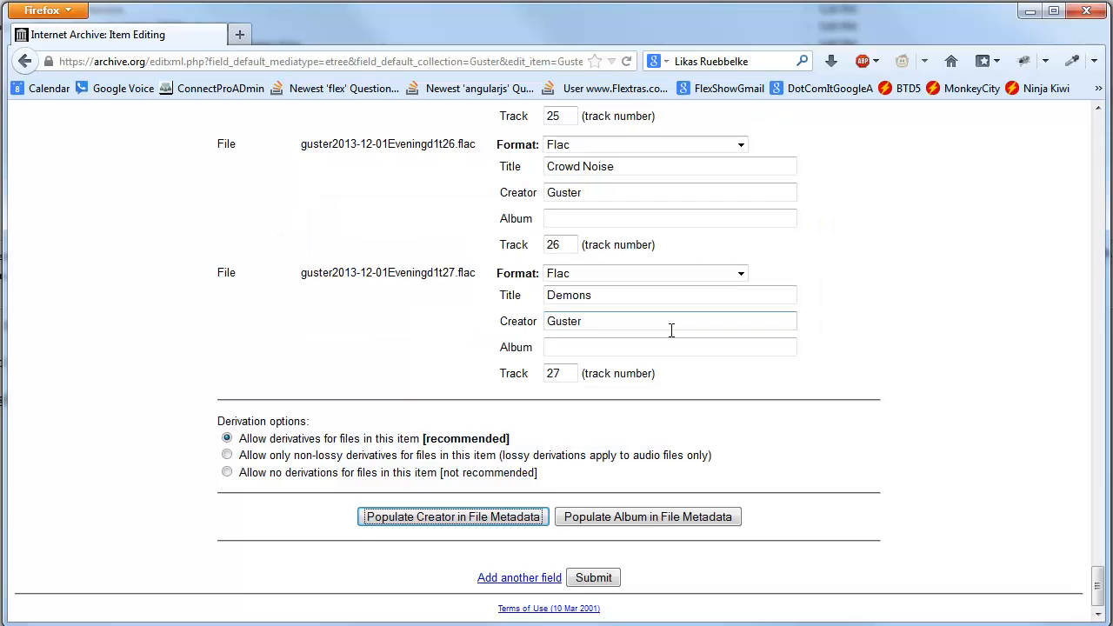
pyautogui.click(647, 516)
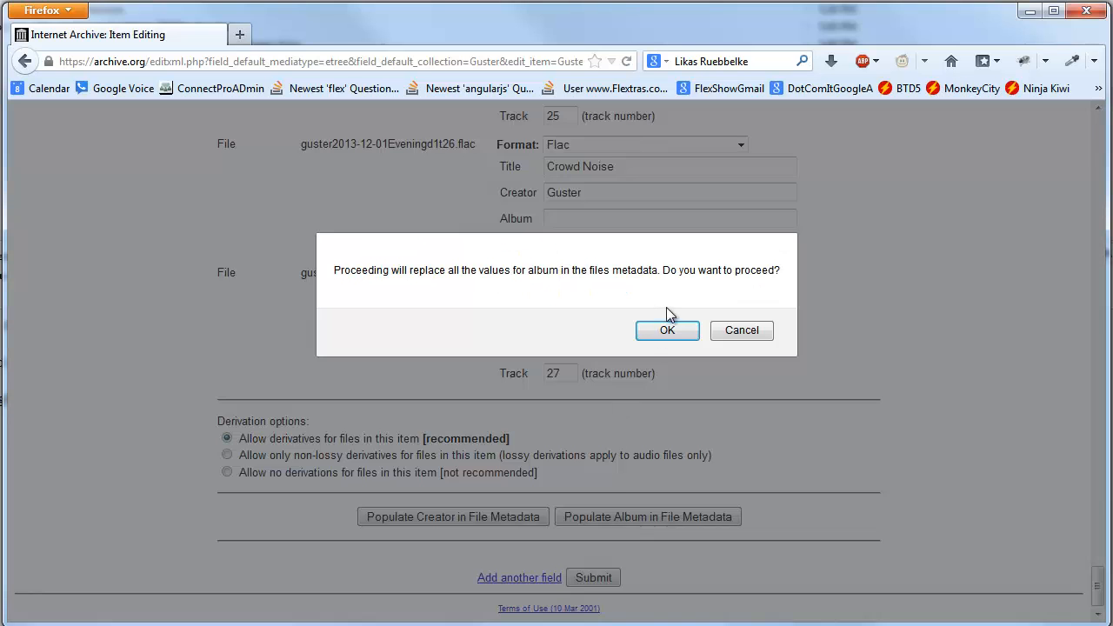
pyautogui.click(667, 330)
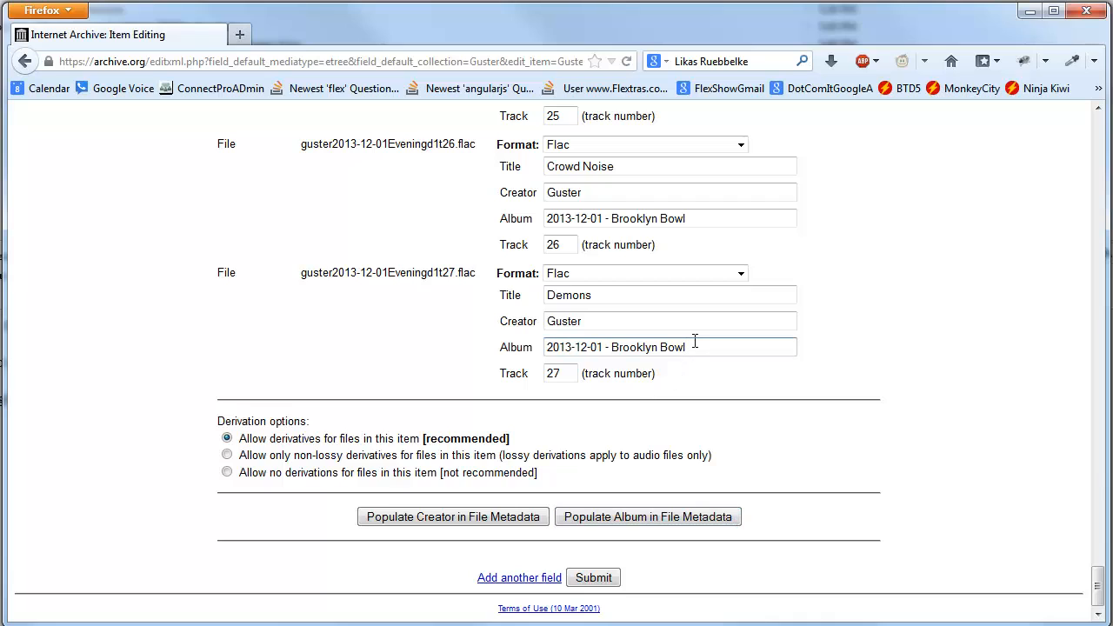
# Append '- Evening Show' so each Album reads 2013-12-01 - Brooklyn Bowl- Evening Show.
pyautogui.write('- Evening Show')
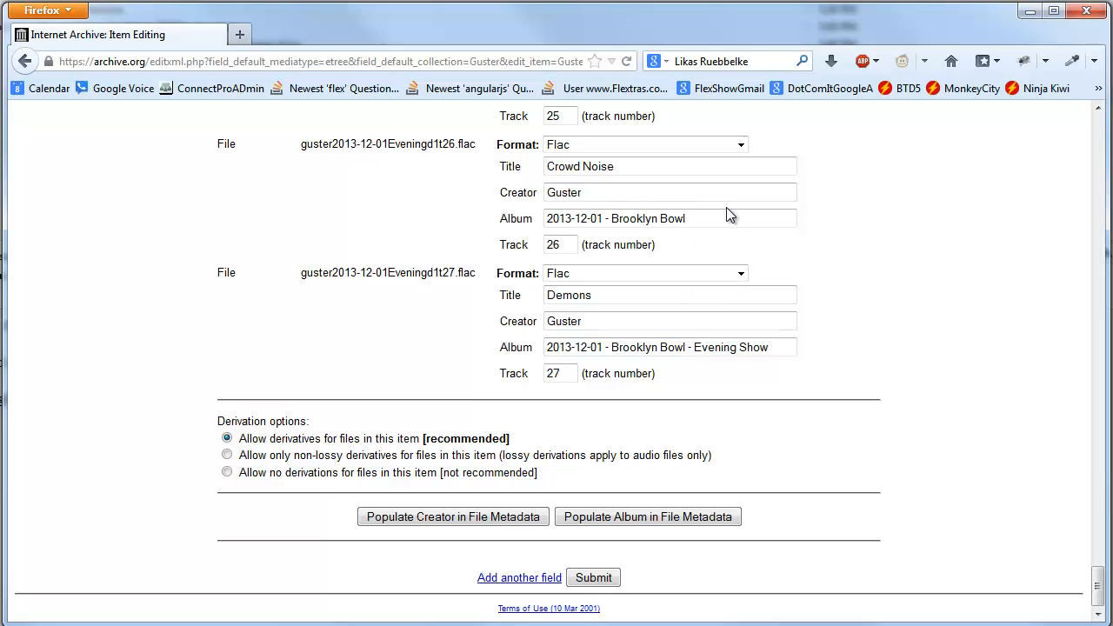
pyautogui.scroll(3)
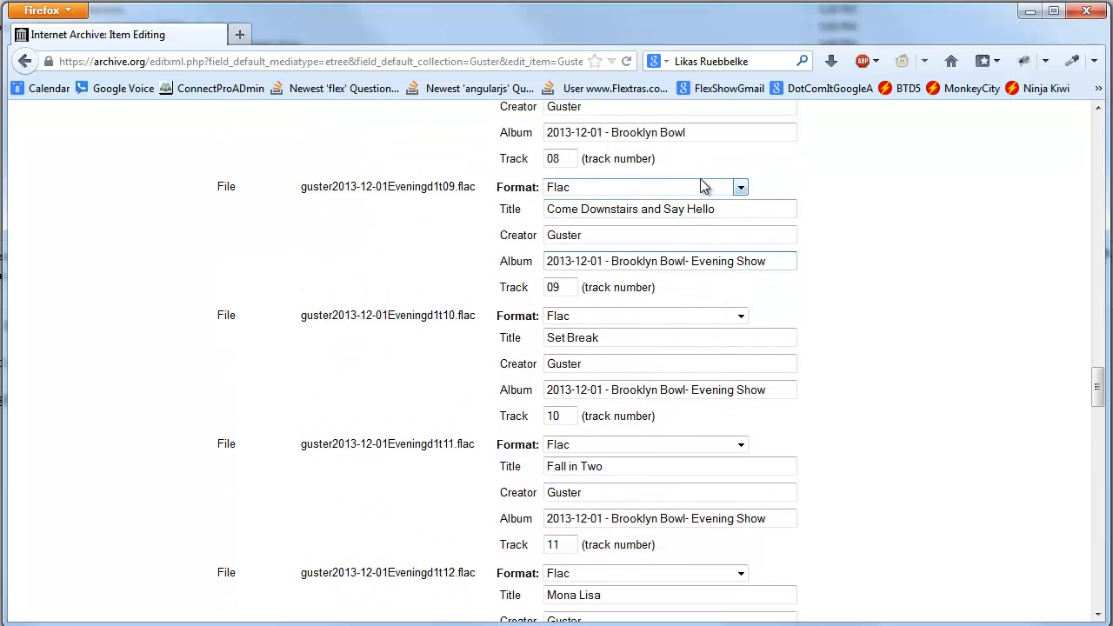
pyautogui.scroll(3)
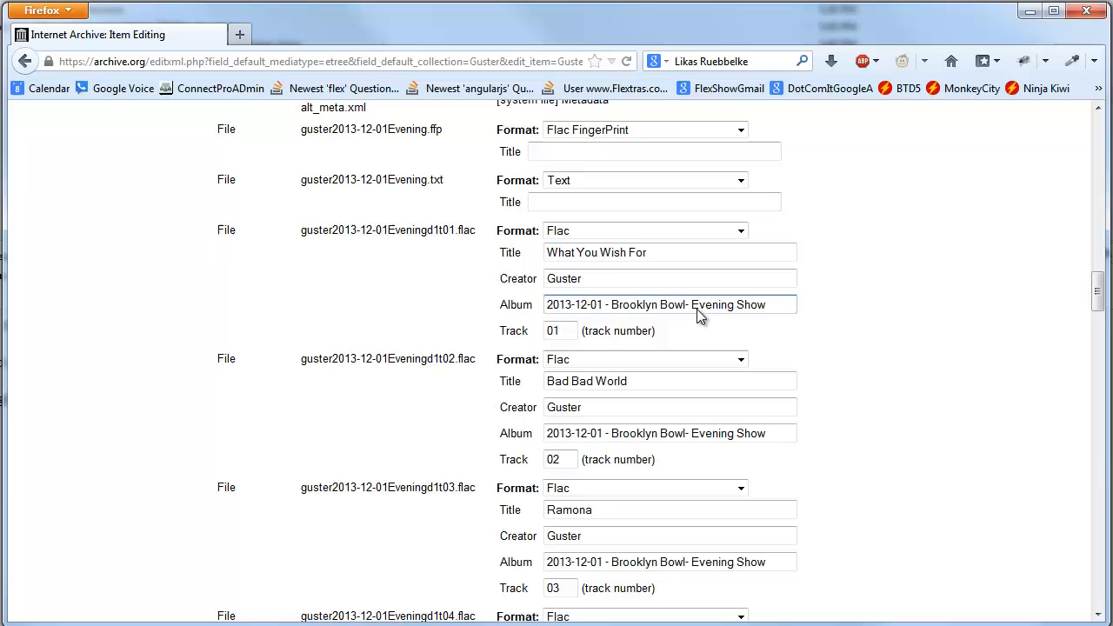
pyautogui.scroll(-3)
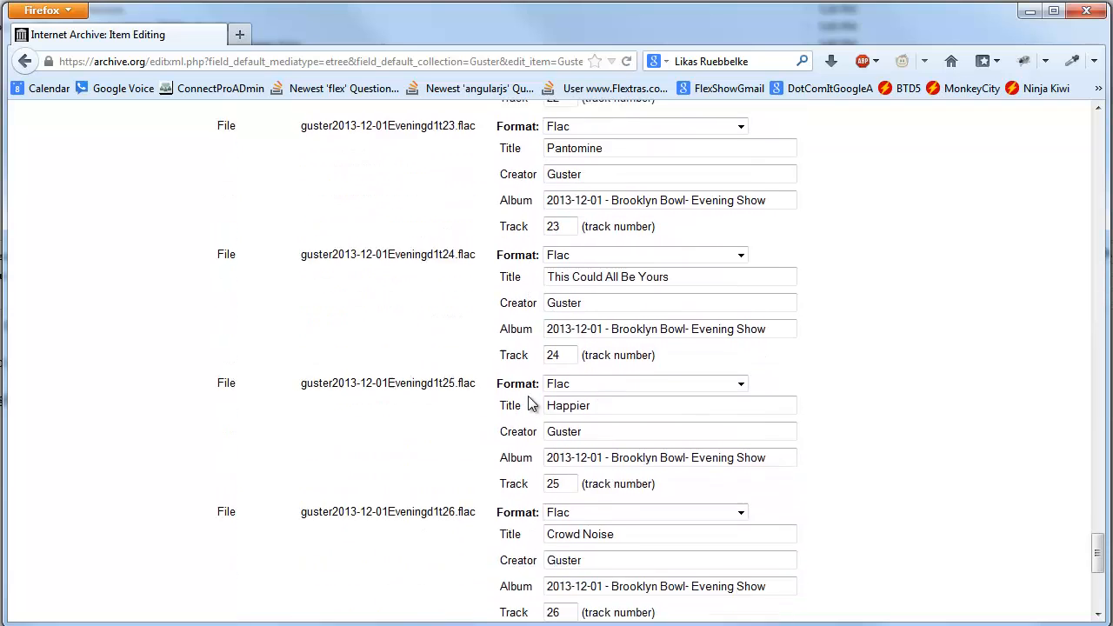
pyautogui.scroll(-3)
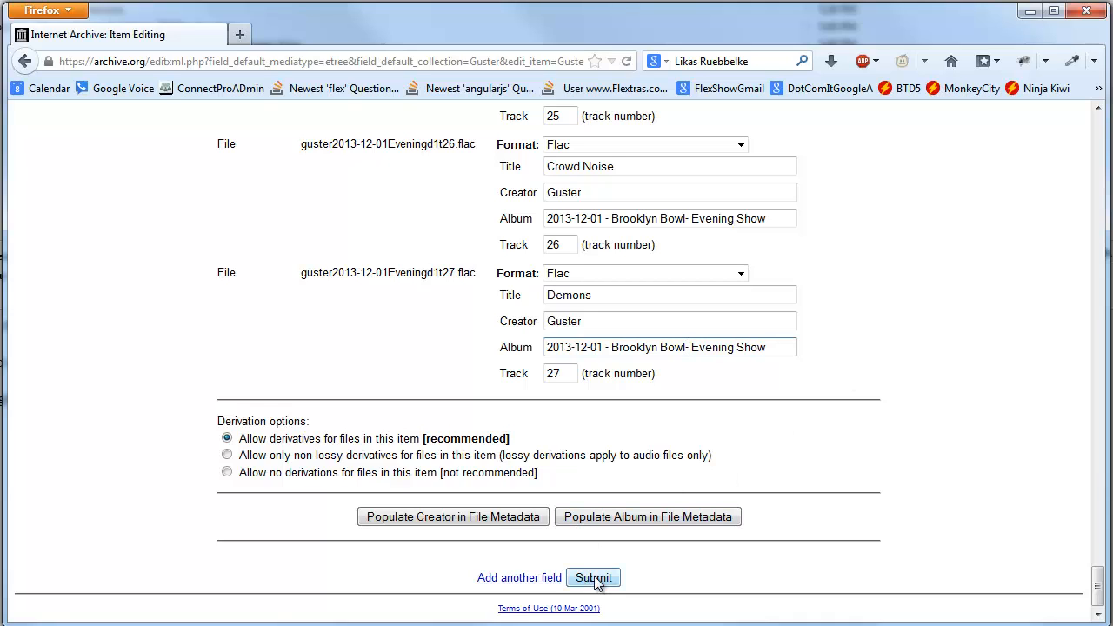
# Submit the item edits and review the Successful list of per-track changes.
pyautogui.click(600, 577)
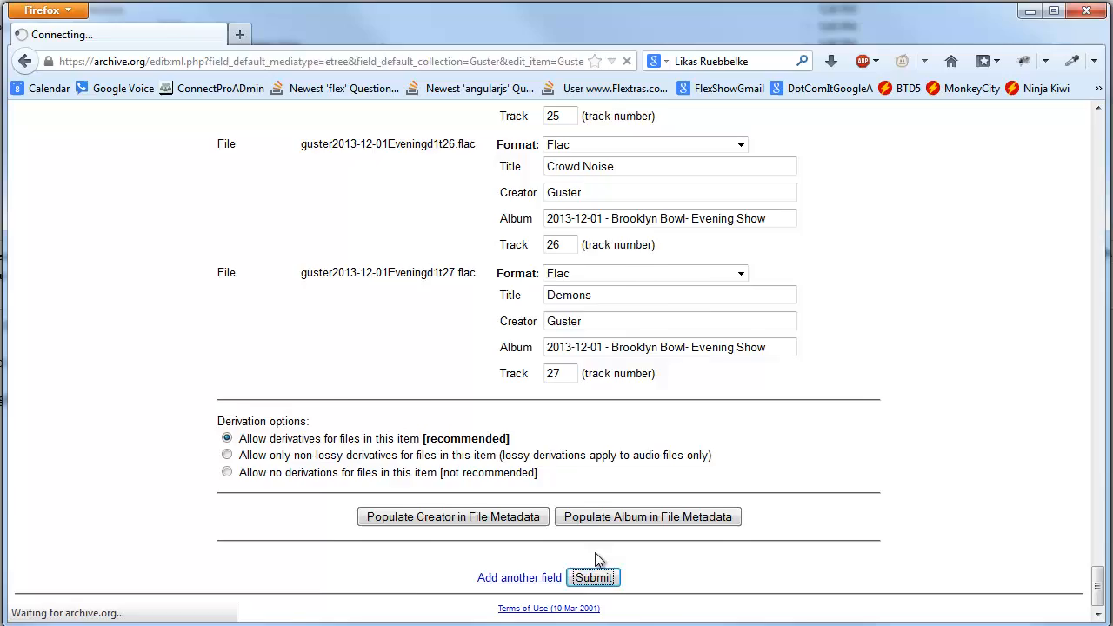
pyautogui.click(596, 577)
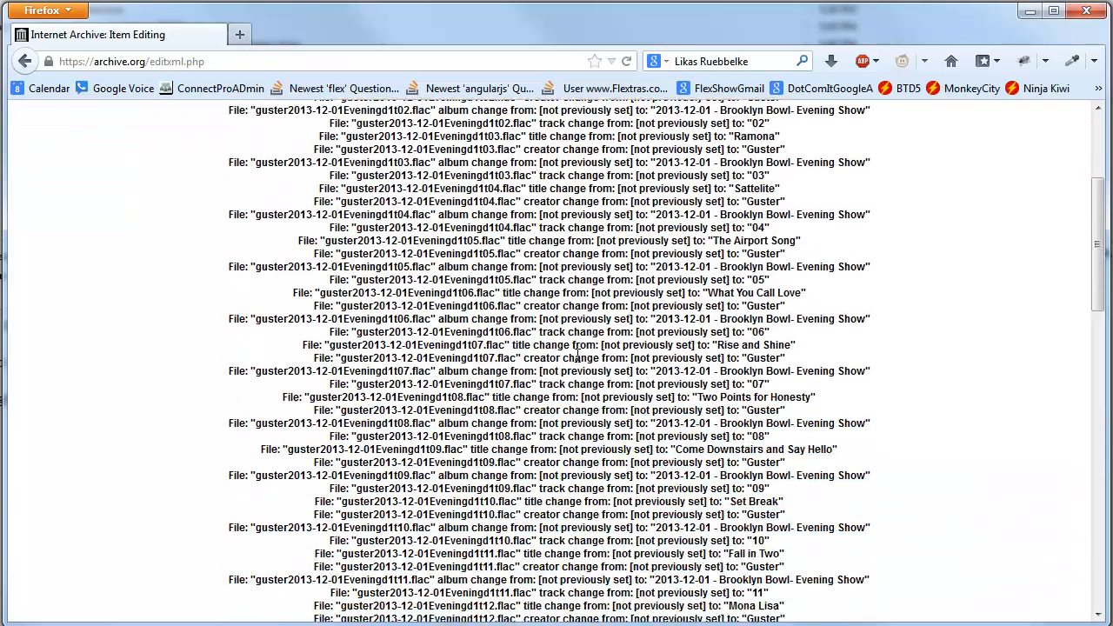
pyautogui.scroll(-3)
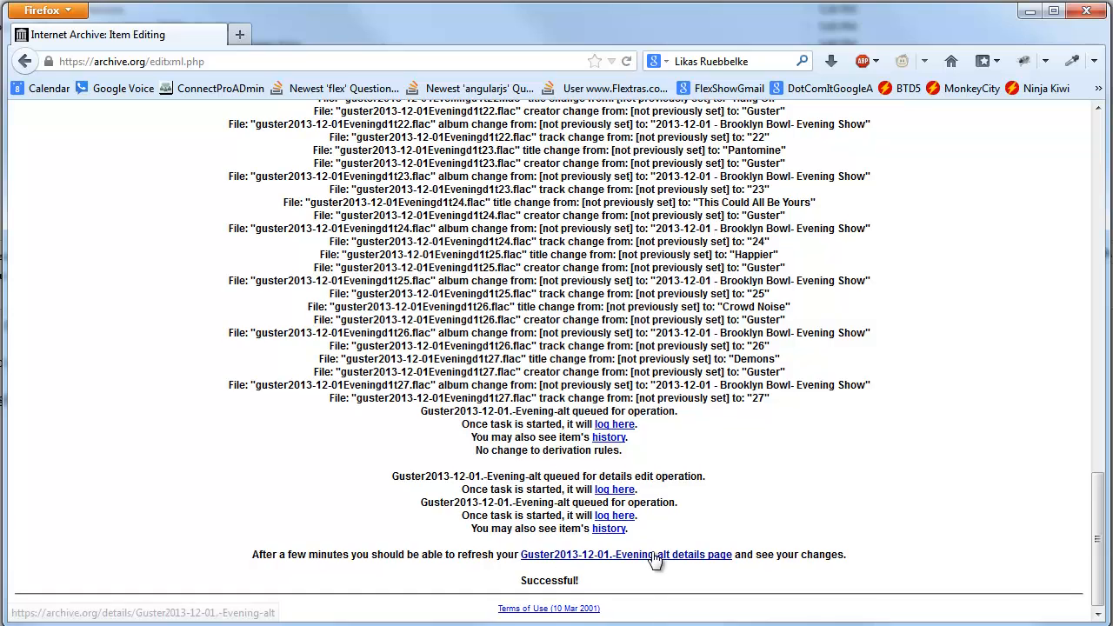
# View the finished item page with its metadata, setlist, track player and file list.
pyautogui.click(633, 555)
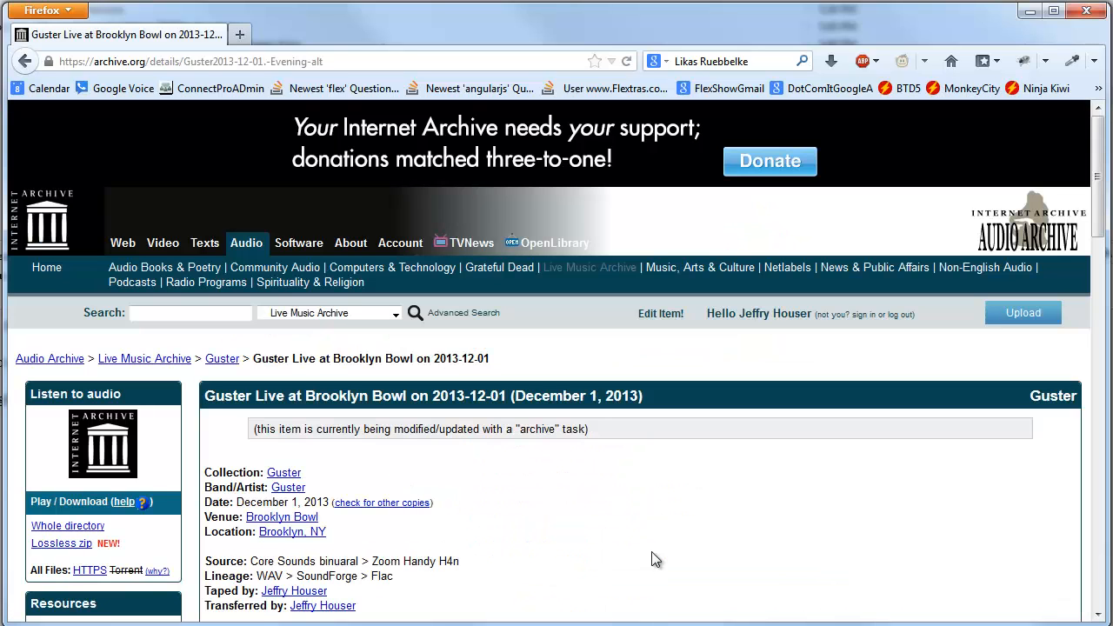
pyautogui.scroll(-3)
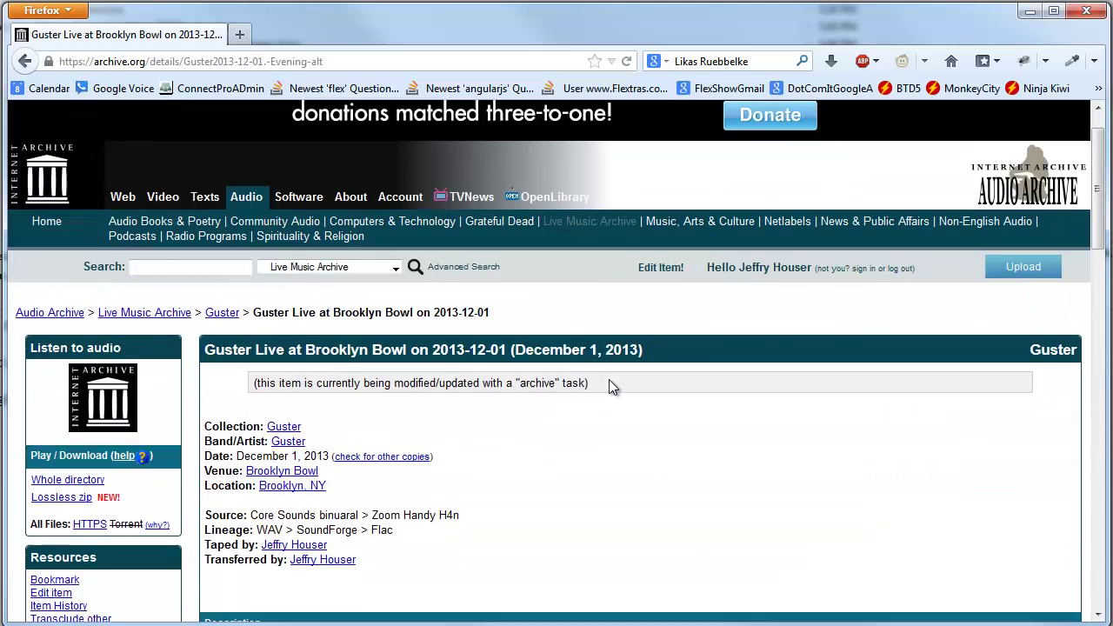
pyautogui.scroll(-3)
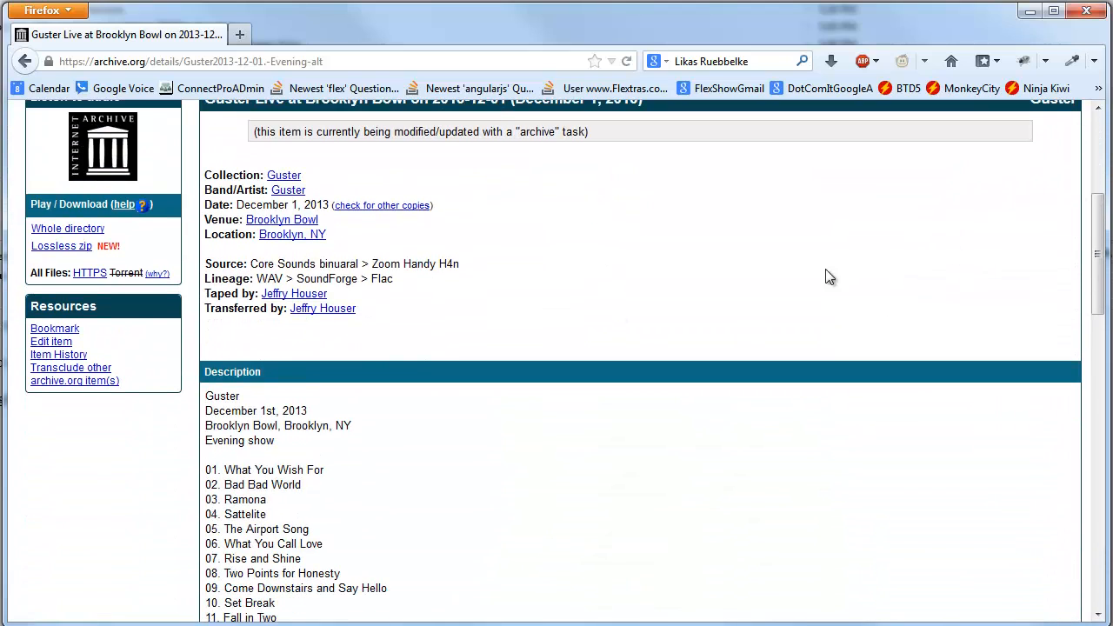
pyautogui.moveTo(734, 597)
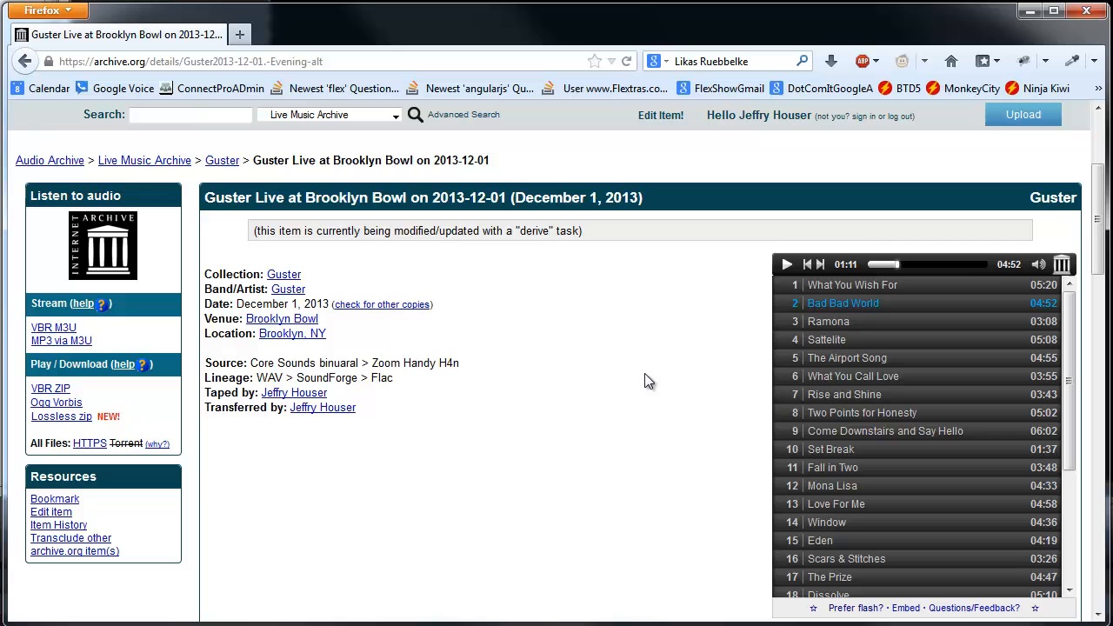
pyautogui.scroll(-3)
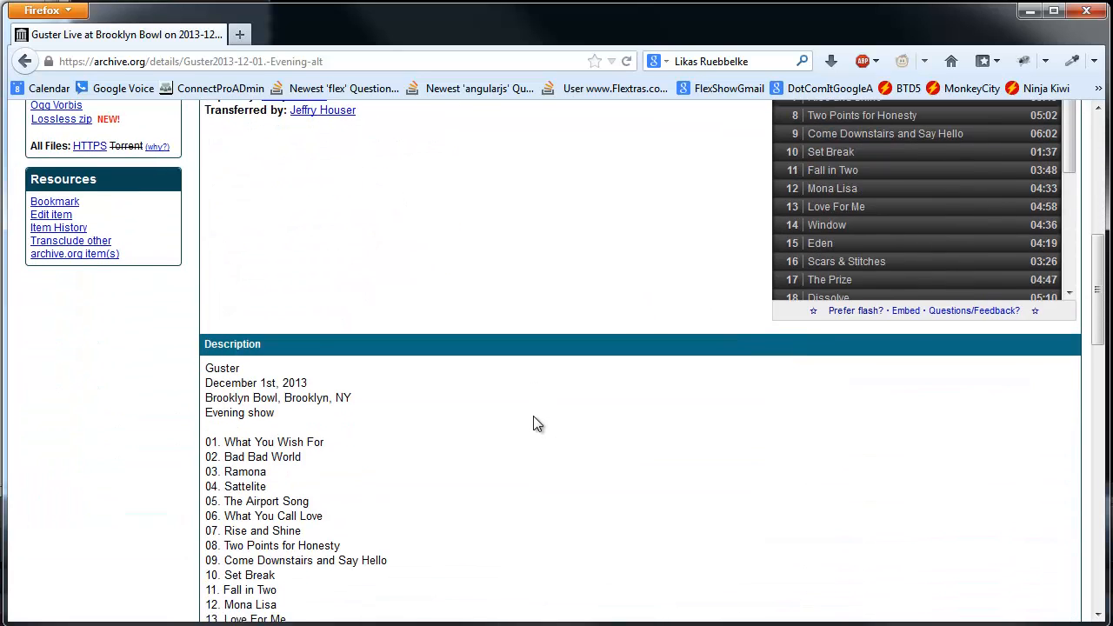
pyautogui.scroll(-3)
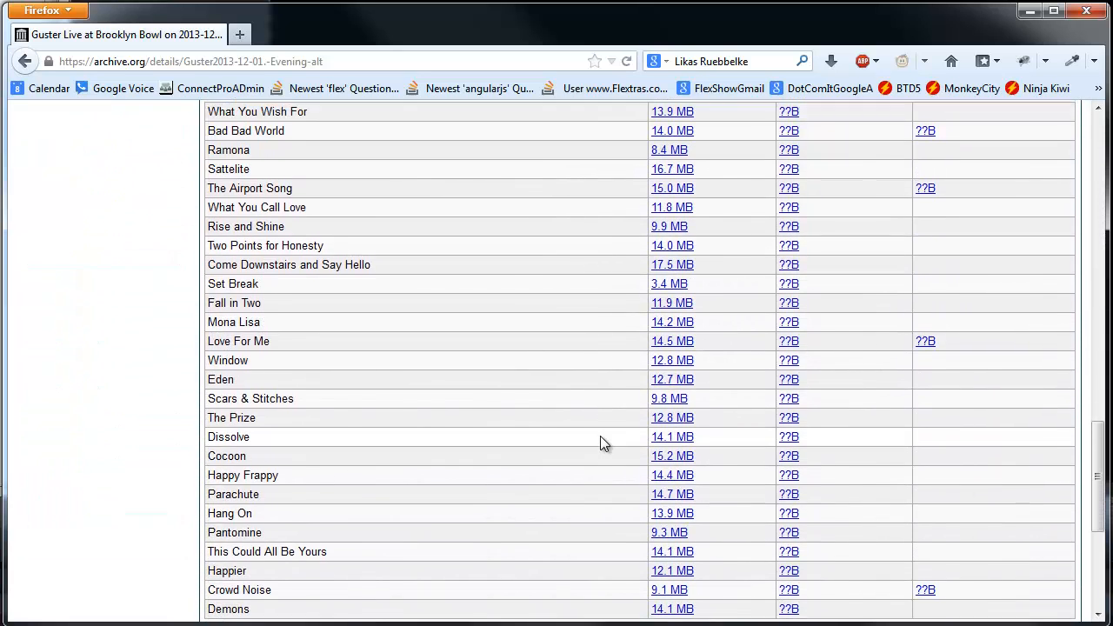
pyautogui.scroll(-3)
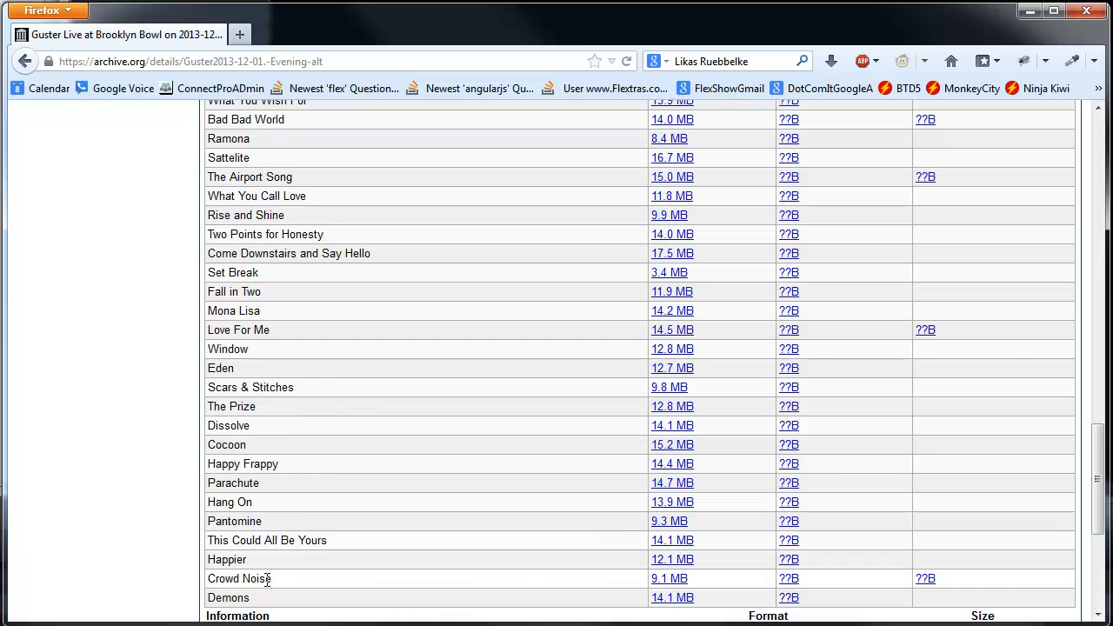
pyautogui.scroll(-3)
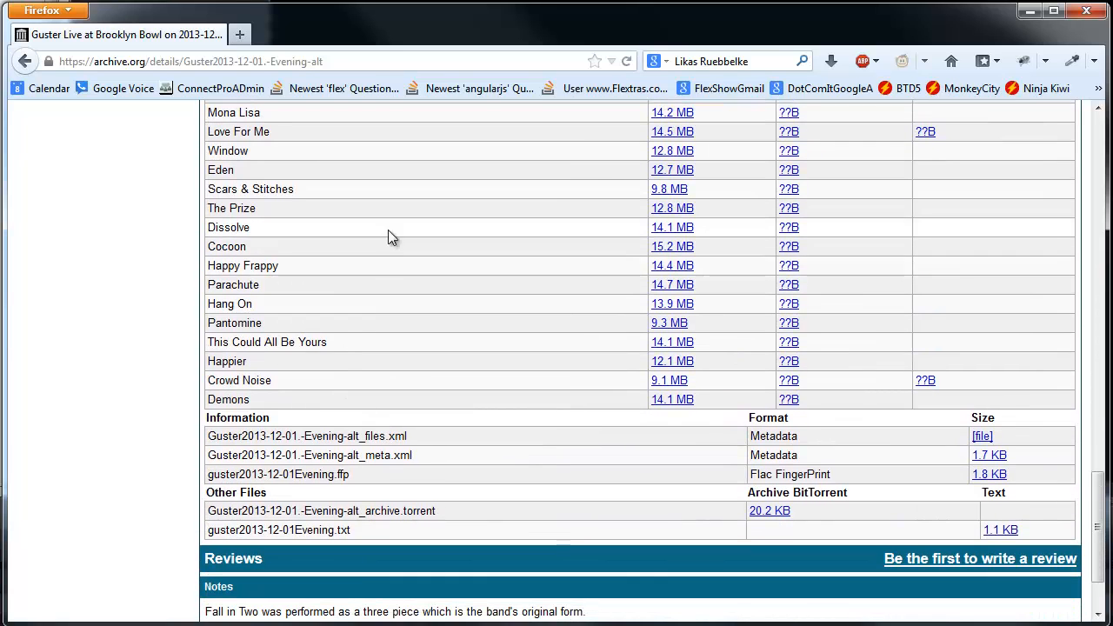
pyautogui.moveTo(588, 422)
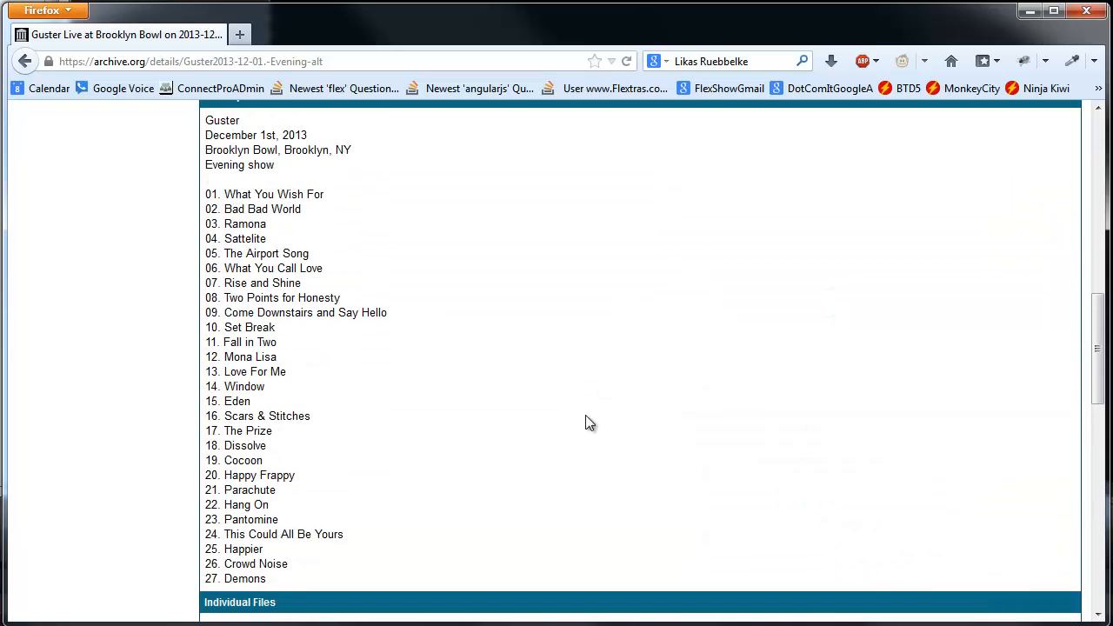
pyautogui.scroll(-3)
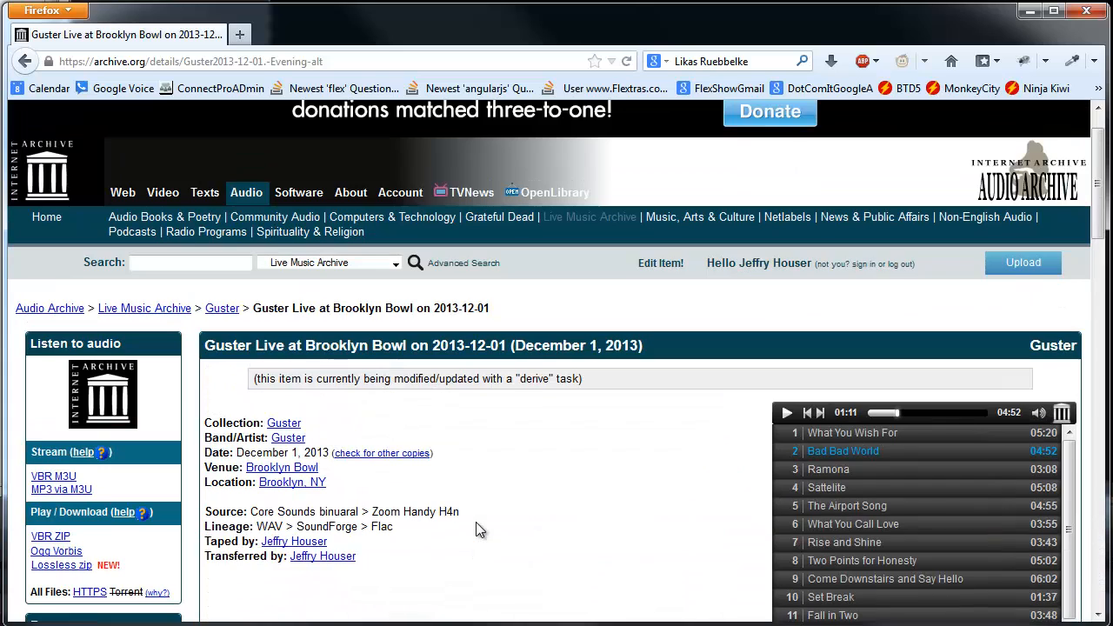
pyautogui.moveTo(619, 497)
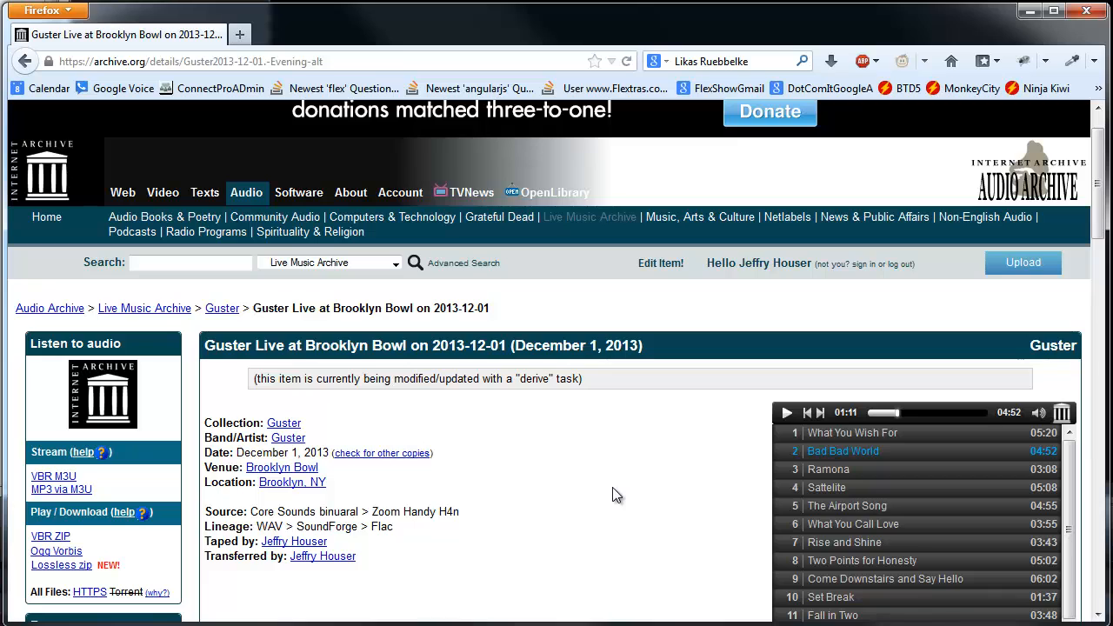
pyautogui.moveTo(692, 543)
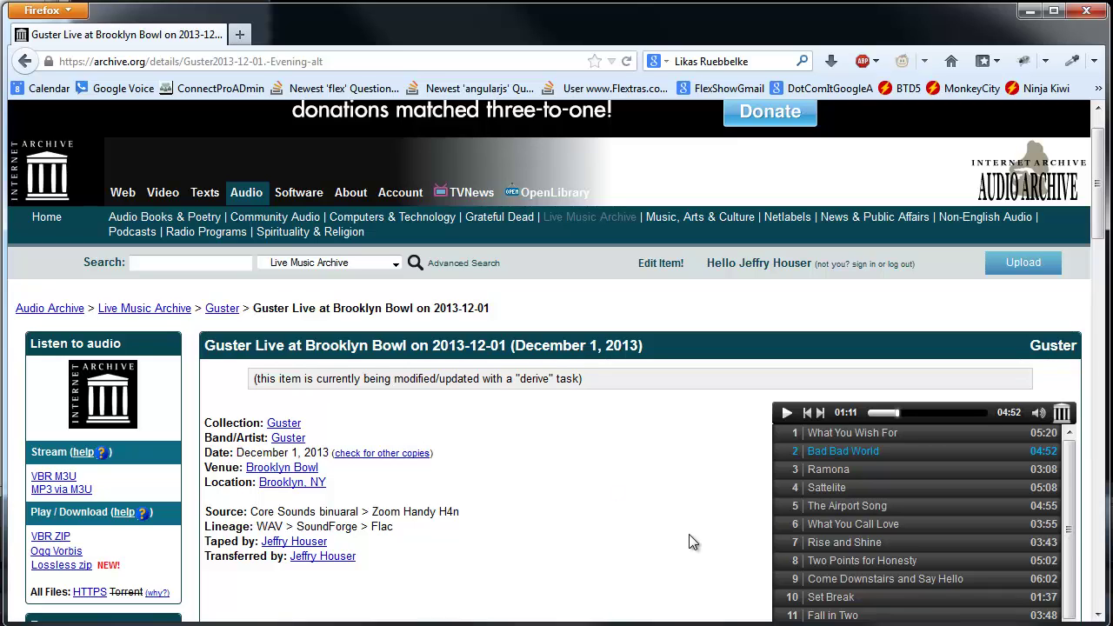
pyautogui.moveTo(699, 532)
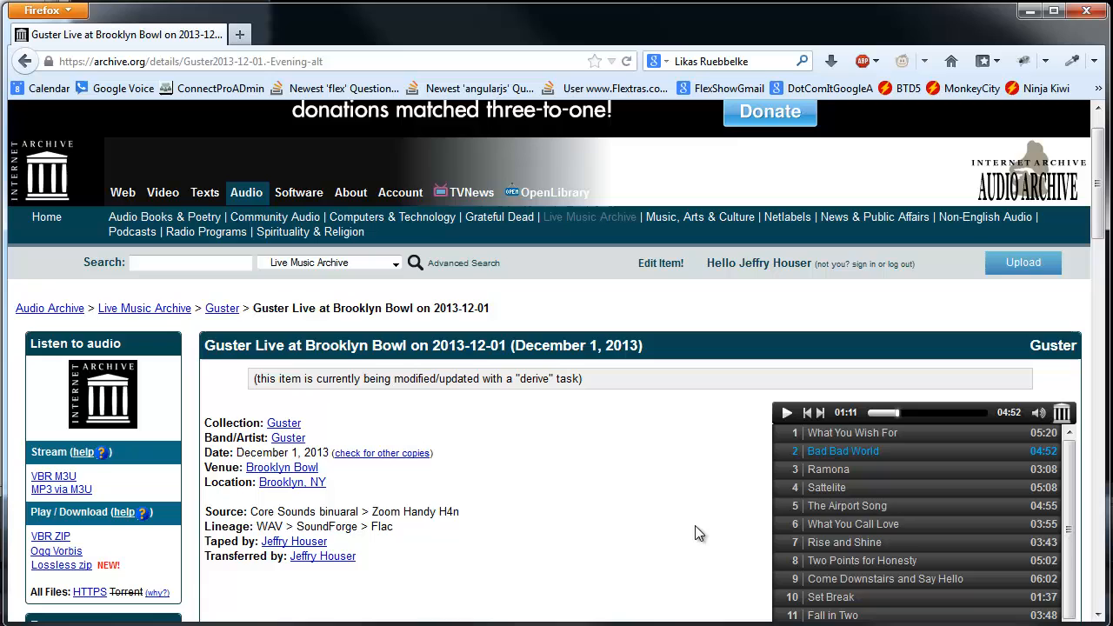